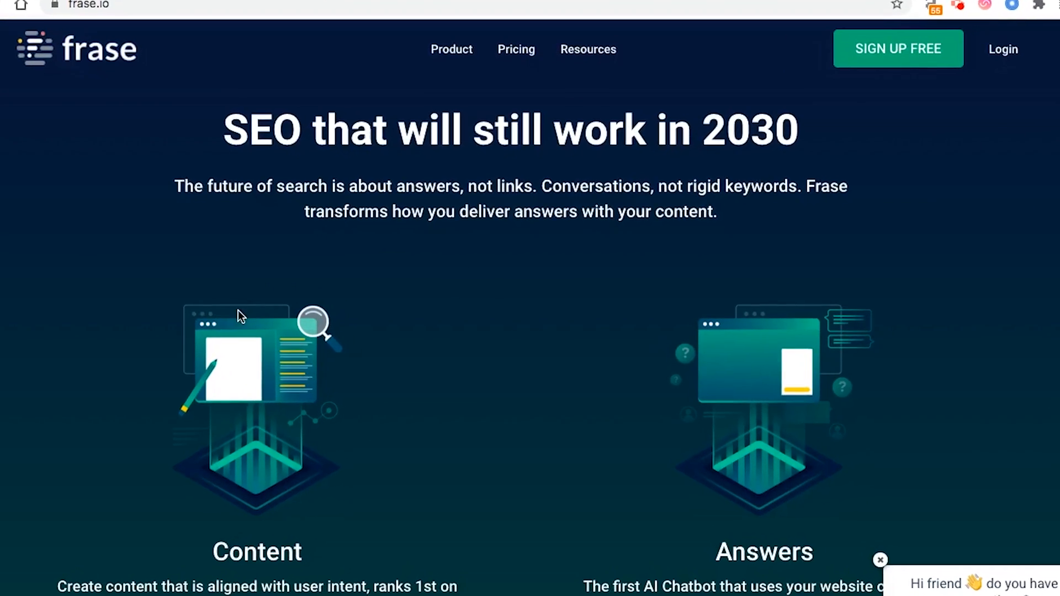
- Browse the frase.io homepage and the Frase Content product page
scroll(down, 3)
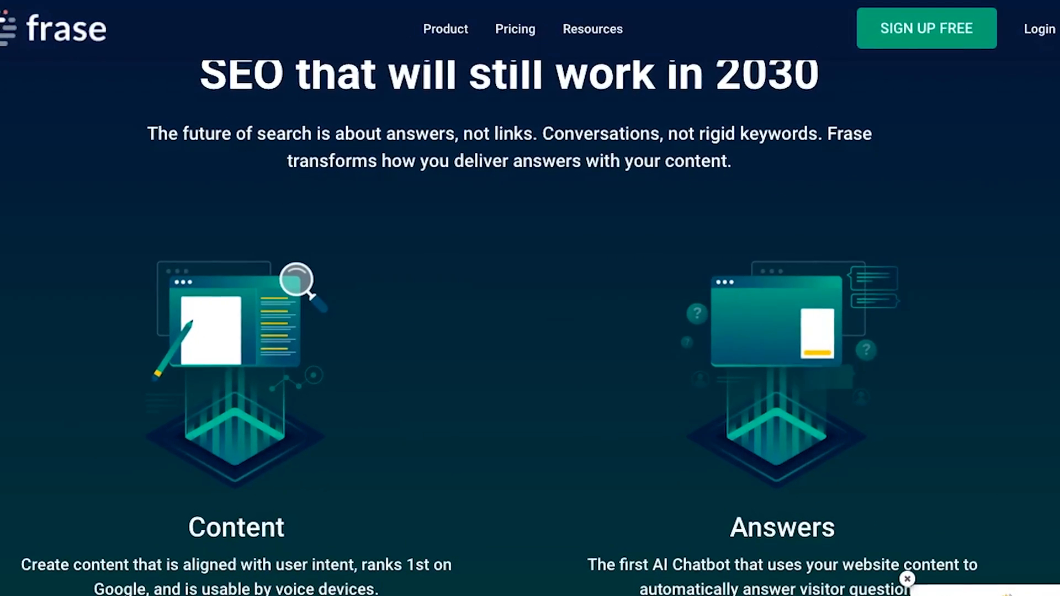
click(432, 15)
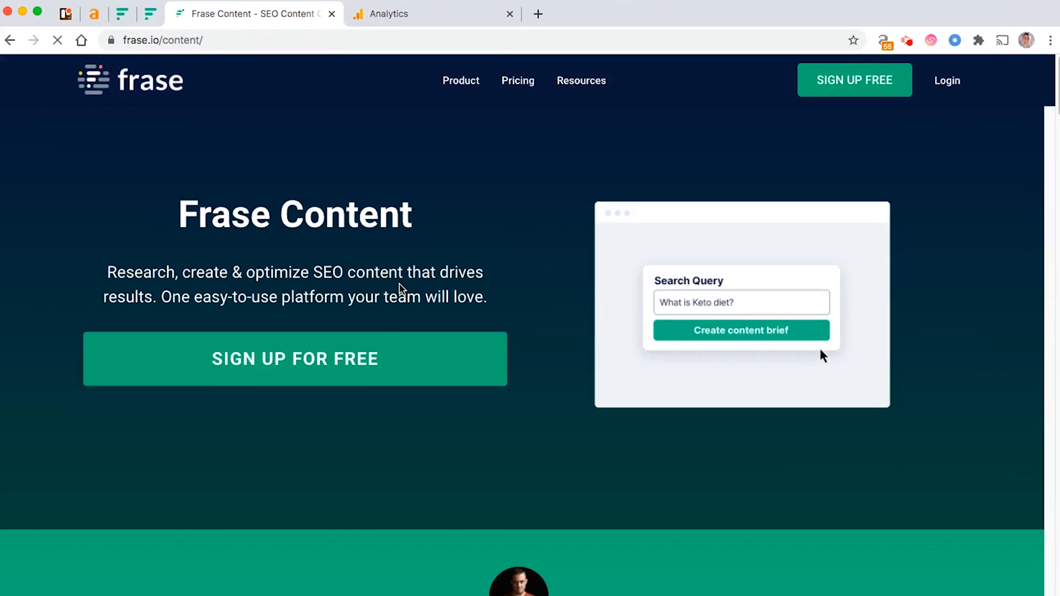
scroll(down, 3)
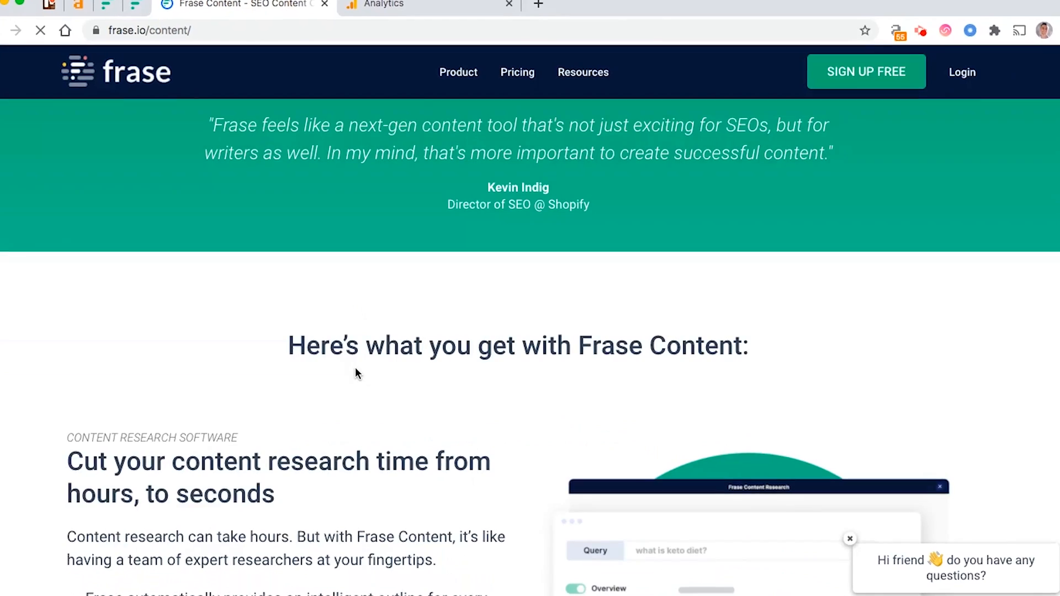
scroll(down, 3)
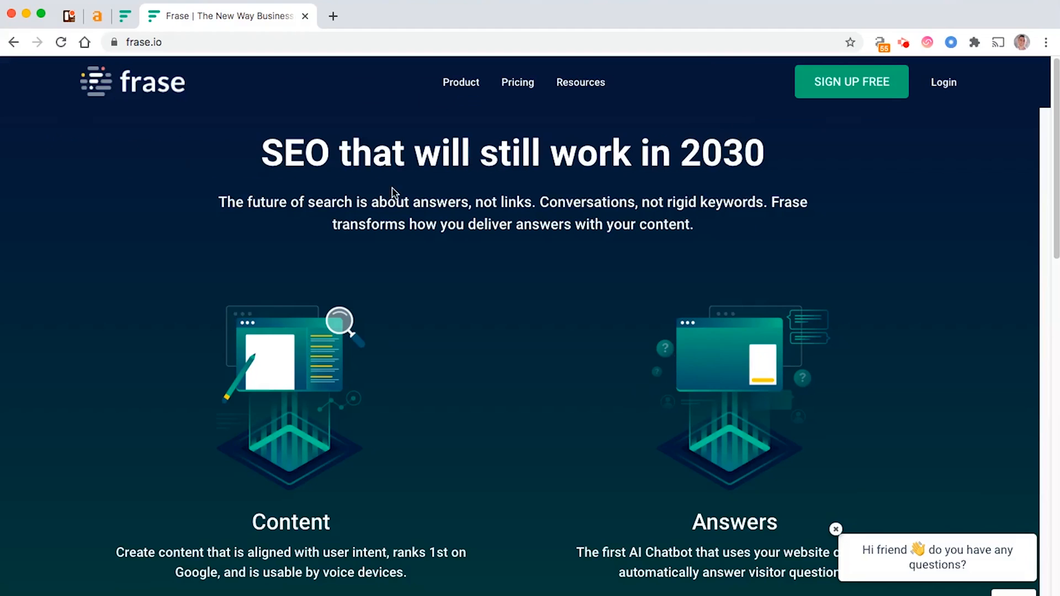
mouse_move(583, 93)
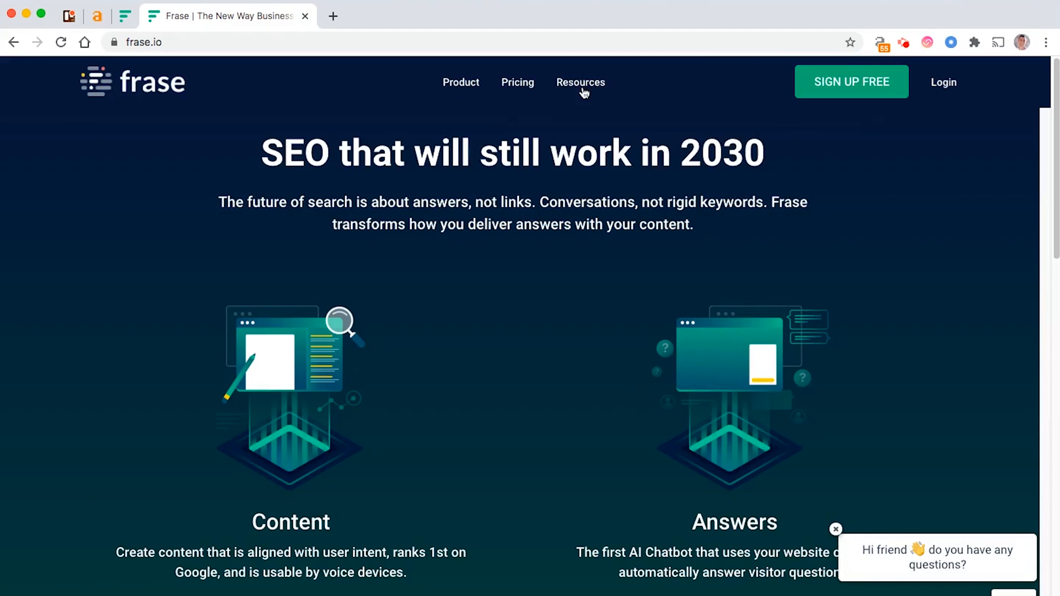
mouse_move(169, 63)
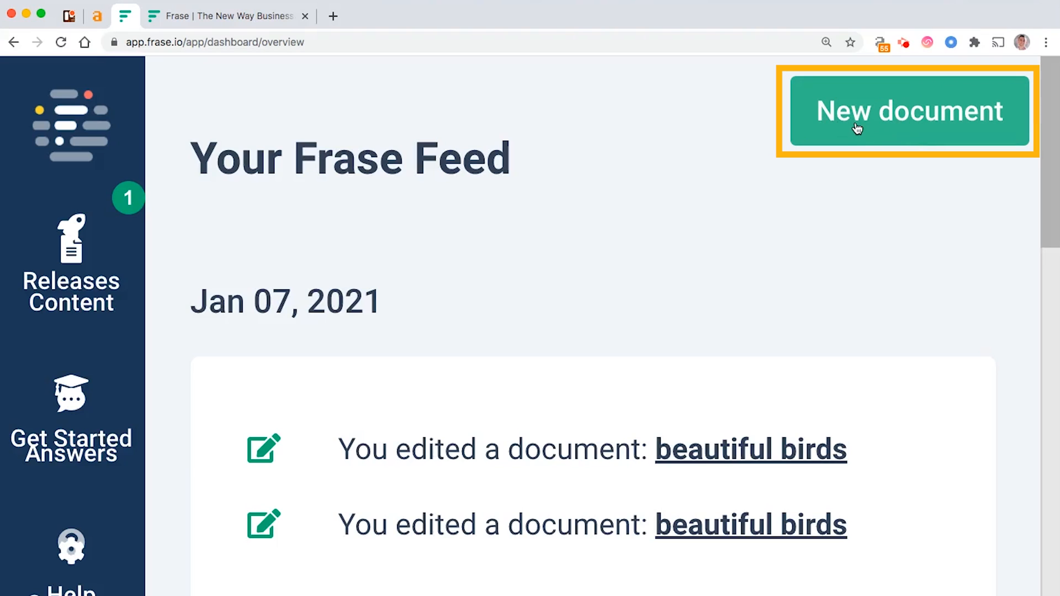
- Bring up the new-document setup form with Create new content selected
click(909, 111)
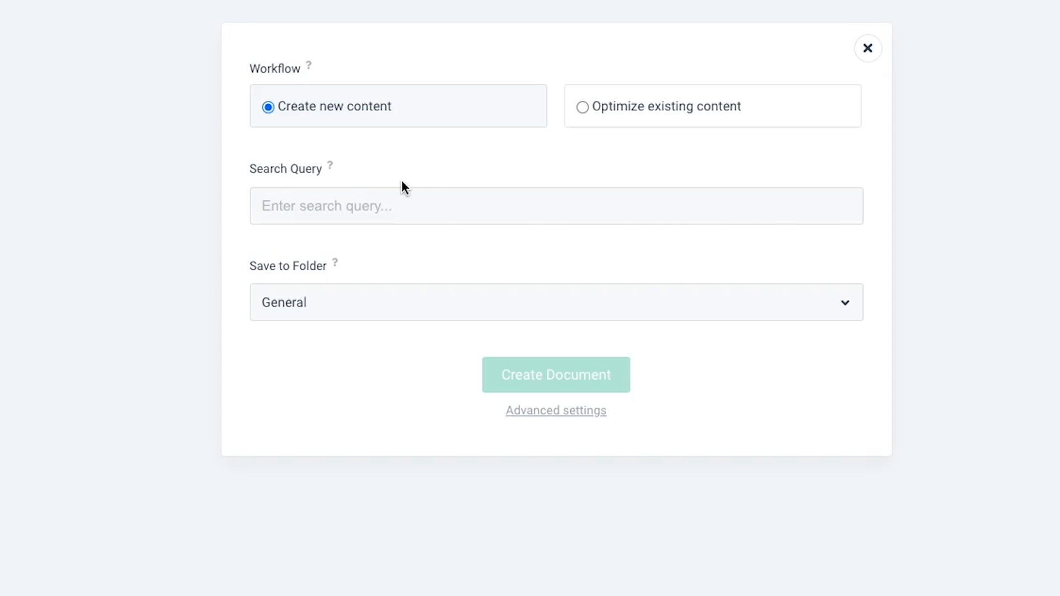
- Create a 'best camping gear' document and load its top-result research of 10 pages
text(best camping gear)
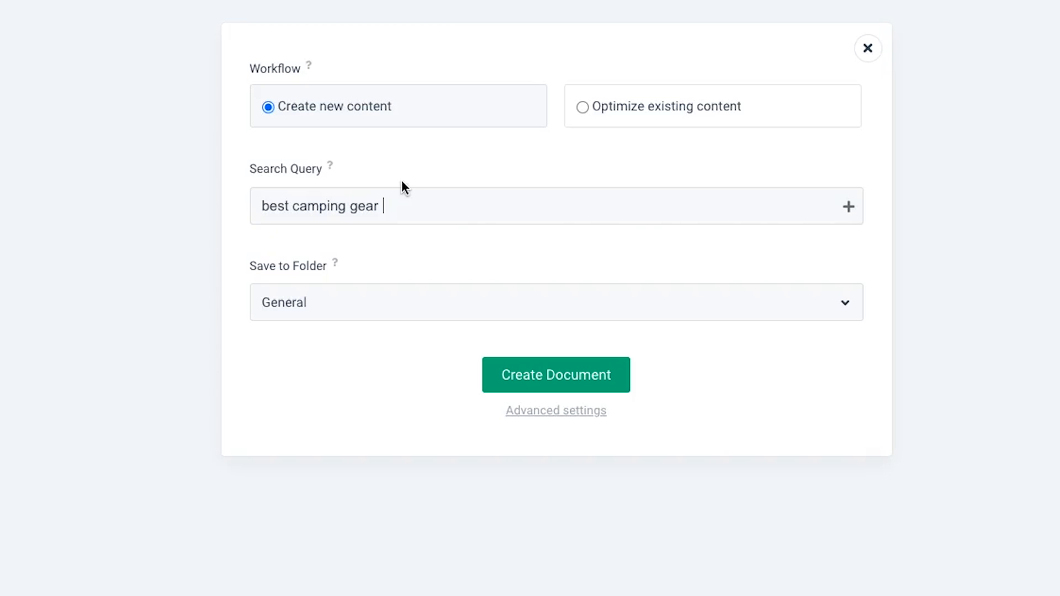
click(556, 374)
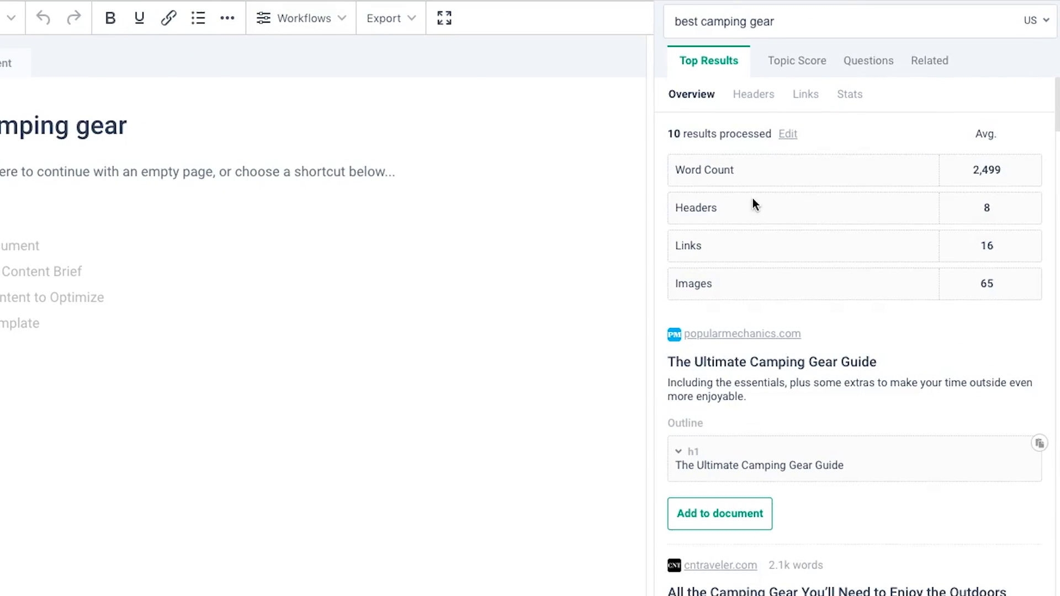
scroll(down, 3)
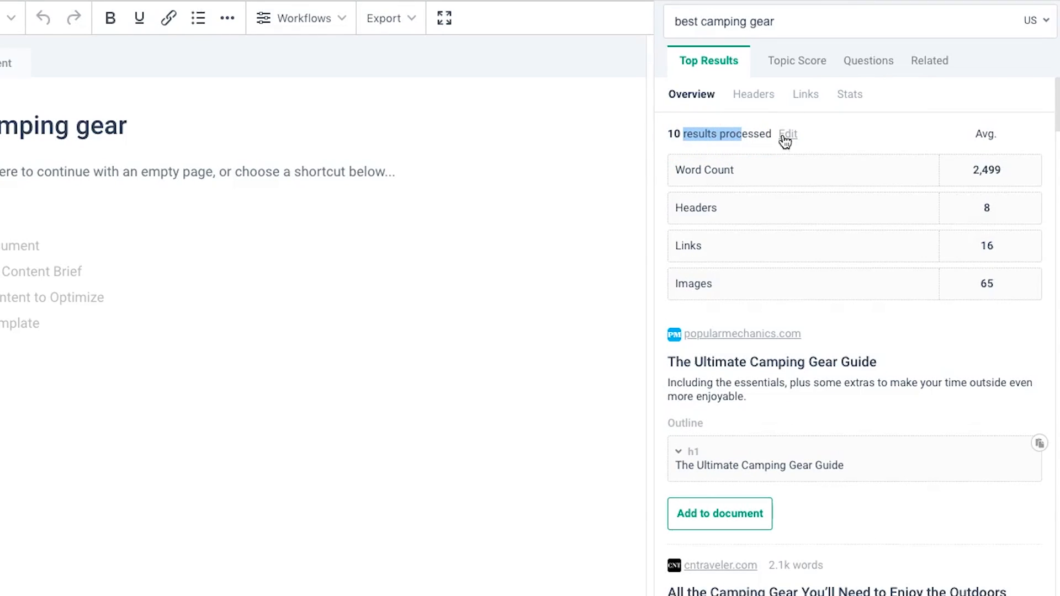
mouse_move(804, 114)
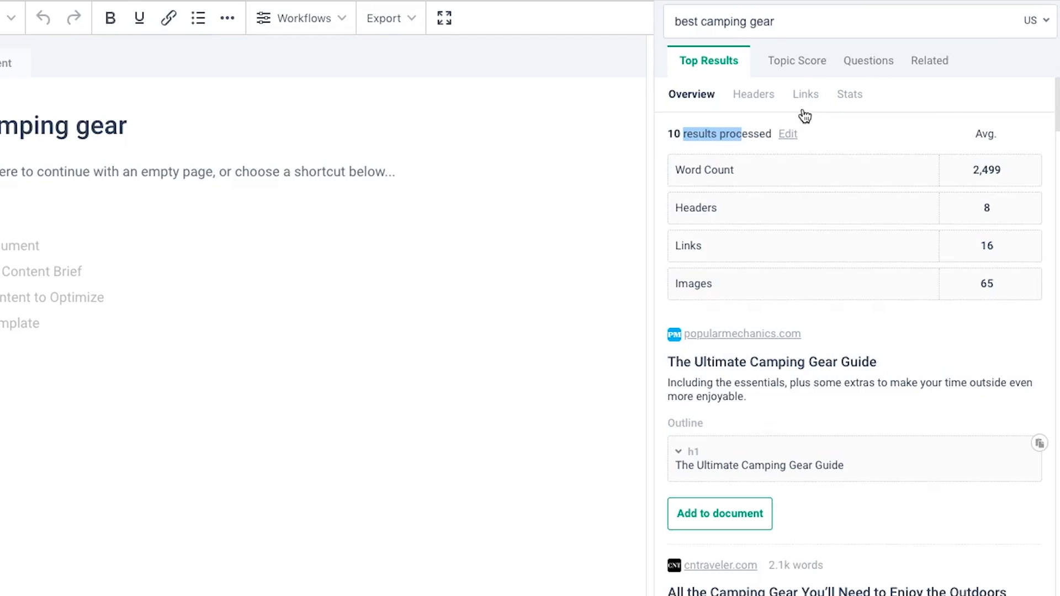
mouse_move(717, 126)
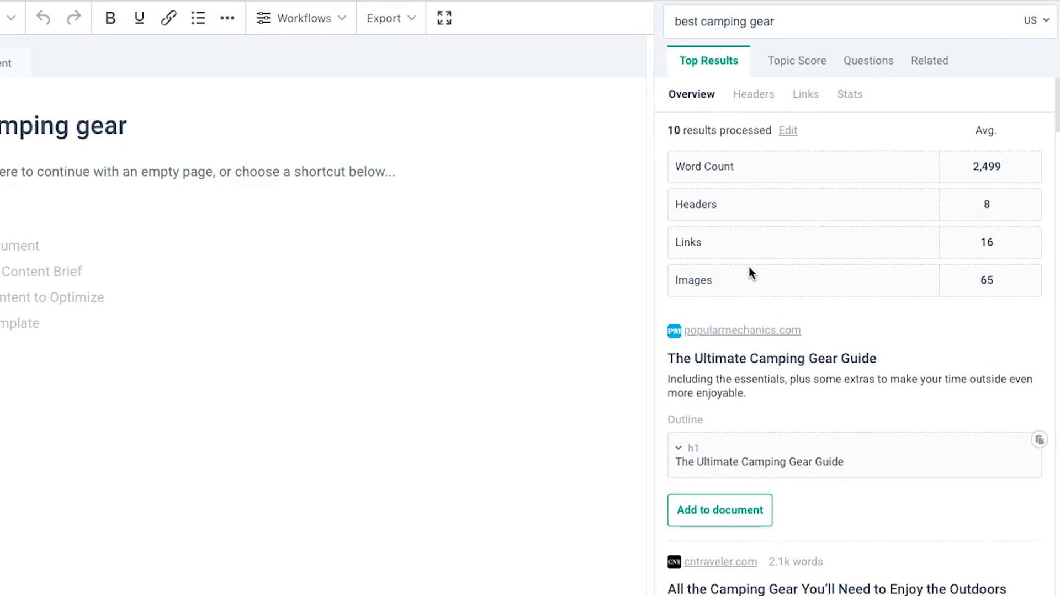
scroll(down, 3)
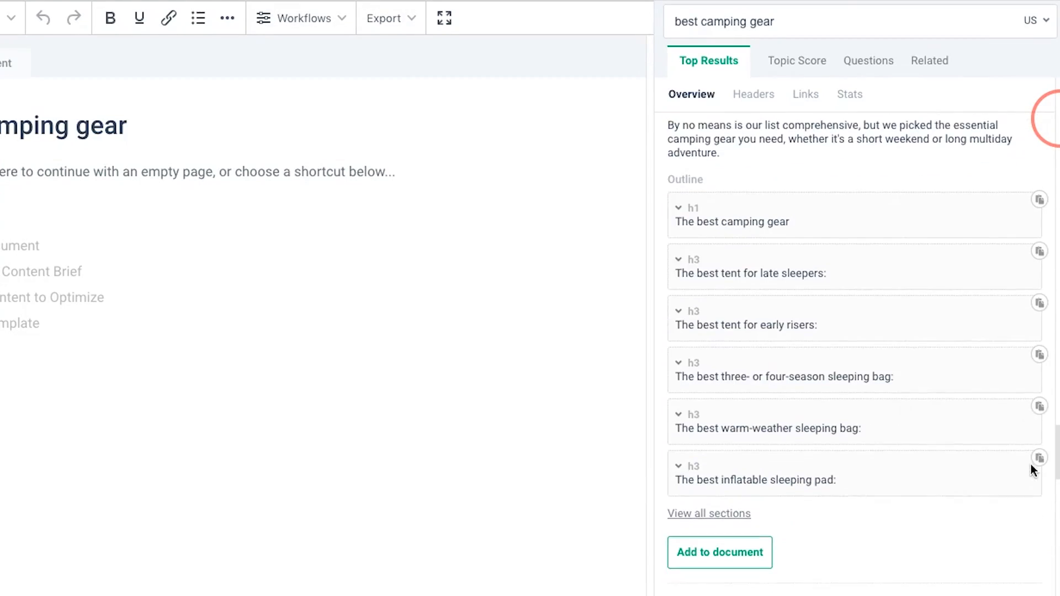
scroll(down, 3)
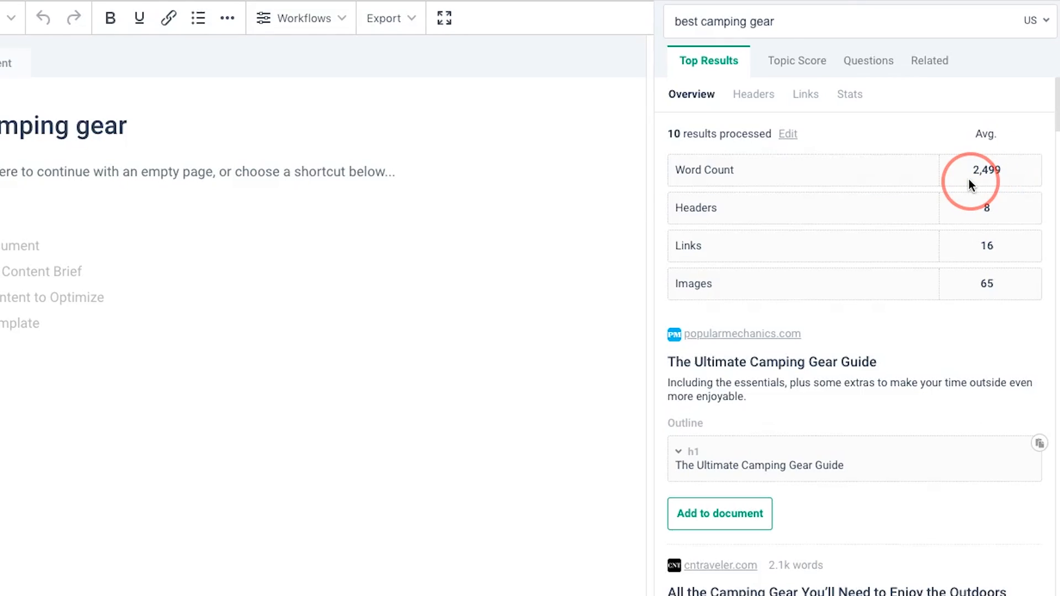
double_click(985, 170)
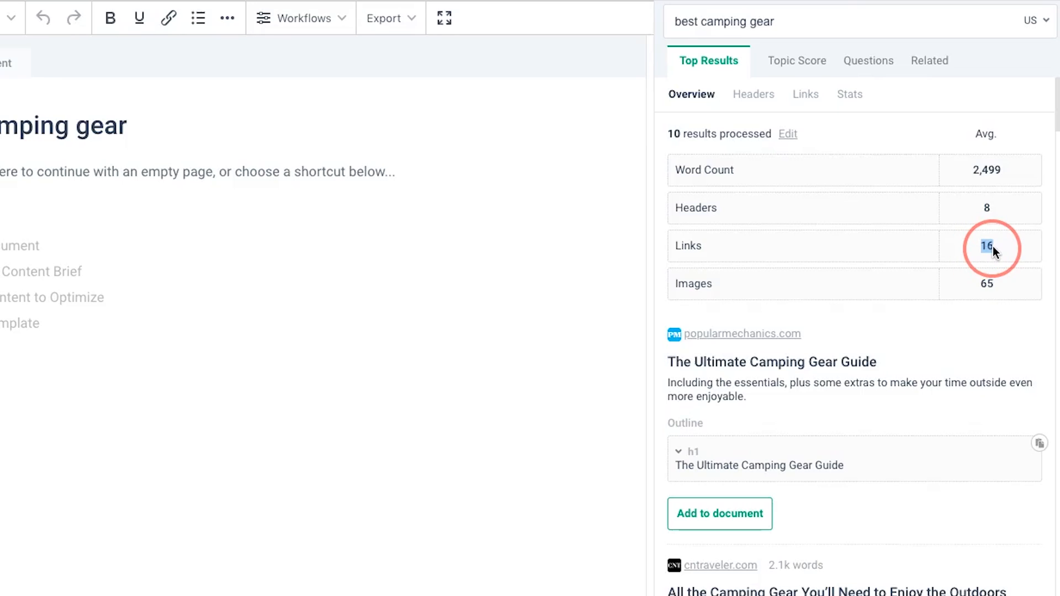
mouse_move(954, 223)
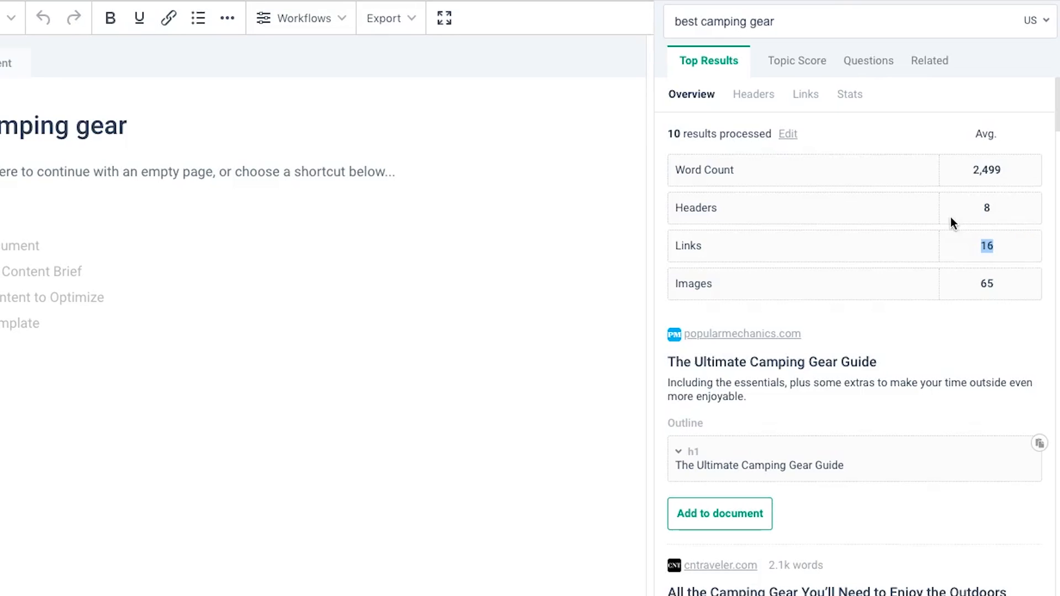
mouse_move(788, 299)
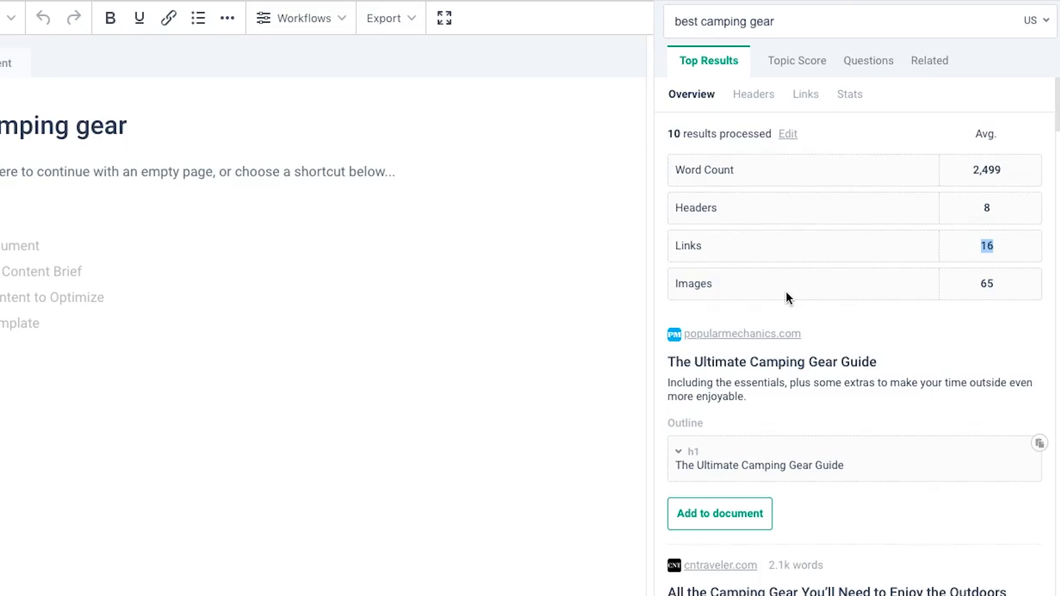
mouse_move(985, 283)
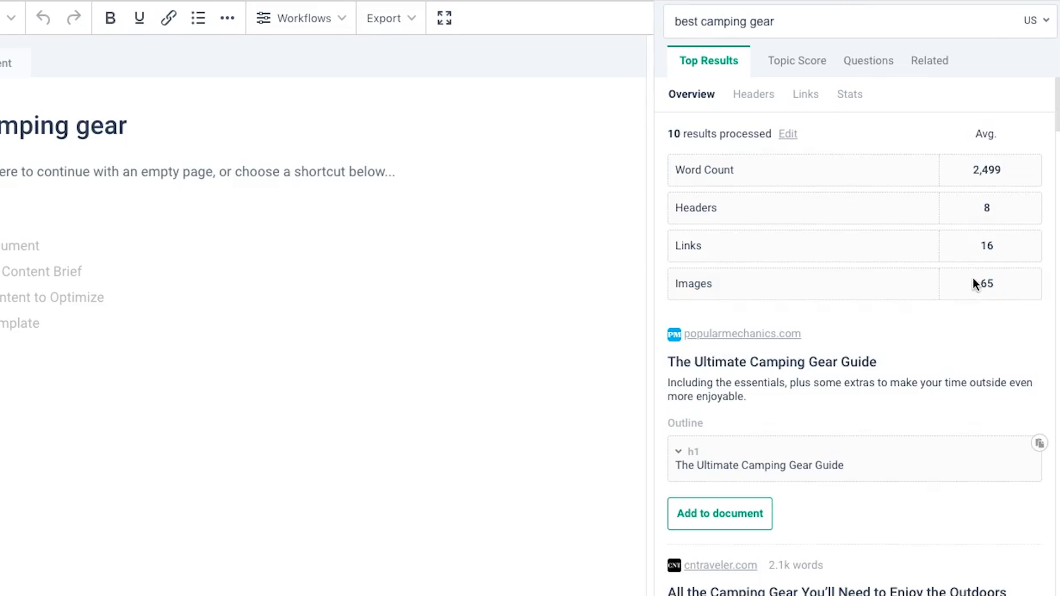
mouse_move(899, 252)
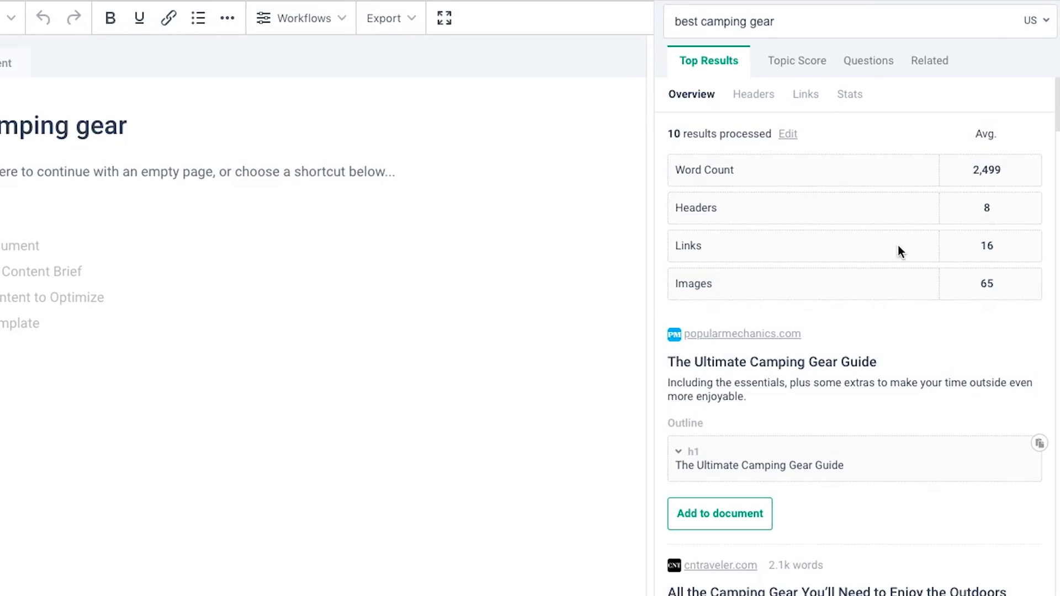
scroll(down, 3)
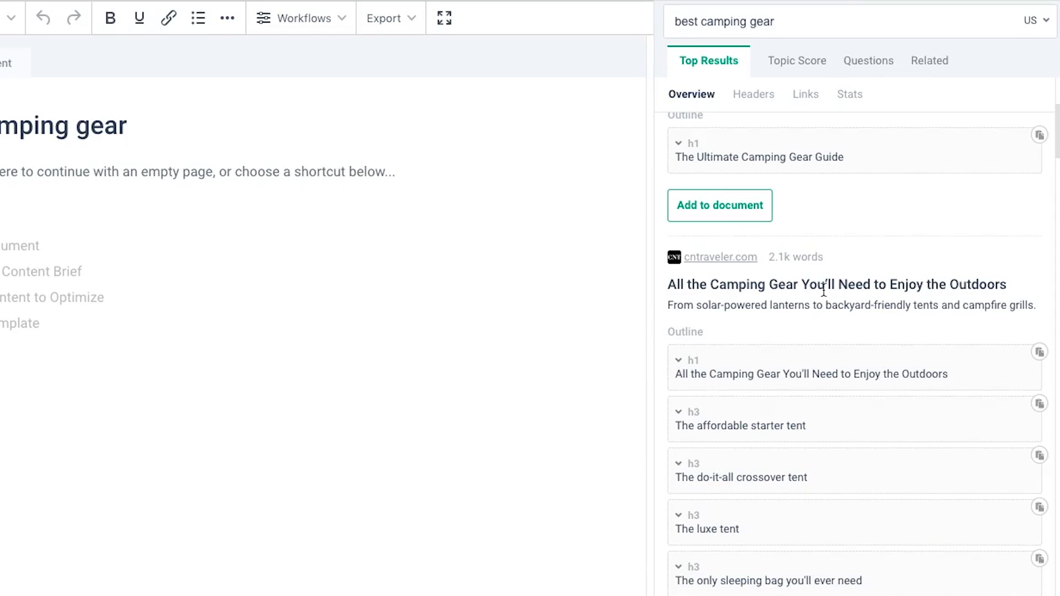
scroll(down, 3)
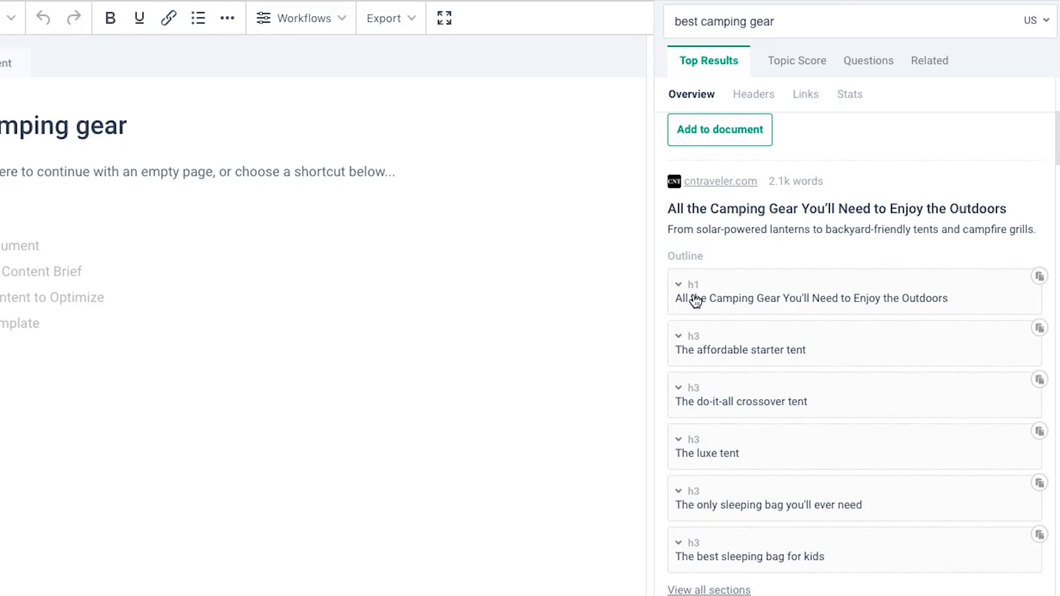
mouse_move(741, 388)
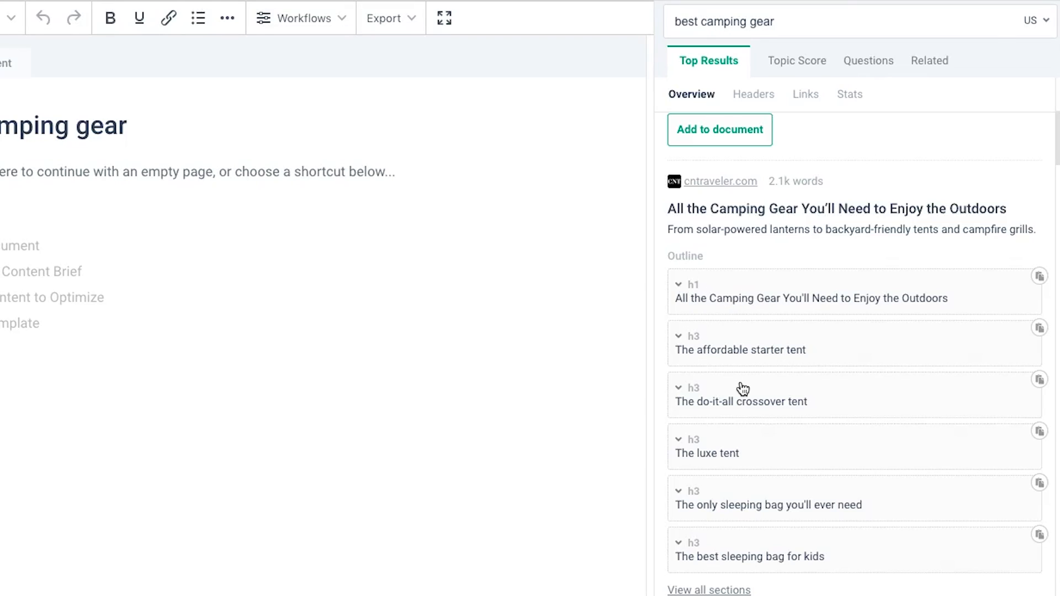
mouse_move(707, 337)
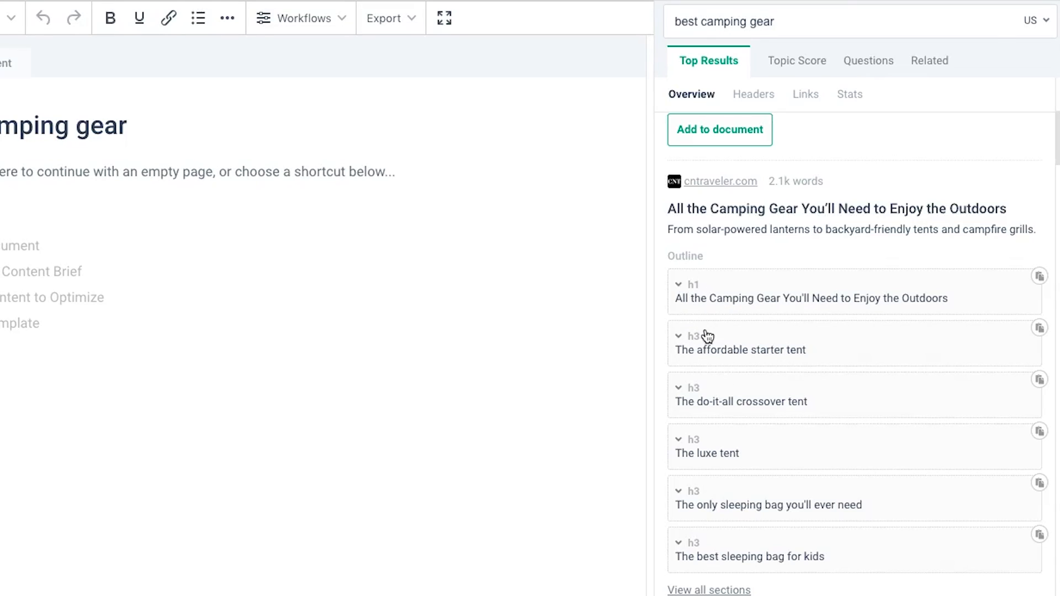
mouse_move(723, 506)
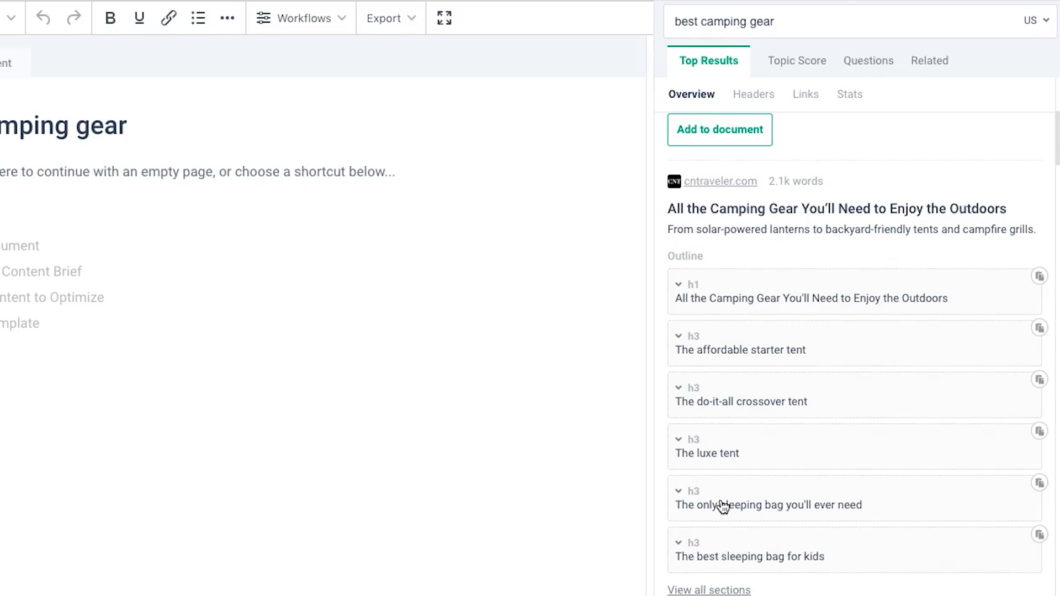
scroll(down, 3)
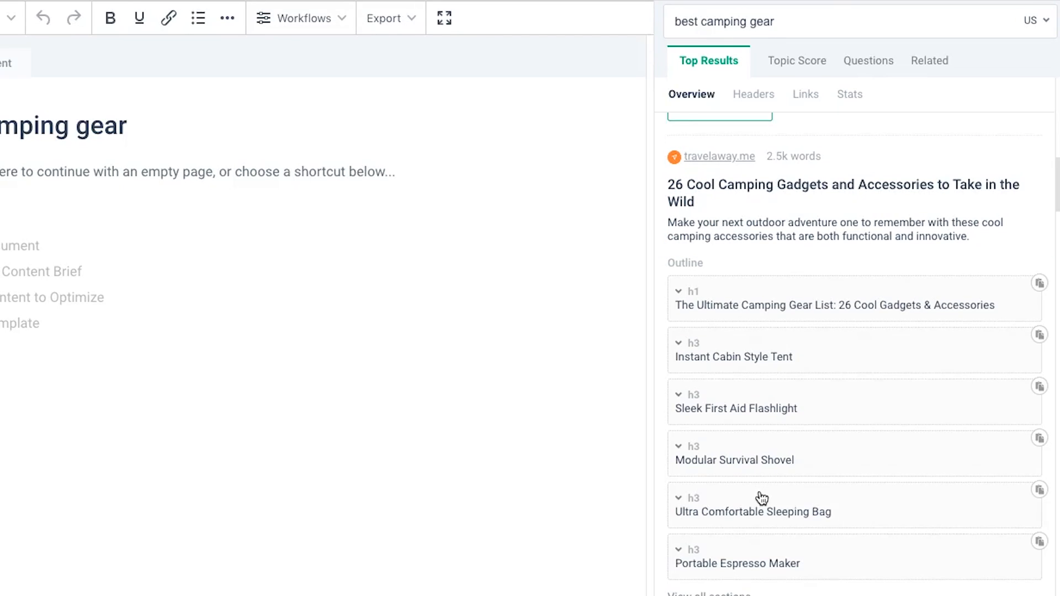
scroll(down, 3)
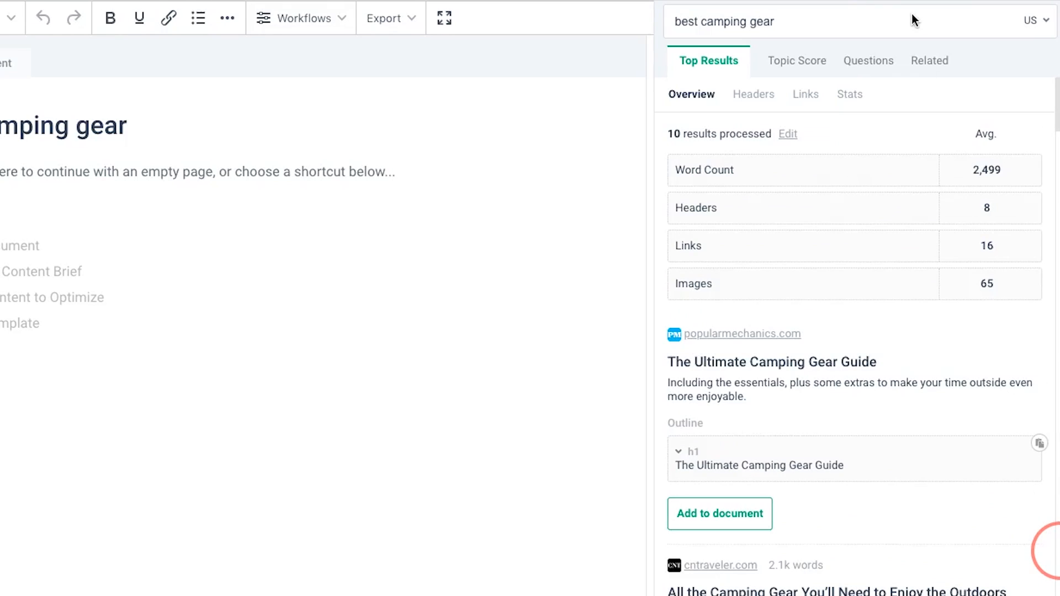
scroll(down, 3)
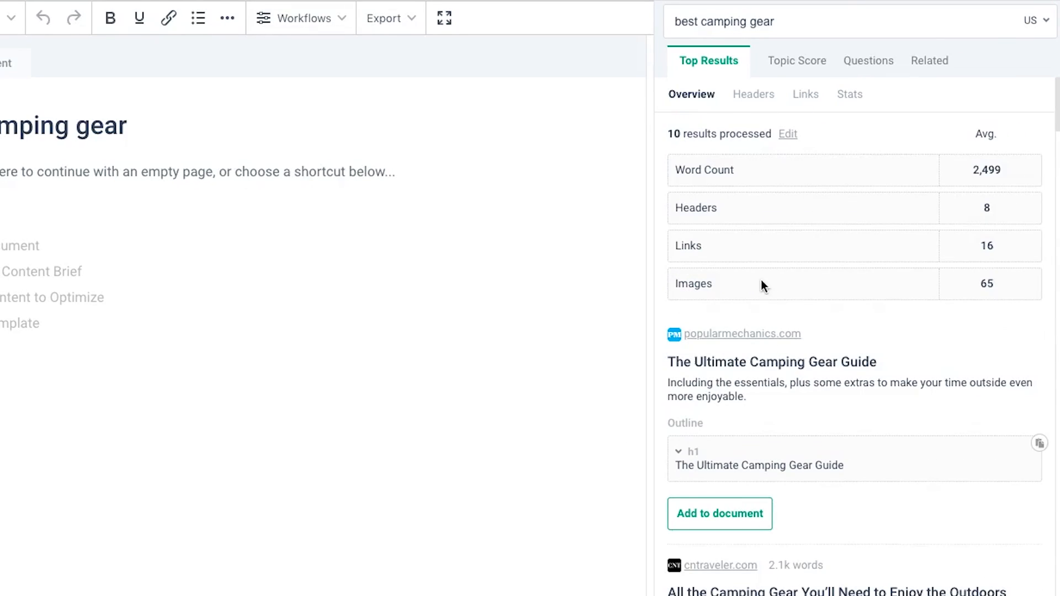
- Read the travelaway.me and food52.com header summaries, then show competitors' cited links
click(752, 94)
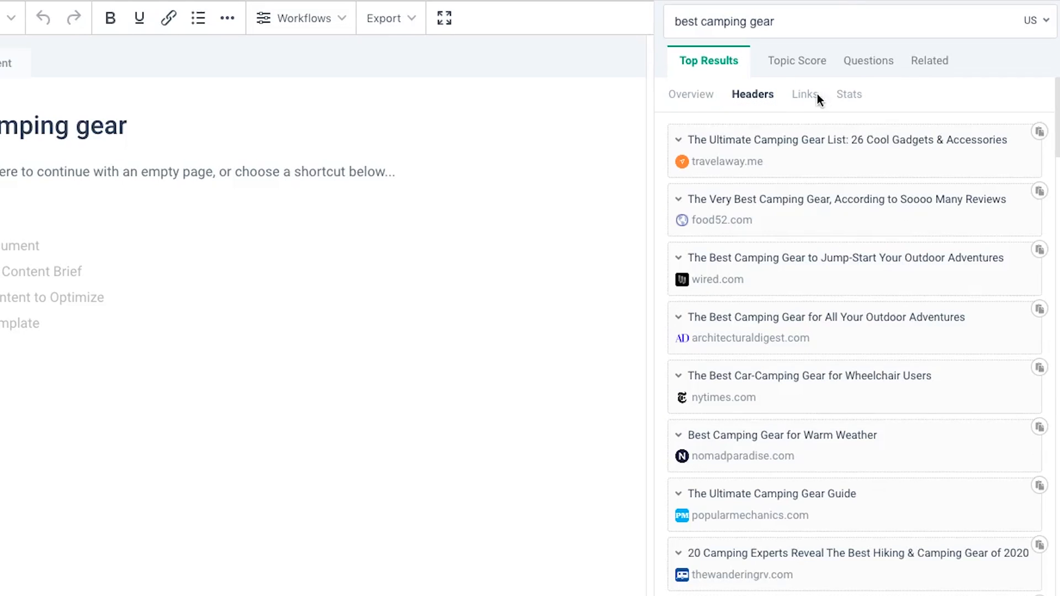
click(678, 140)
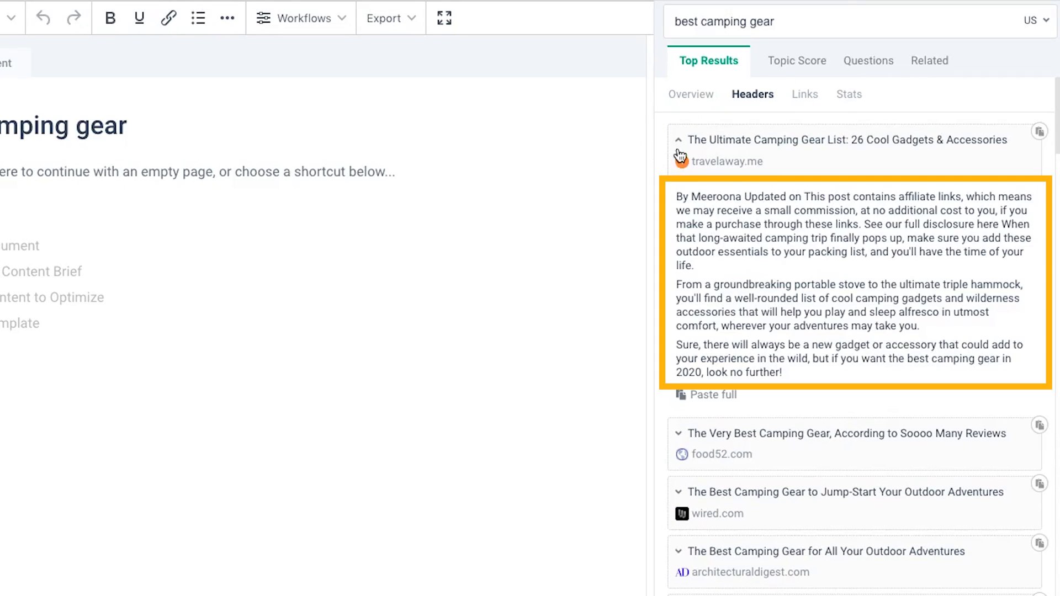
scroll(down, 3)
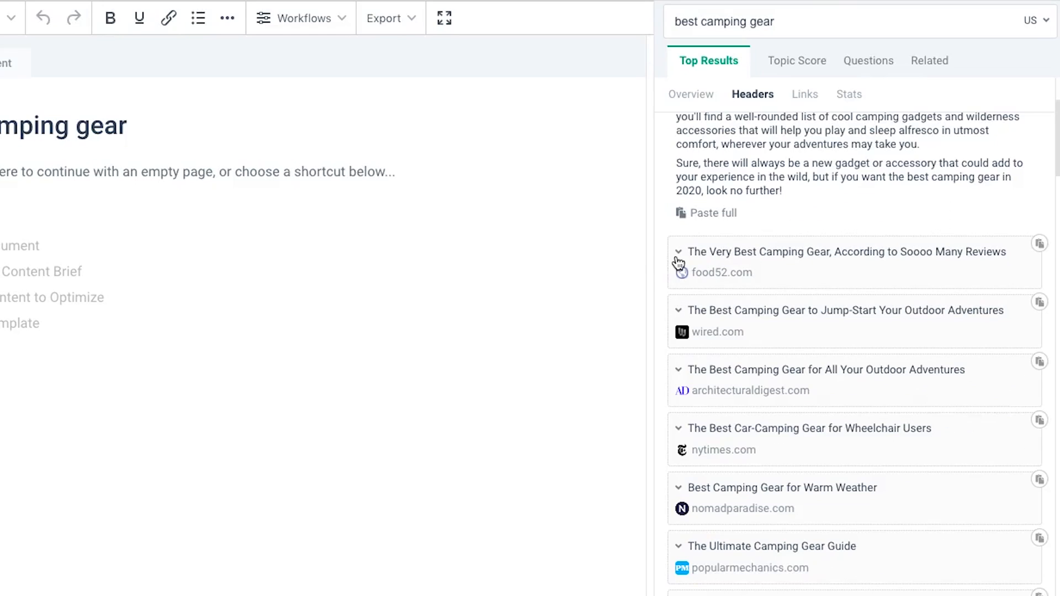
click(677, 251)
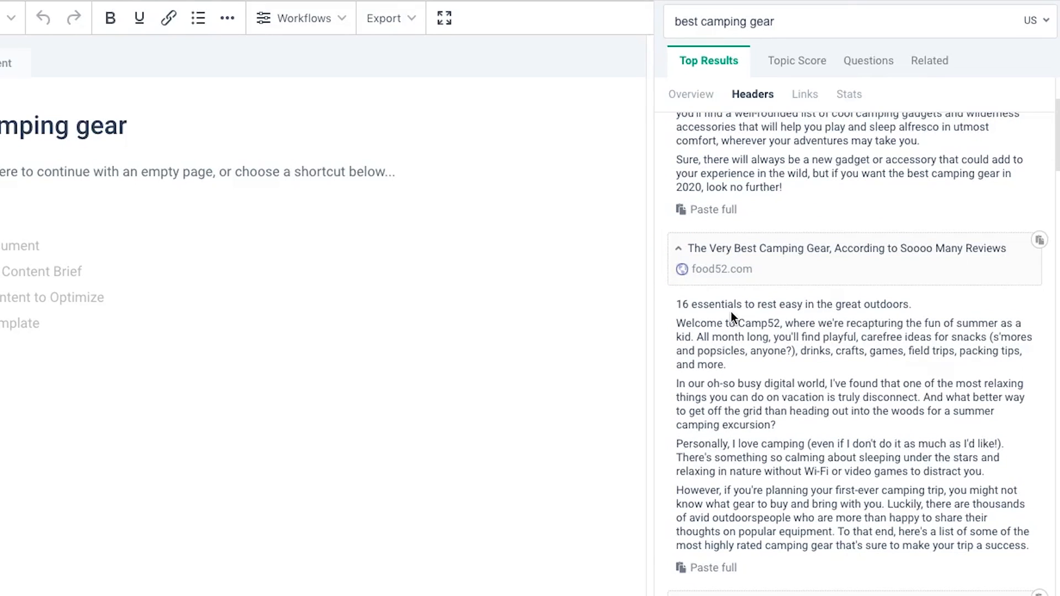
click(804, 94)
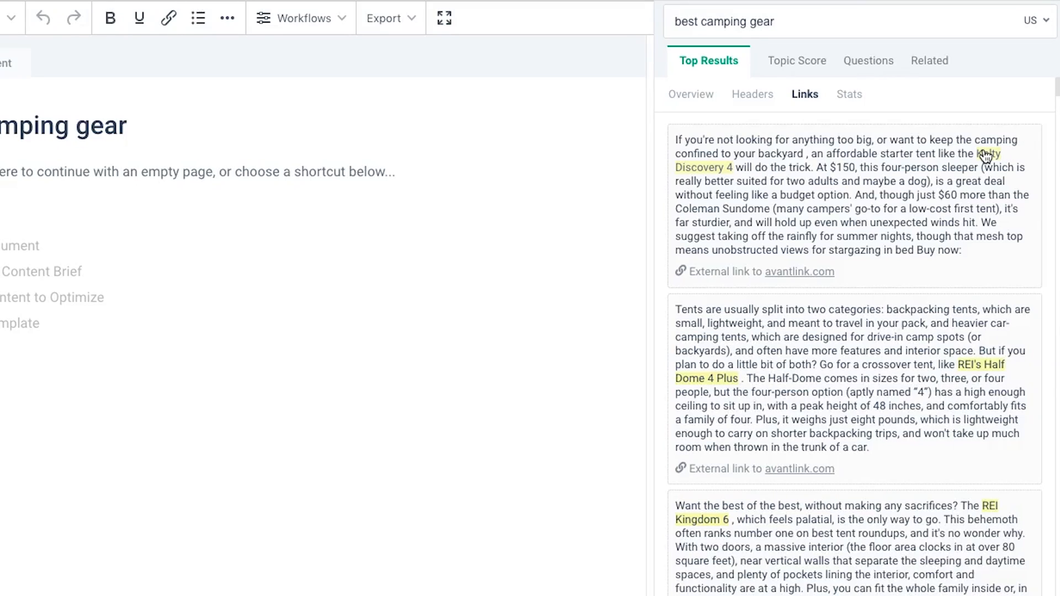
- Look through the cited links, then view statistics like travelaway.me's and businessinsider.com's facts
scroll(down, 3)
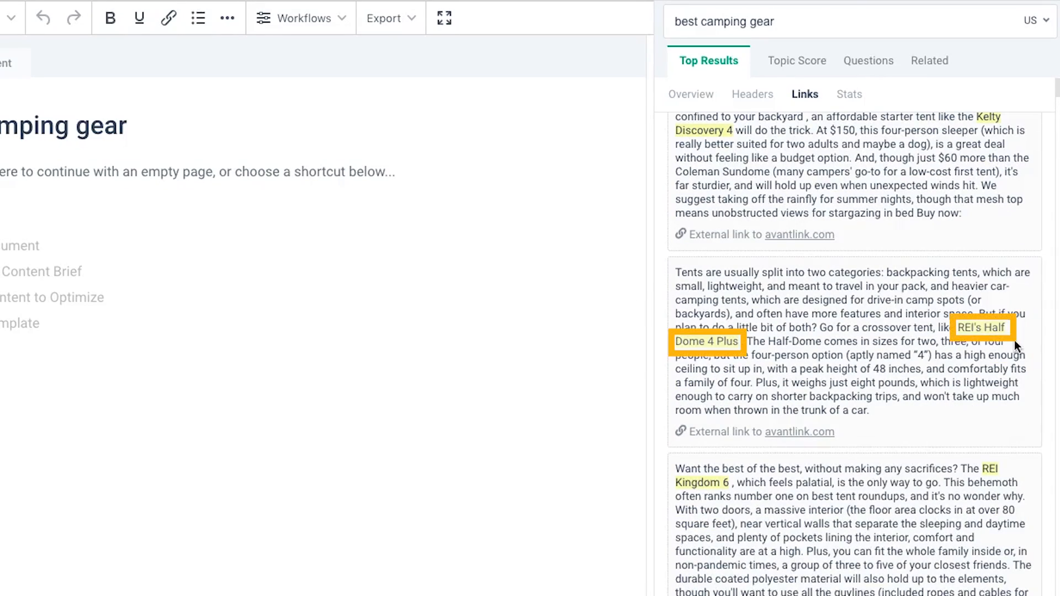
scroll(down, 3)
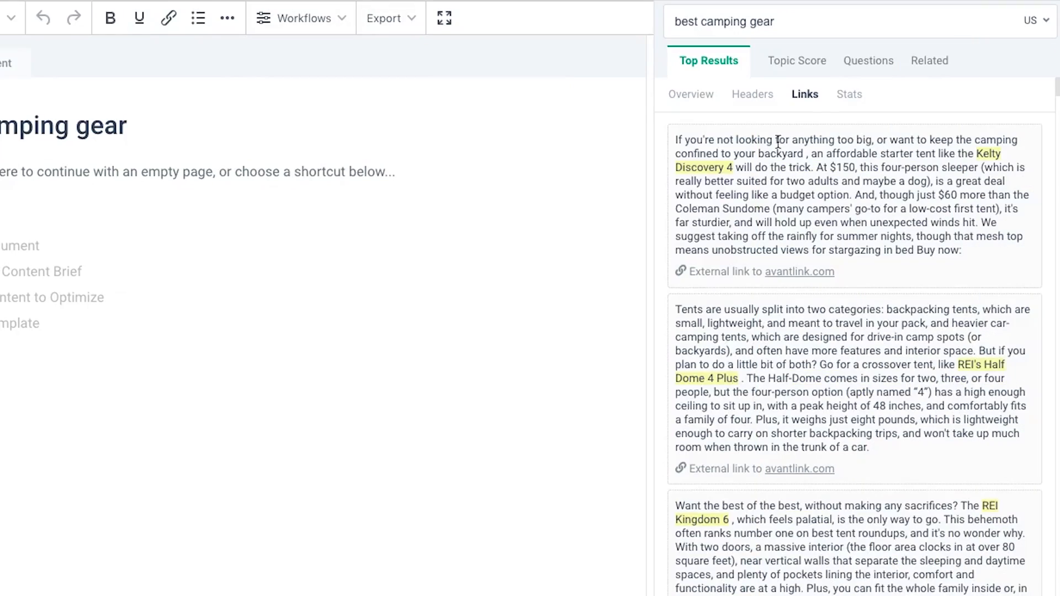
click(848, 94)
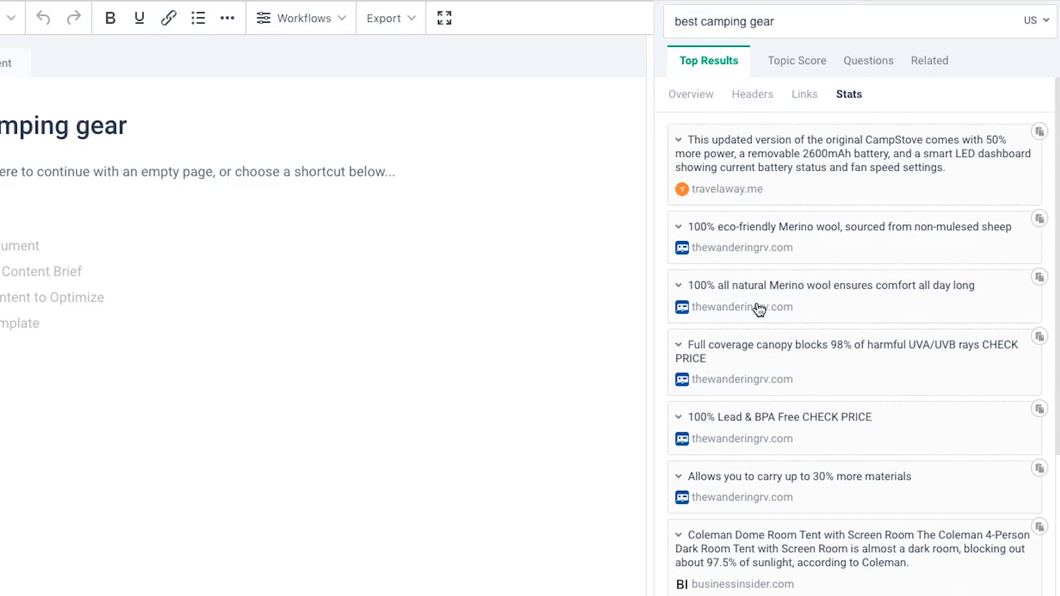
scroll(down, 3)
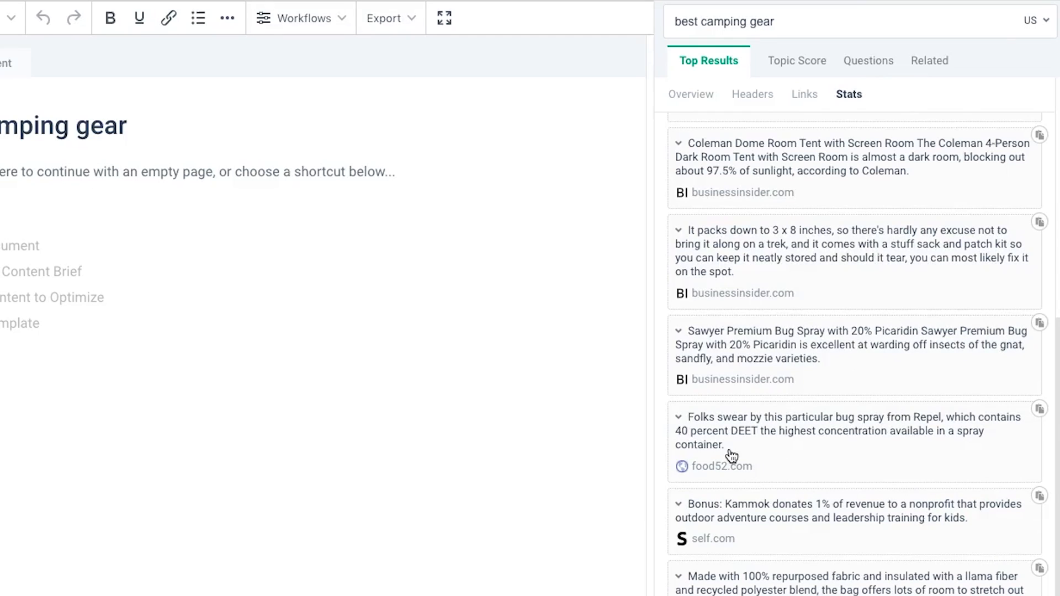
mouse_move(814, 523)
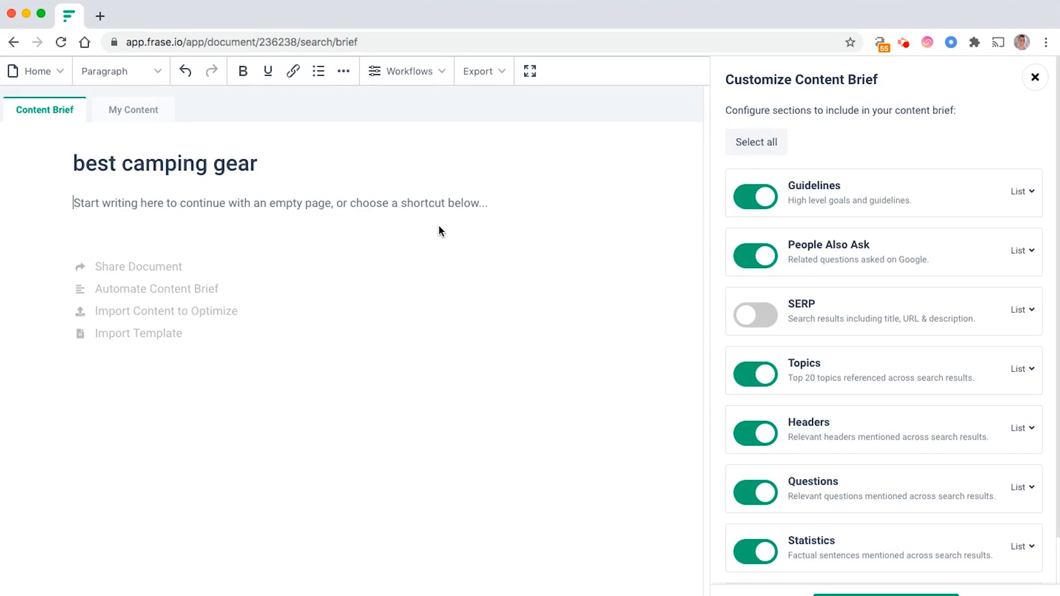
mouse_move(402, 311)
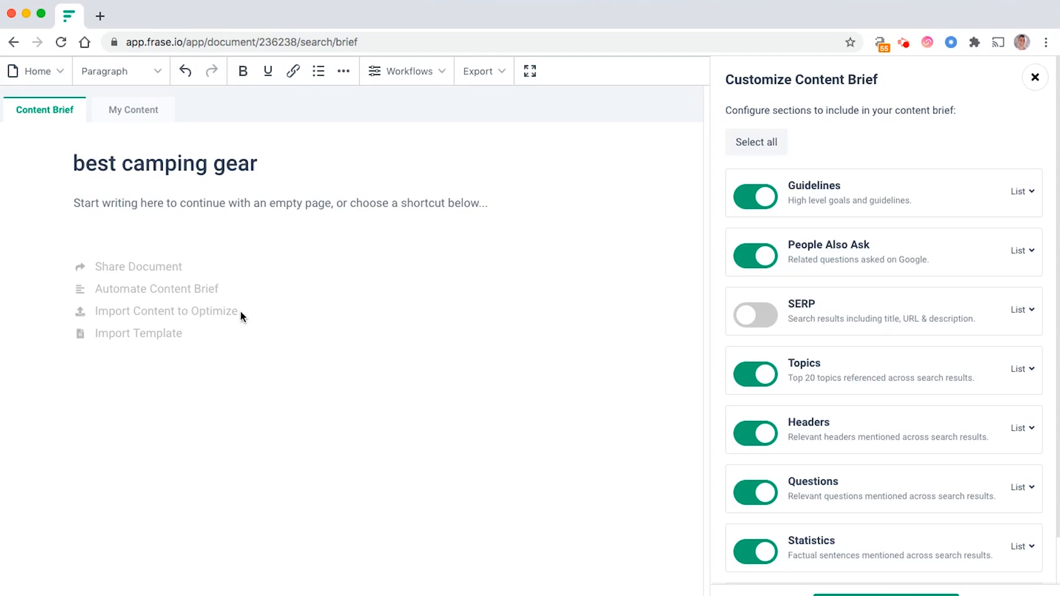
mouse_move(147, 328)
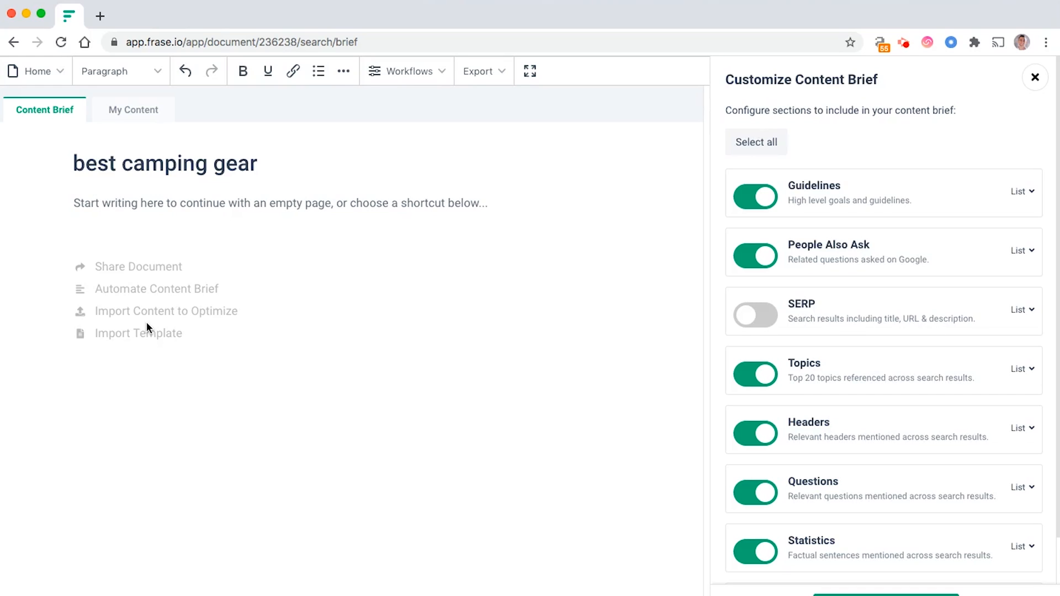
mouse_move(555, 267)
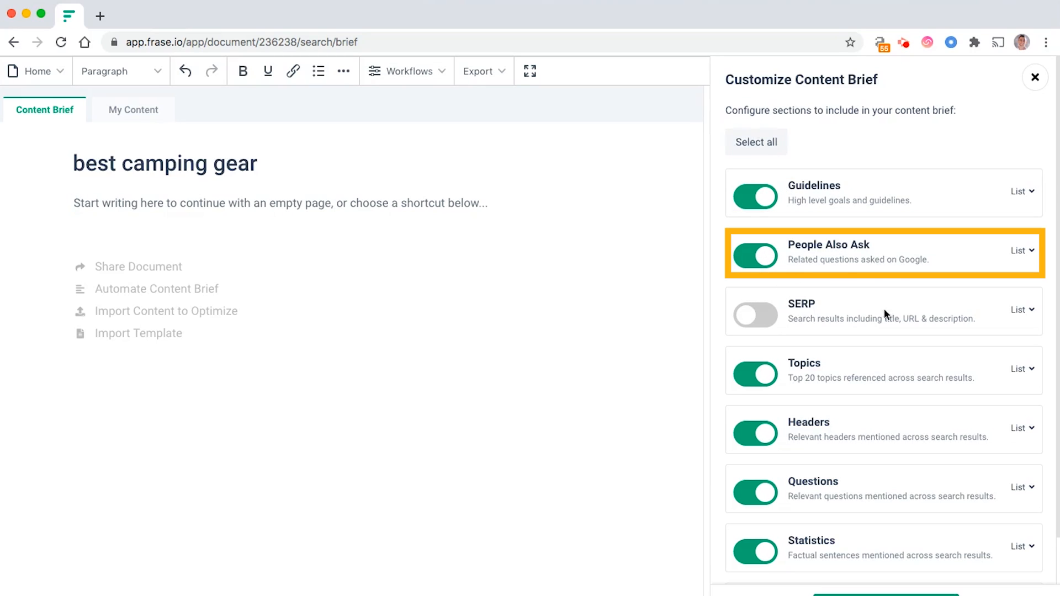
- Enable Guidelines, People Also Ask, Topics, Headers, Questions and Statistics in the brief; SERP and Hyperlinks off
scroll(down, 3)
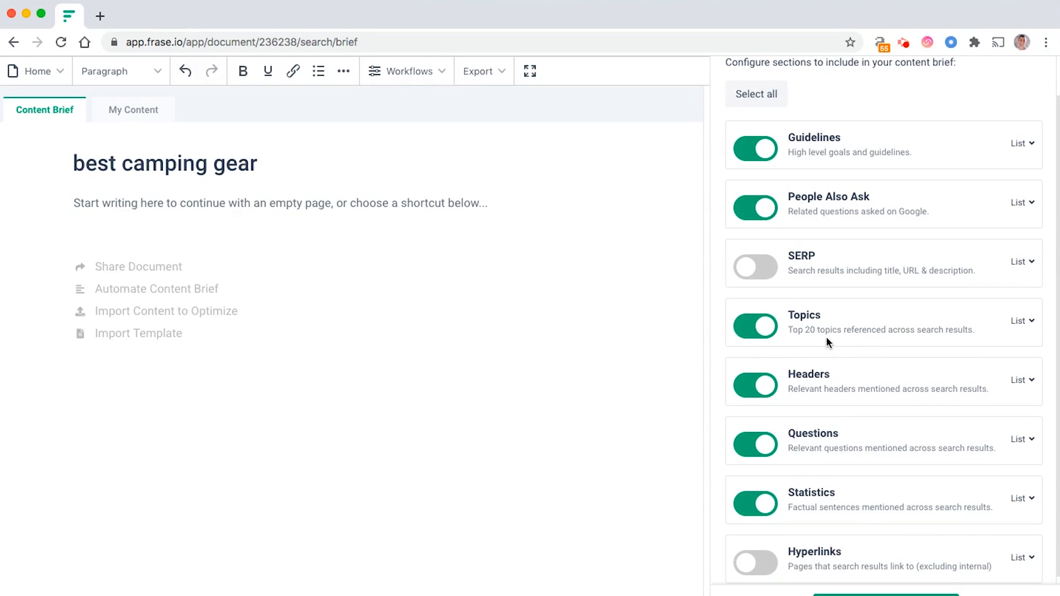
mouse_move(840, 346)
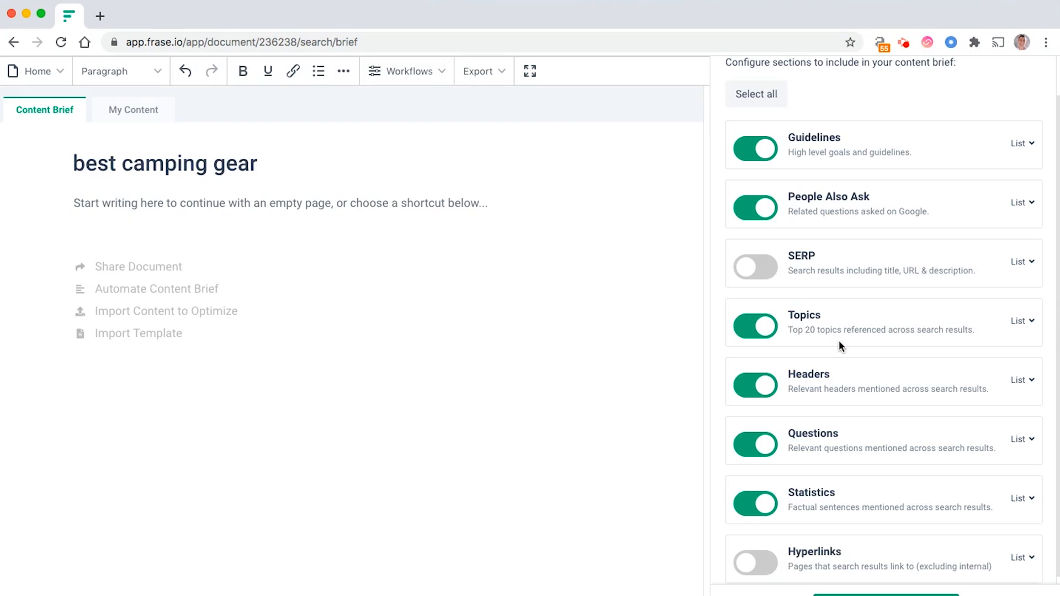
mouse_move(878, 385)
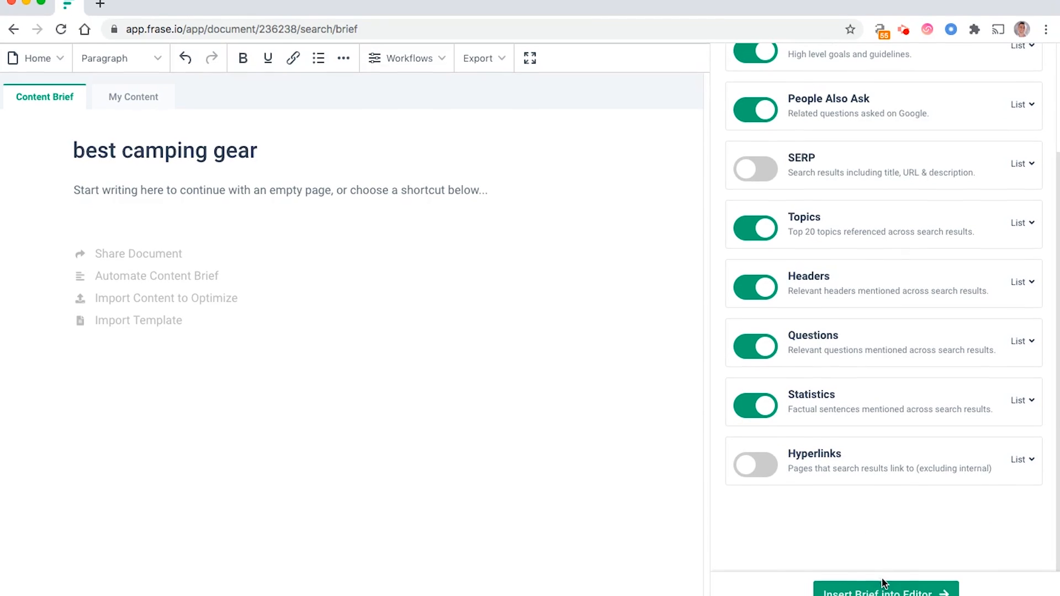
- Insert the brief into the editor and place the cursor on the Overview's Goal item
click(884, 593)
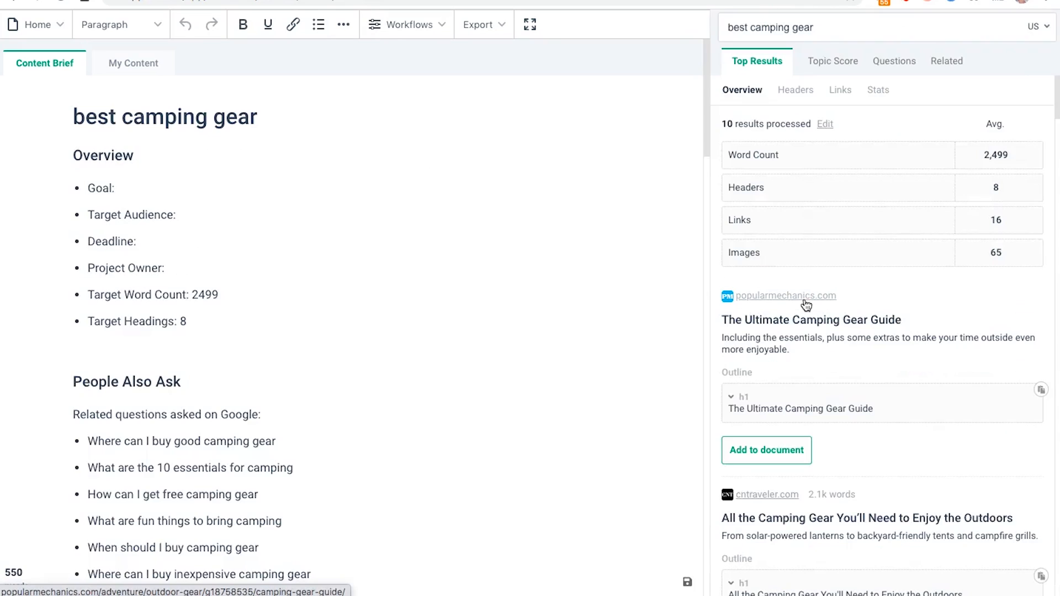
click(103, 154)
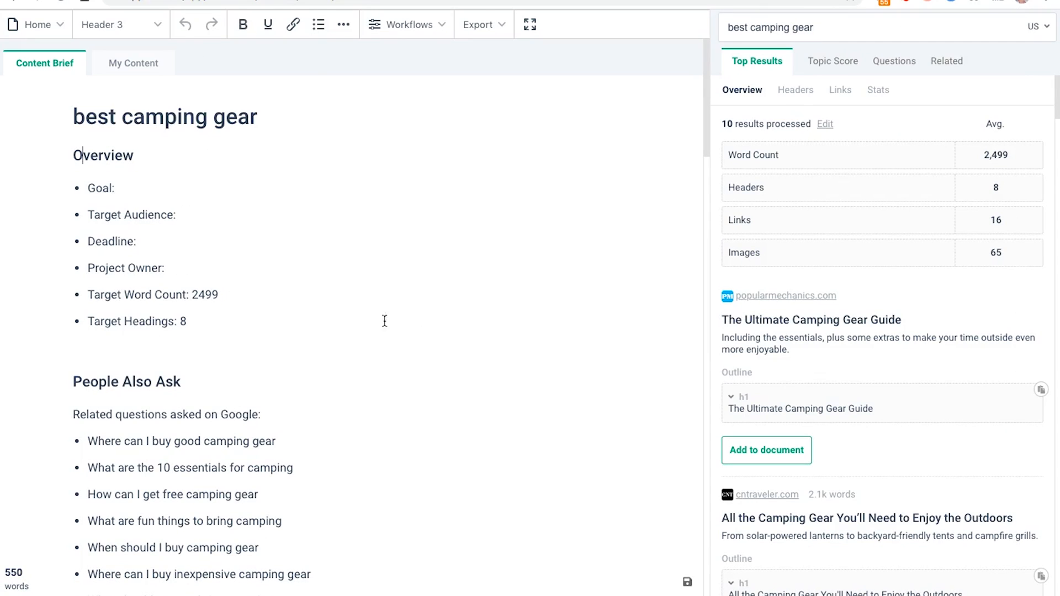
click(318, 25)
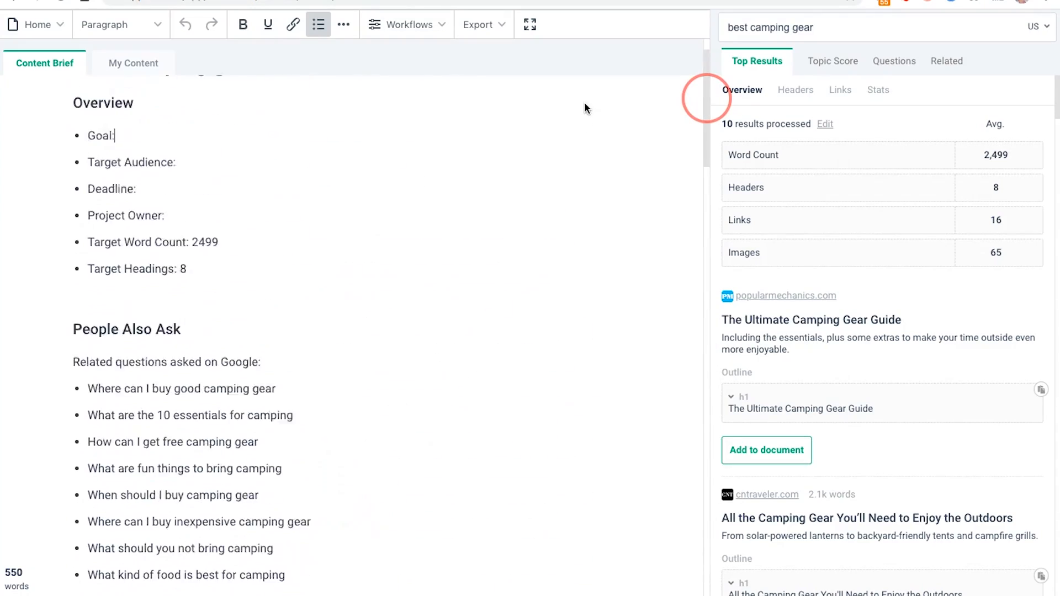
- Scroll through the inserted People Also Ask, top topics, competitor headers and questions
scroll(down, 3)
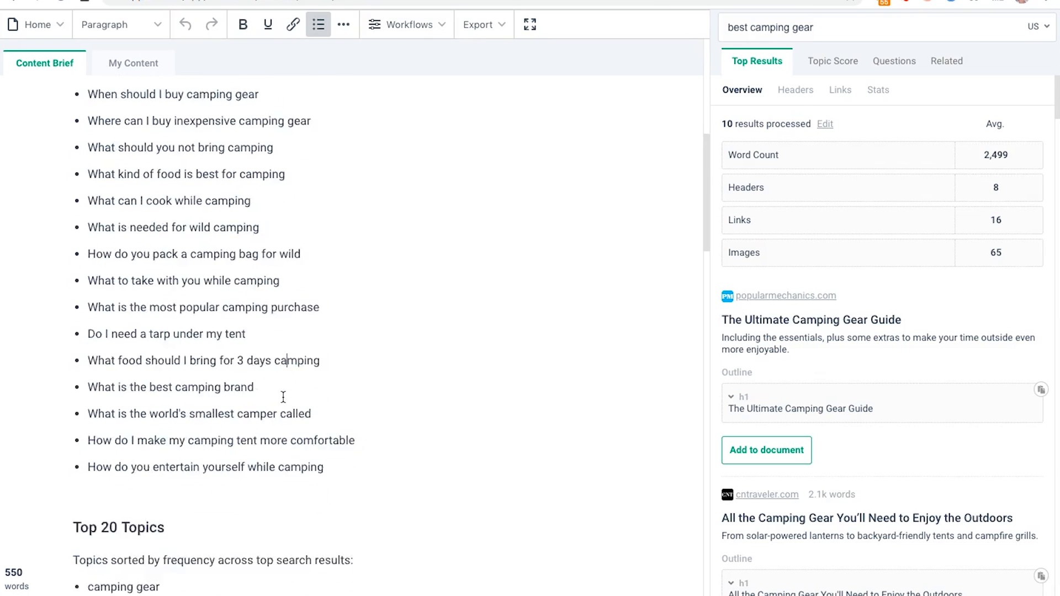
scroll(down, 3)
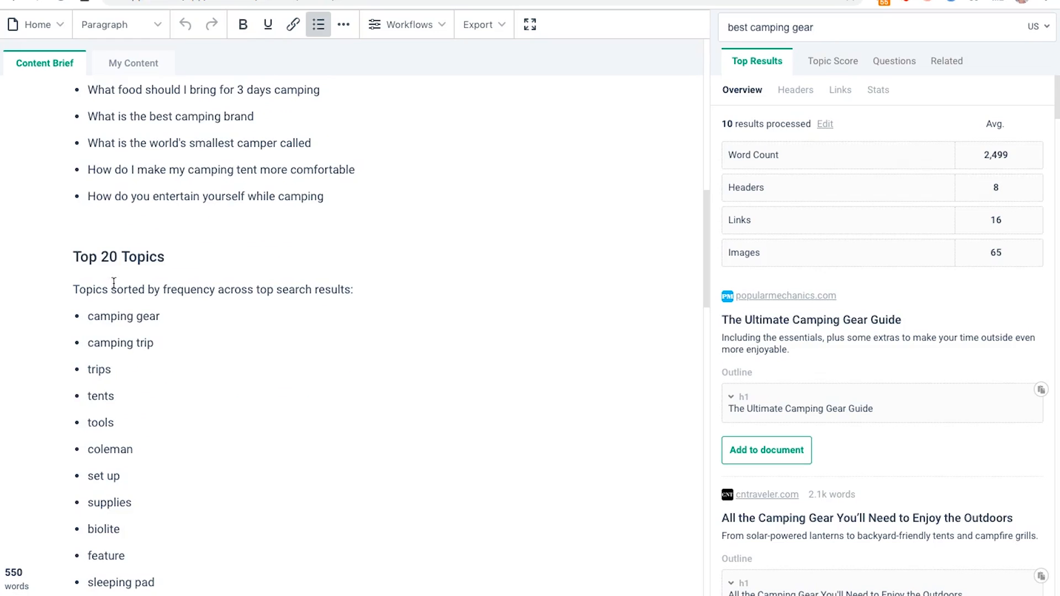
scroll(down, 3)
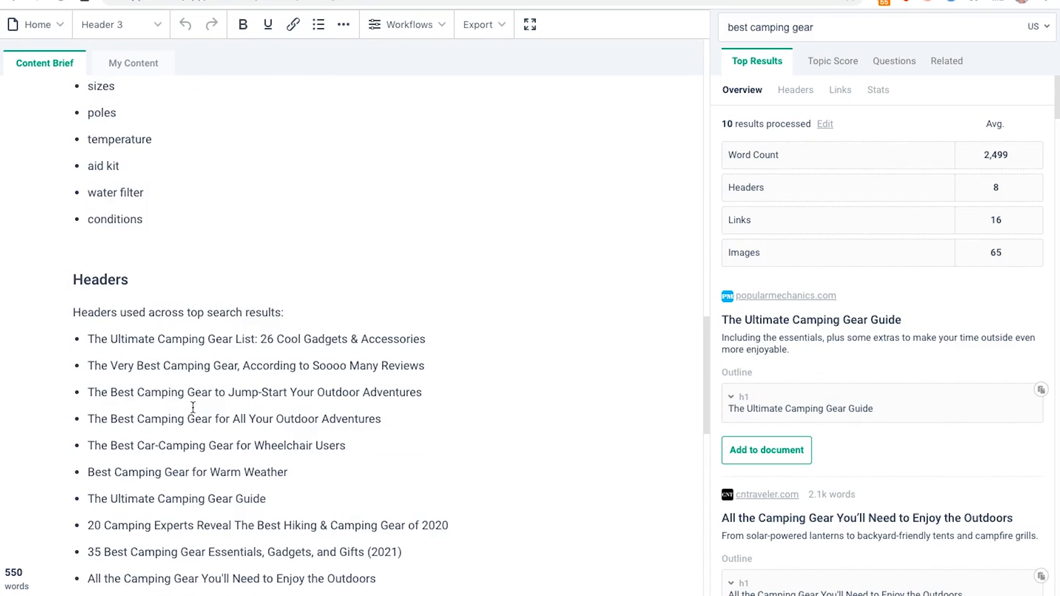
scroll(down, 3)
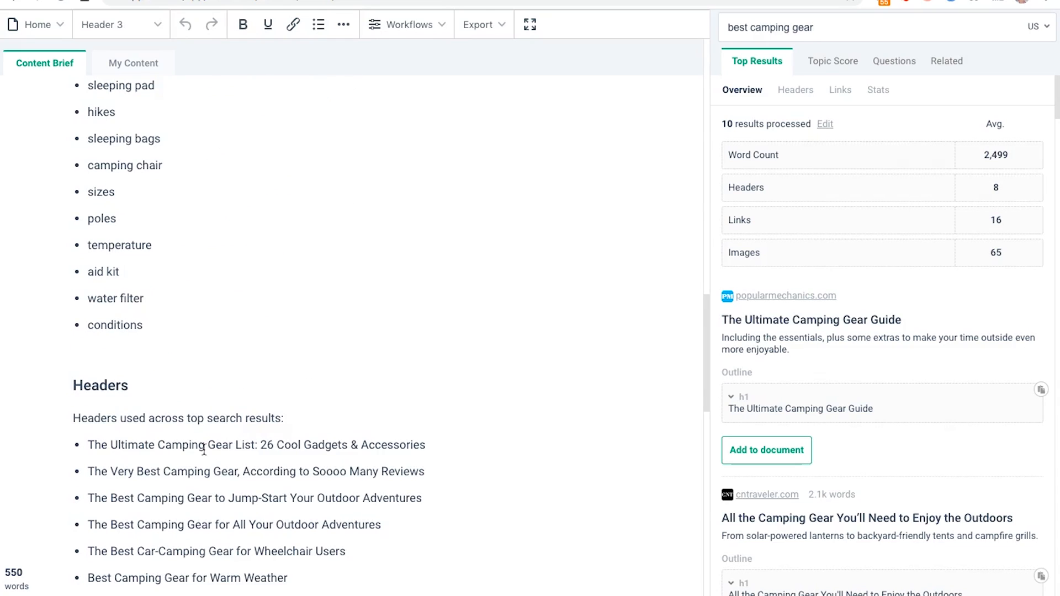
scroll(down, 3)
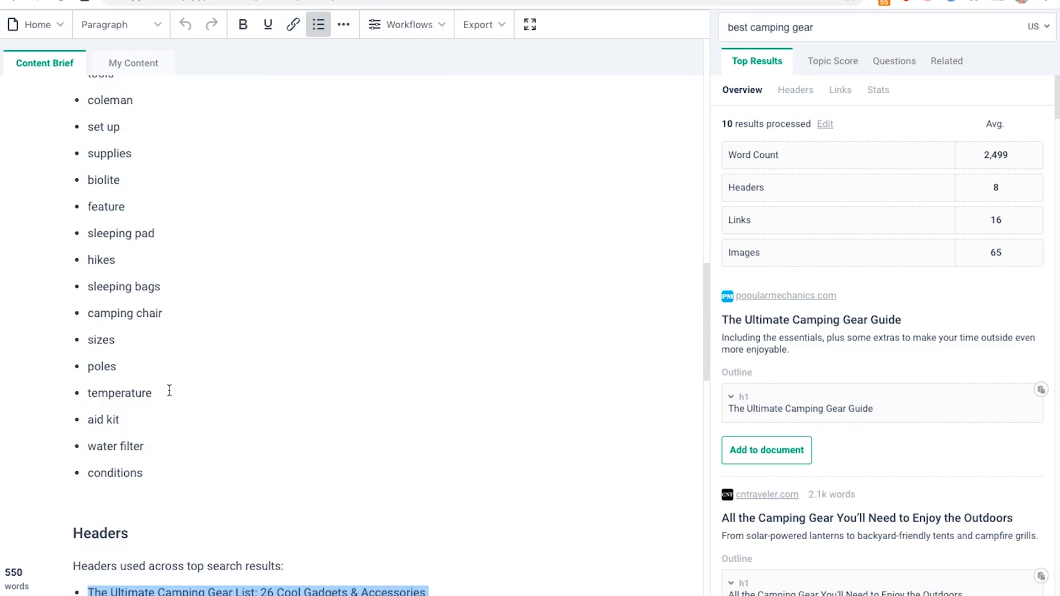
scroll(down, 3)
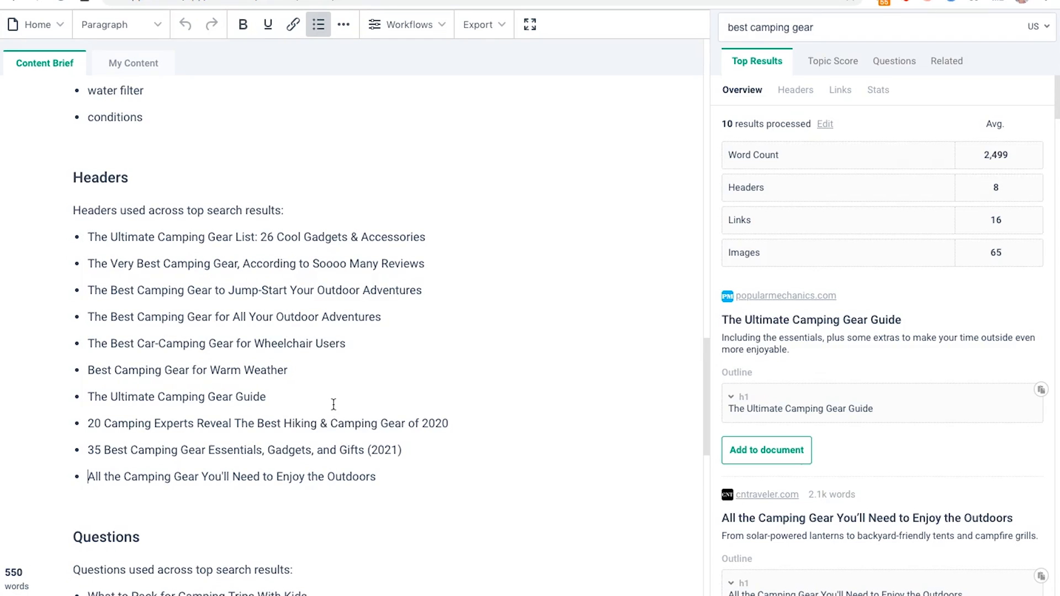
mouse_move(239, 440)
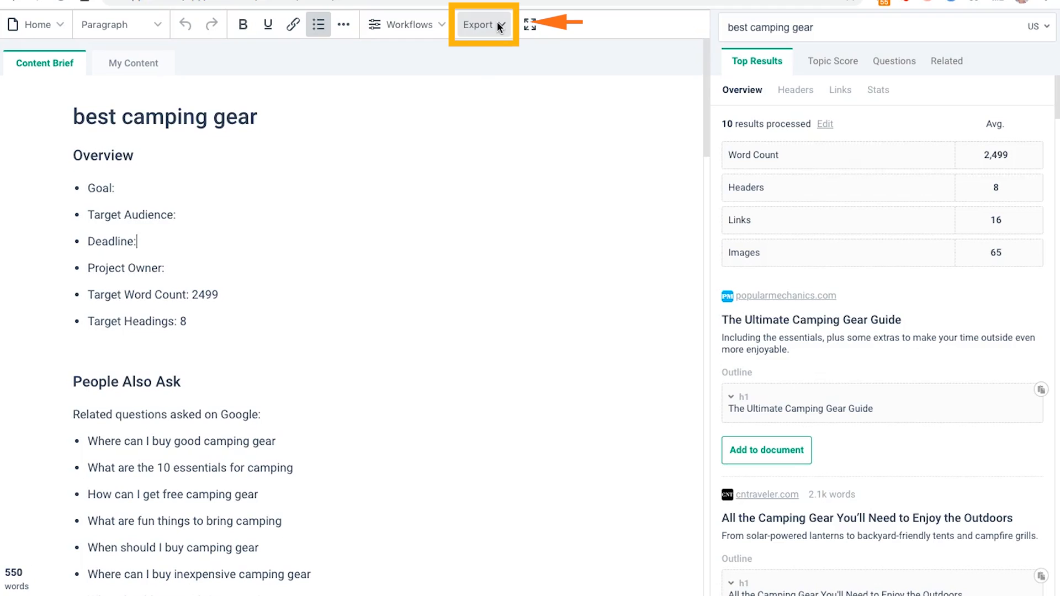
click(480, 25)
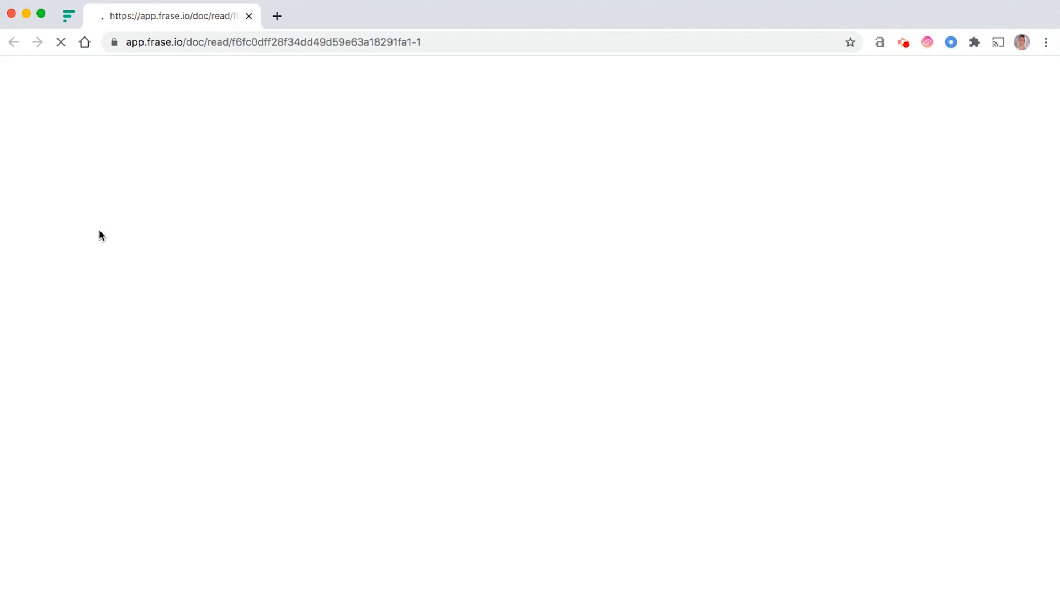
click(270, 42)
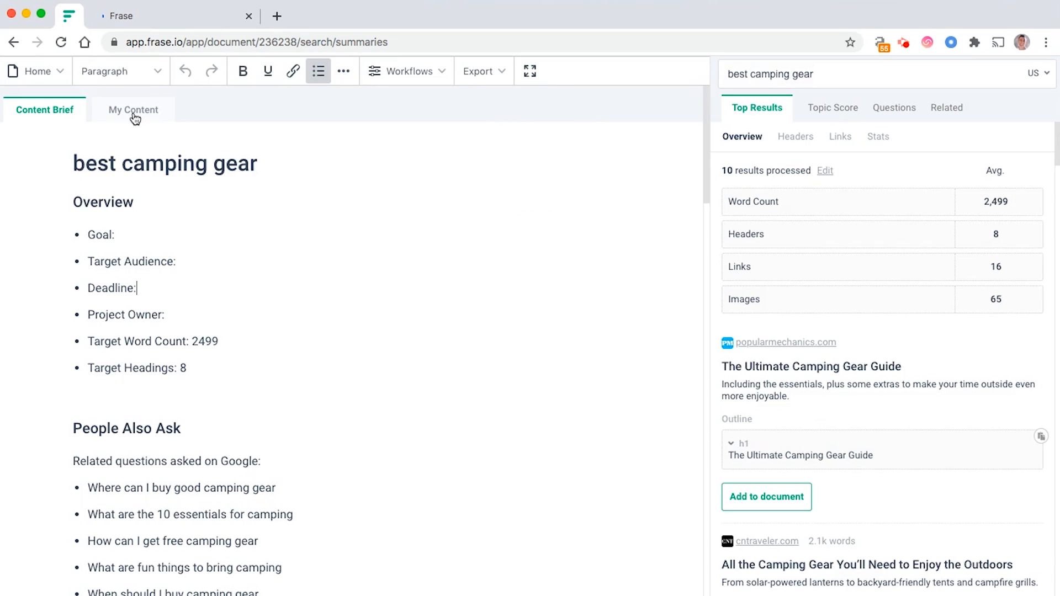
- Return to the draft and scroll the Topic Score list, currently at 1% coverage
click(133, 110)
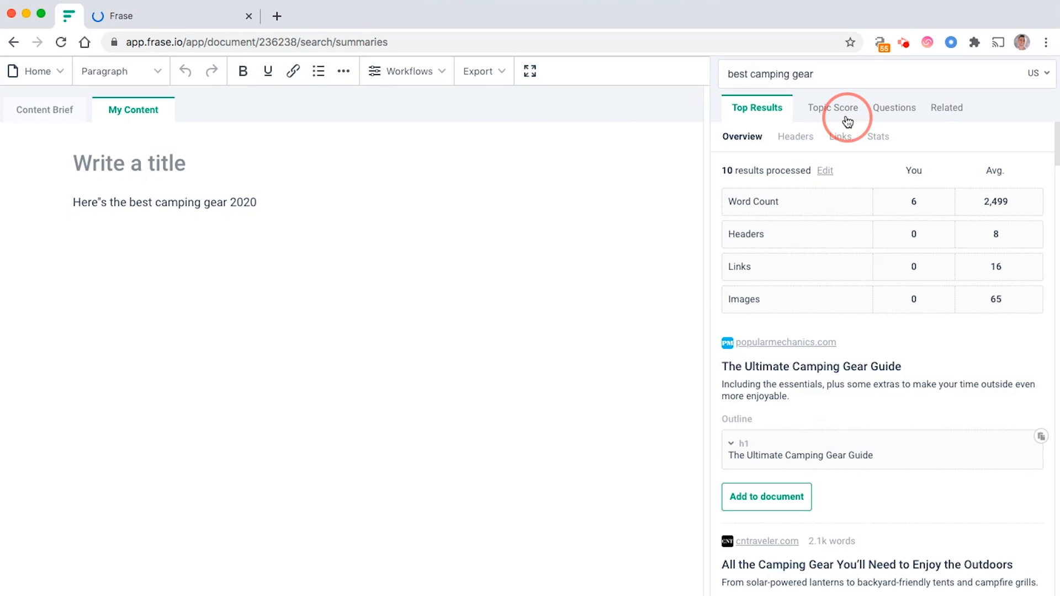
click(833, 108)
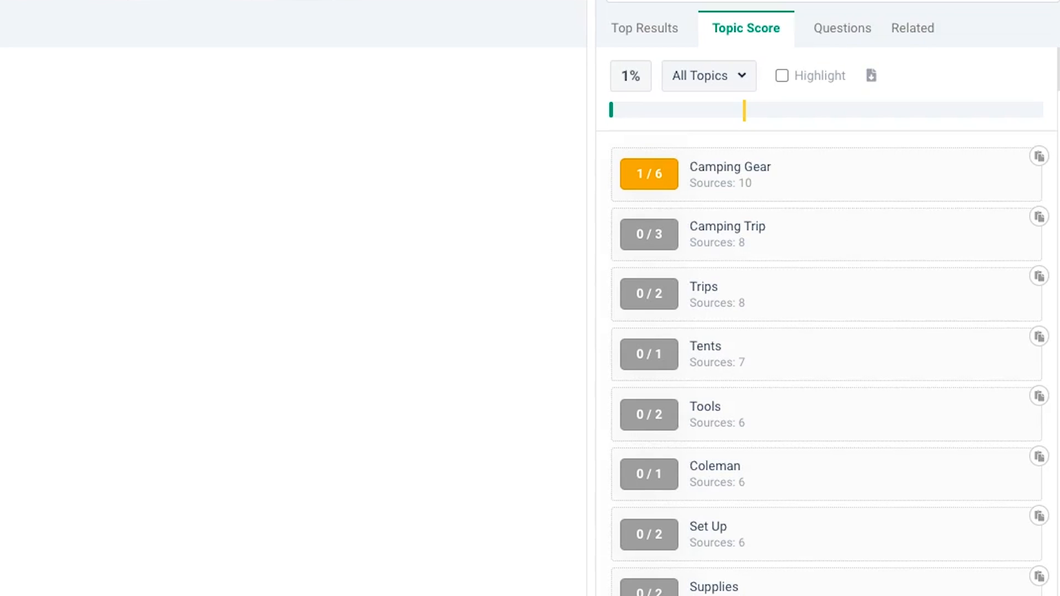
mouse_move(803, 457)
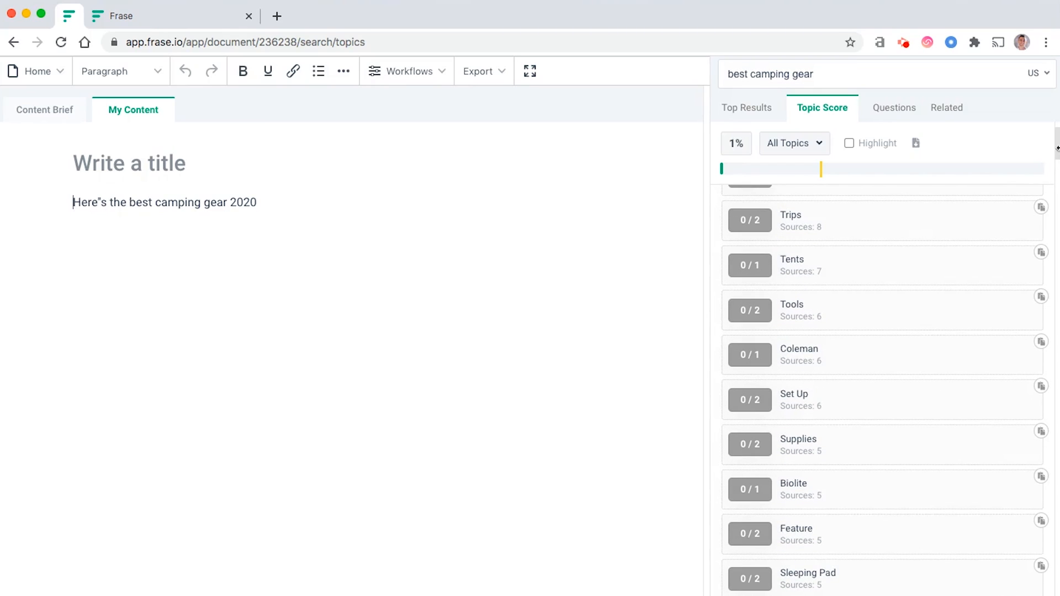
scroll(down, 3)
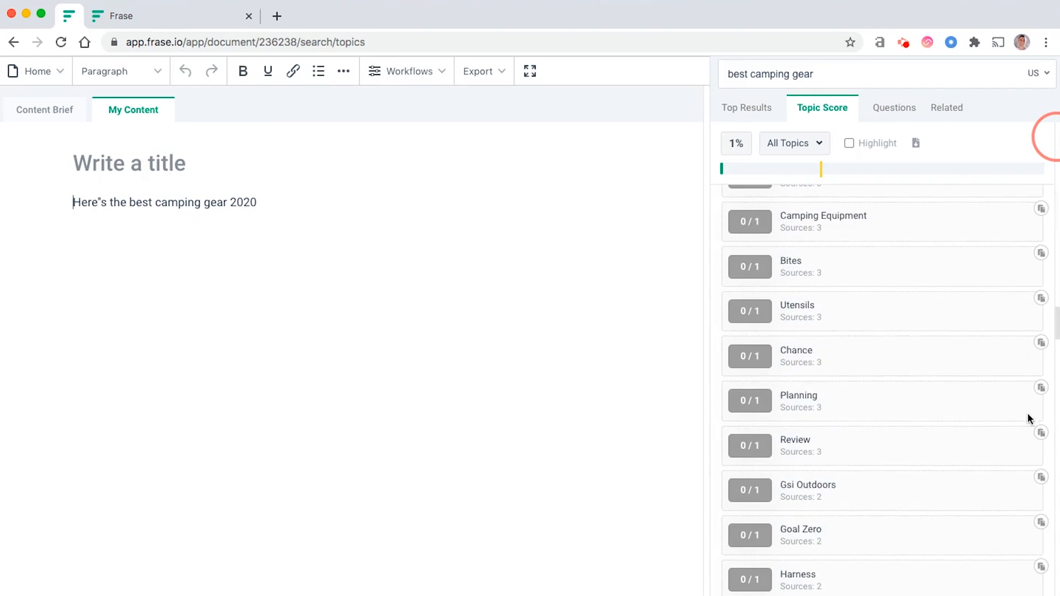
scroll(down, 3)
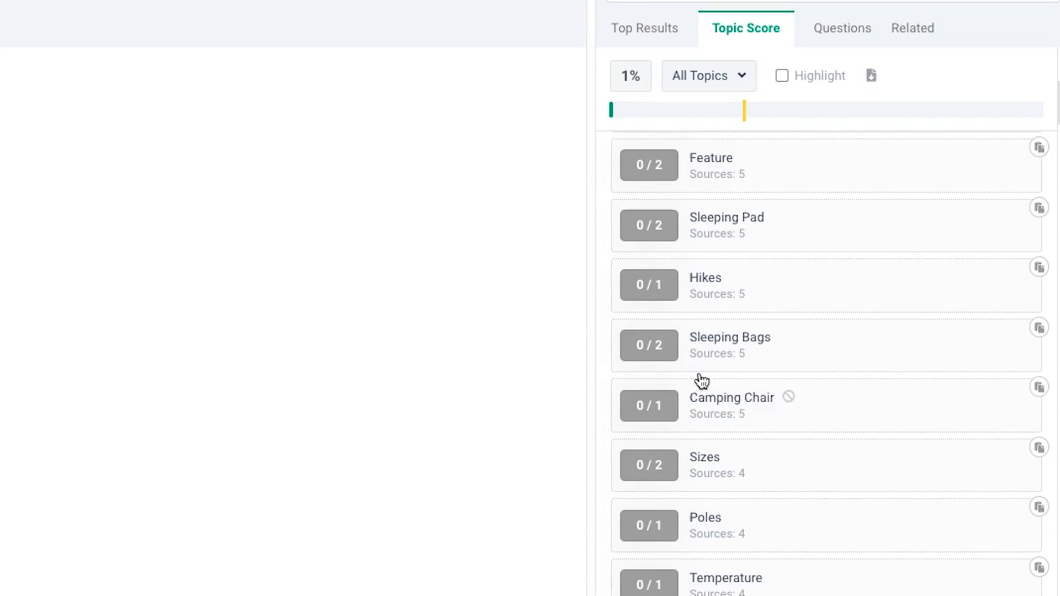
scroll(down, 3)
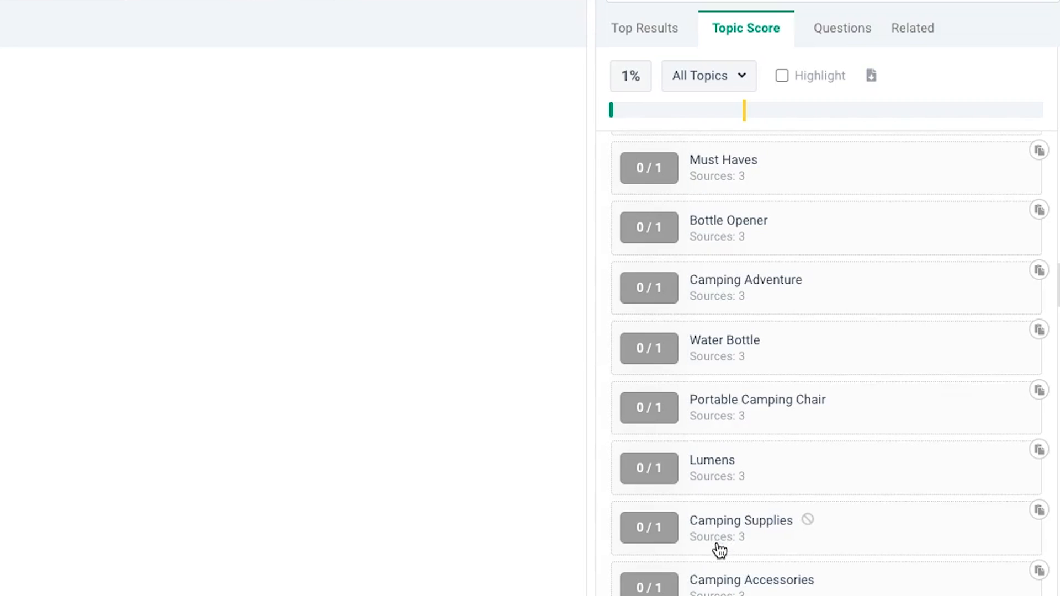
scroll(down, 3)
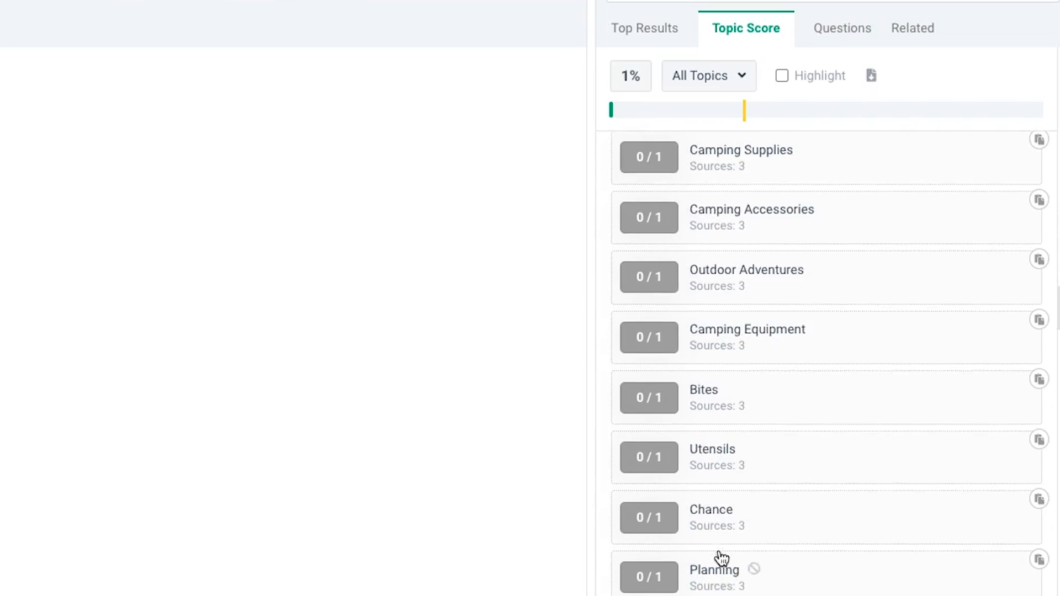
scroll(down, 3)
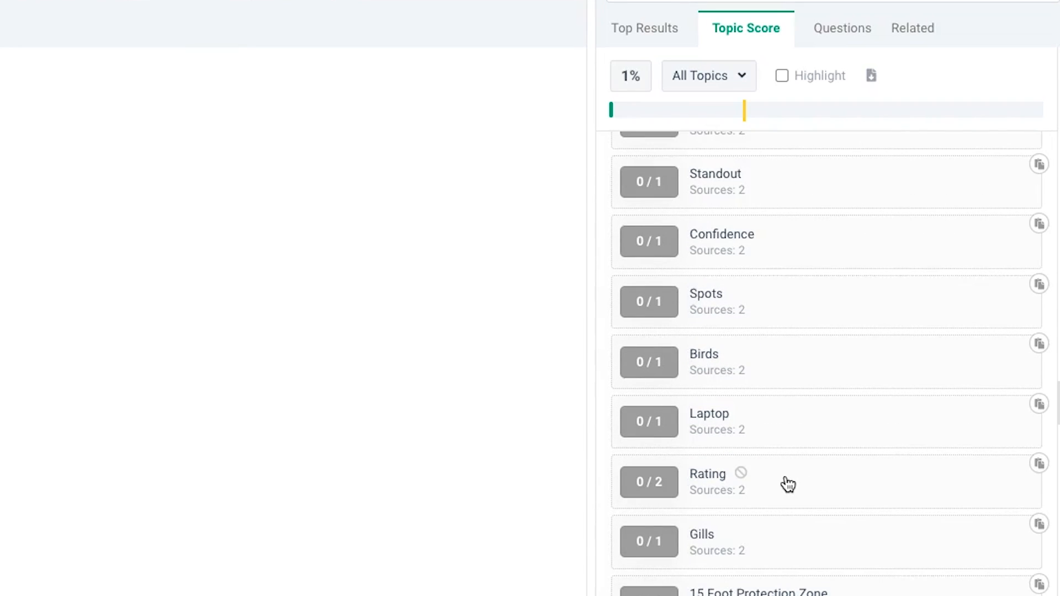
scroll(down, 3)
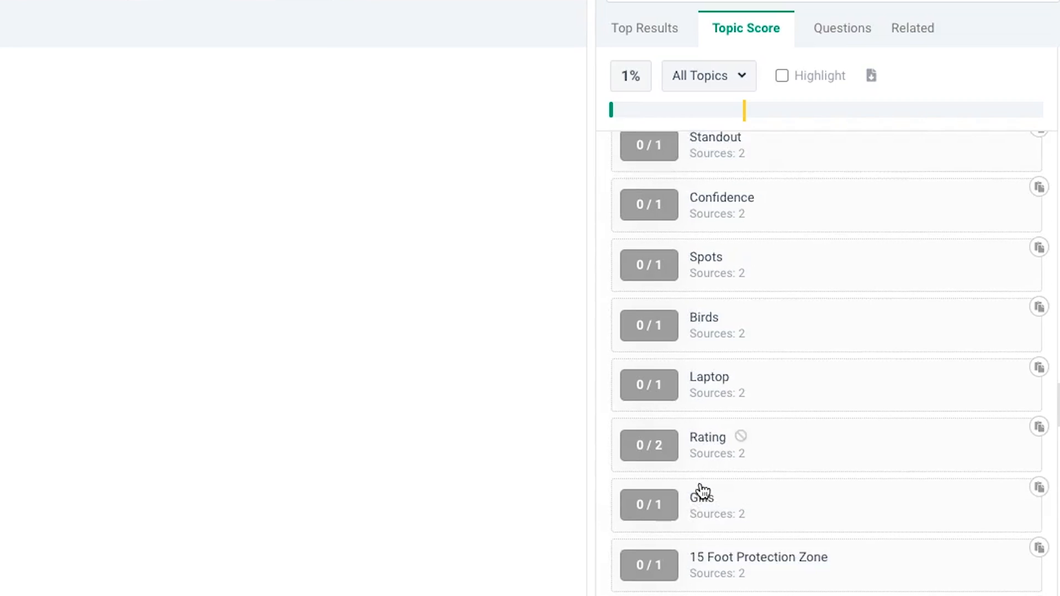
scroll(down, 3)
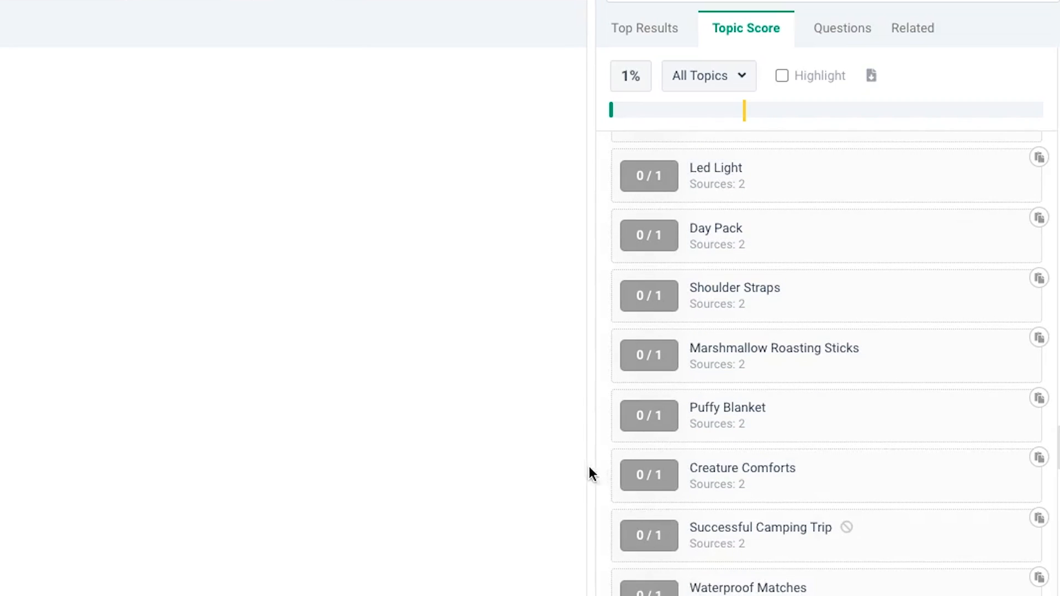
scroll(down, 3)
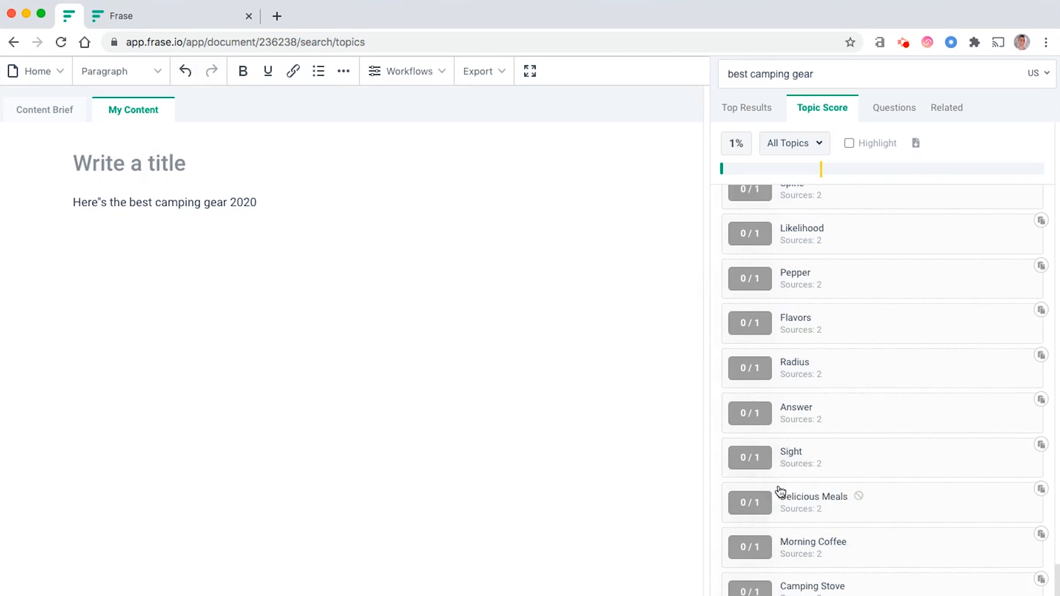
scroll(down, 3)
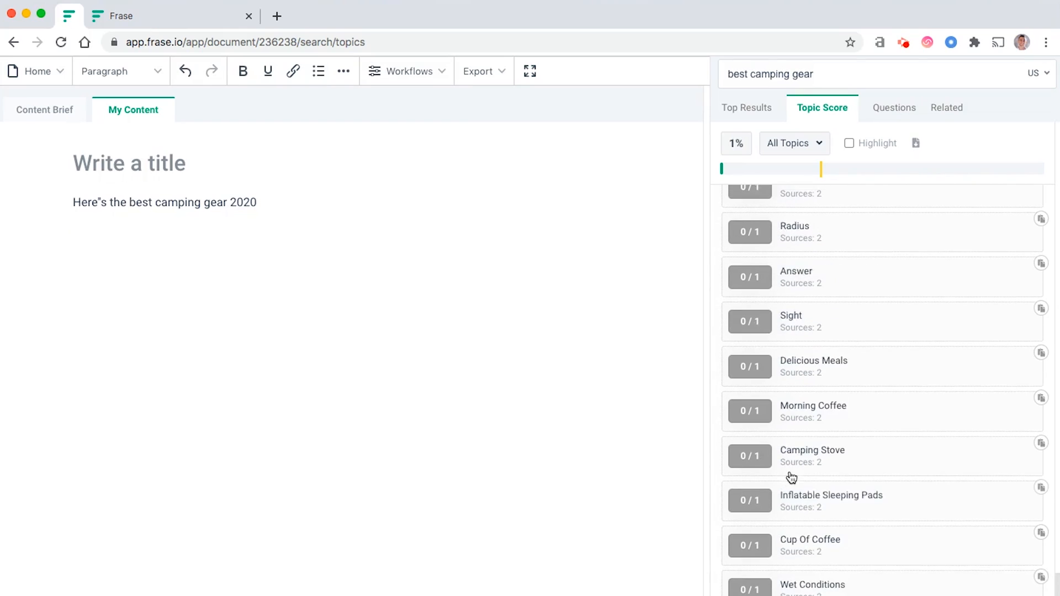
scroll(down, 3)
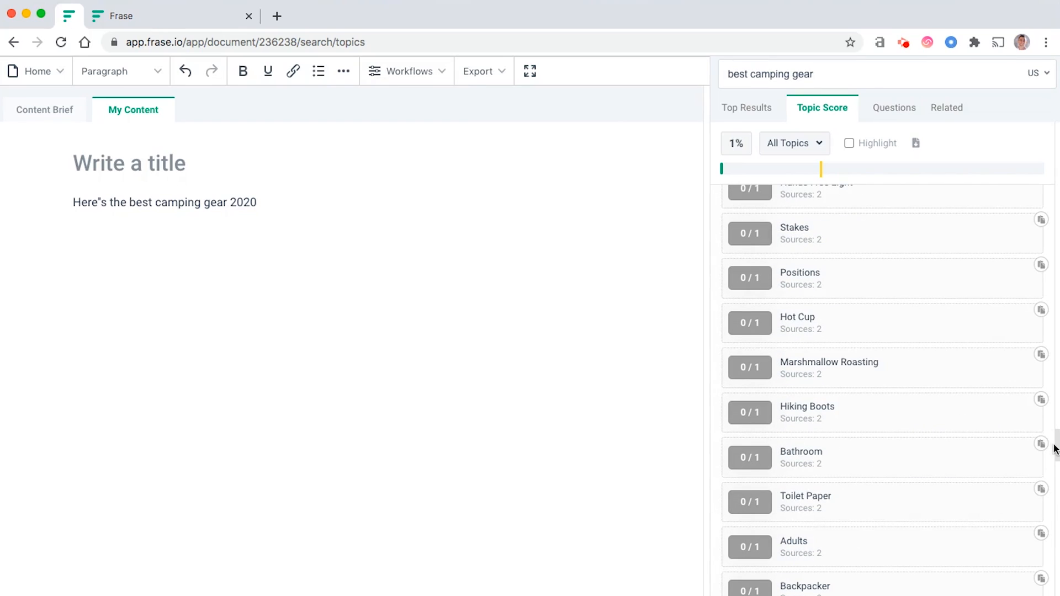
- Browse People Also Ask, Quora and Reddit questions about best camping gear, then show related results
click(893, 107)
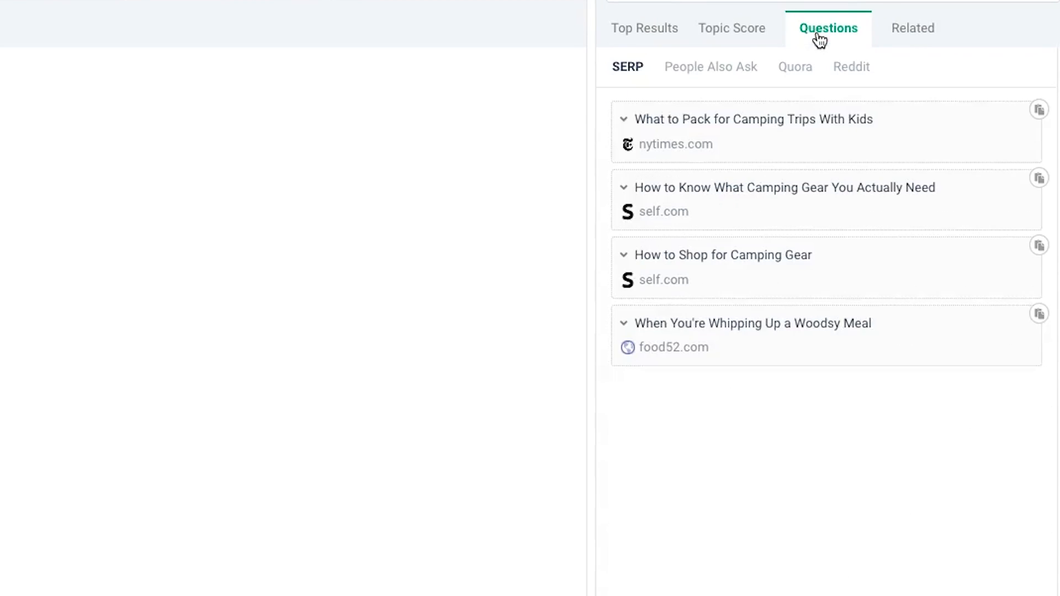
mouse_move(627, 246)
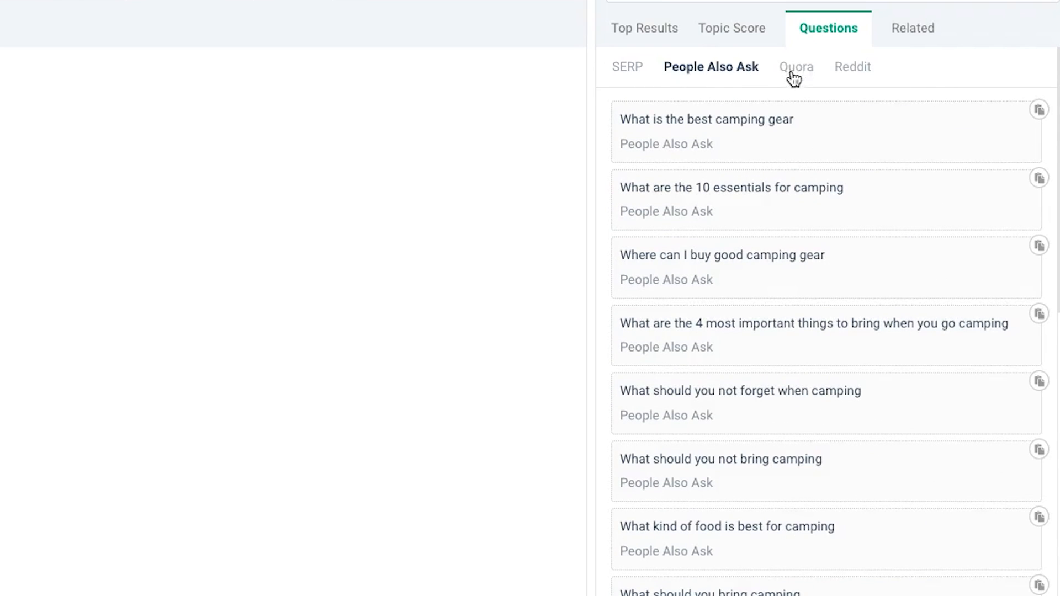
click(795, 66)
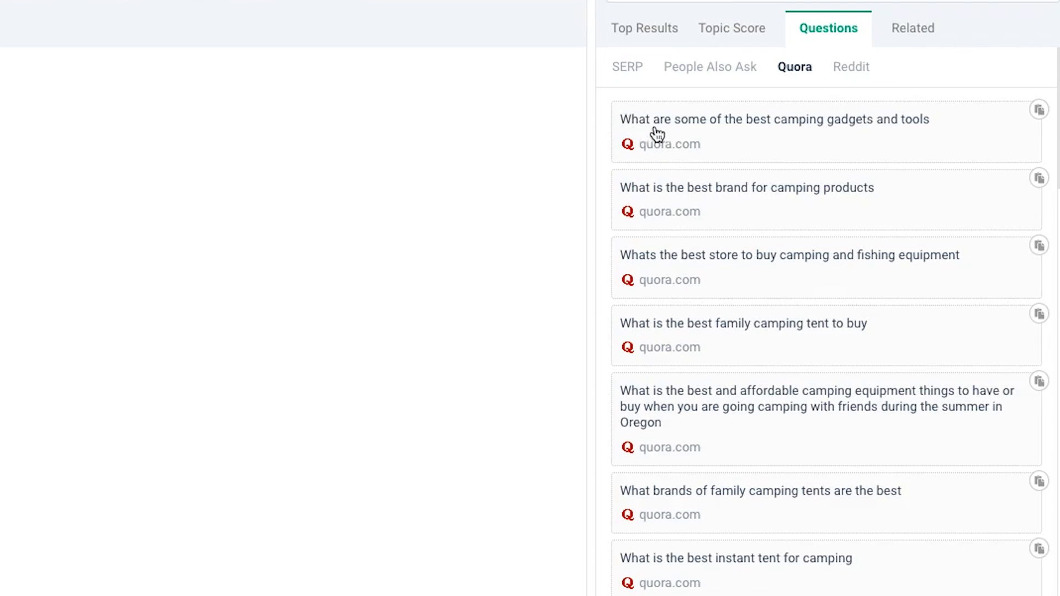
mouse_move(707, 5)
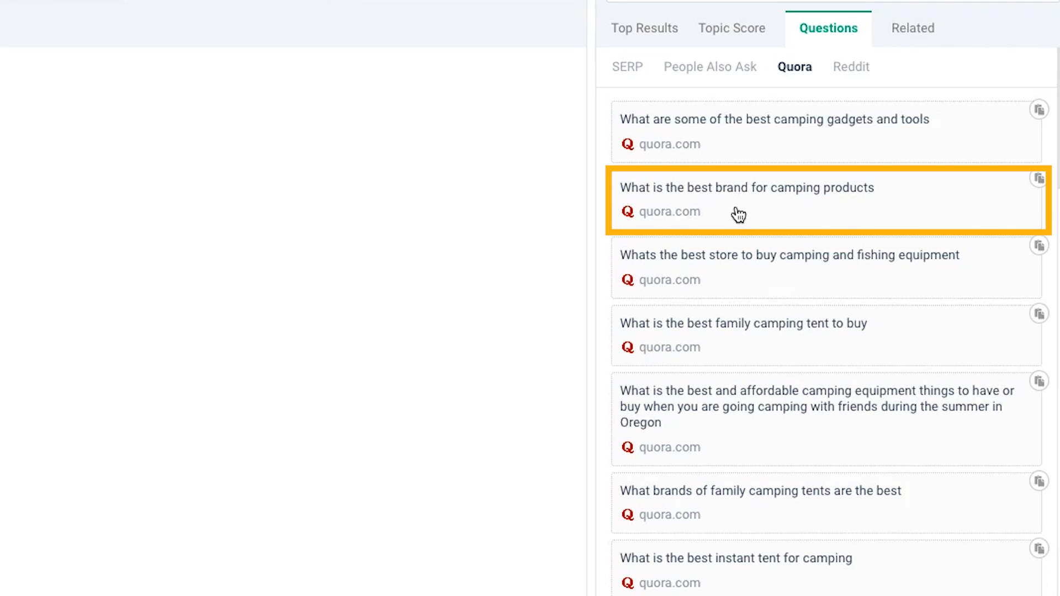
mouse_move(695, 292)
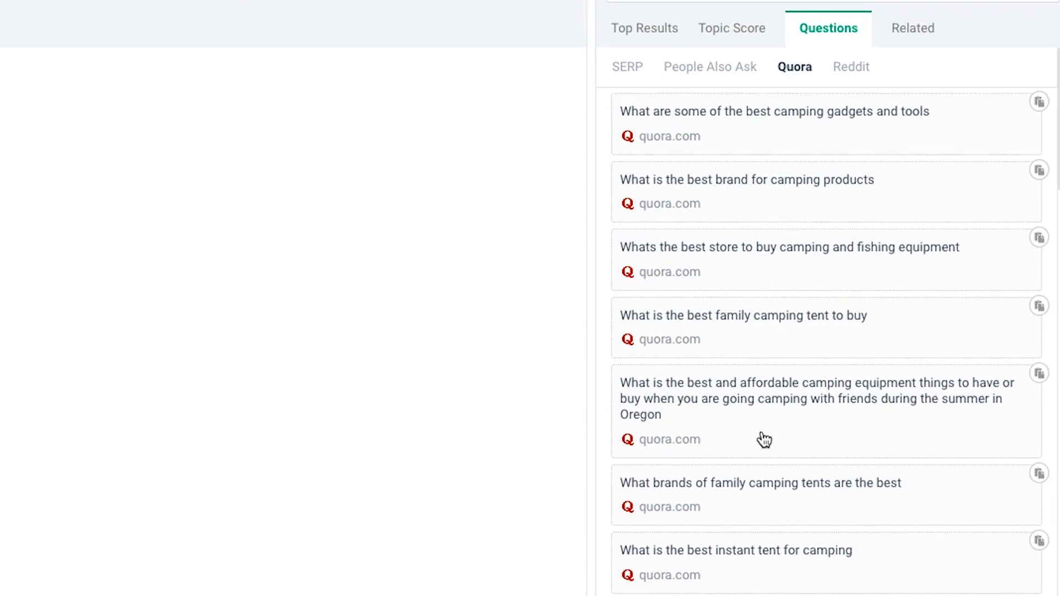
scroll(down, 3)
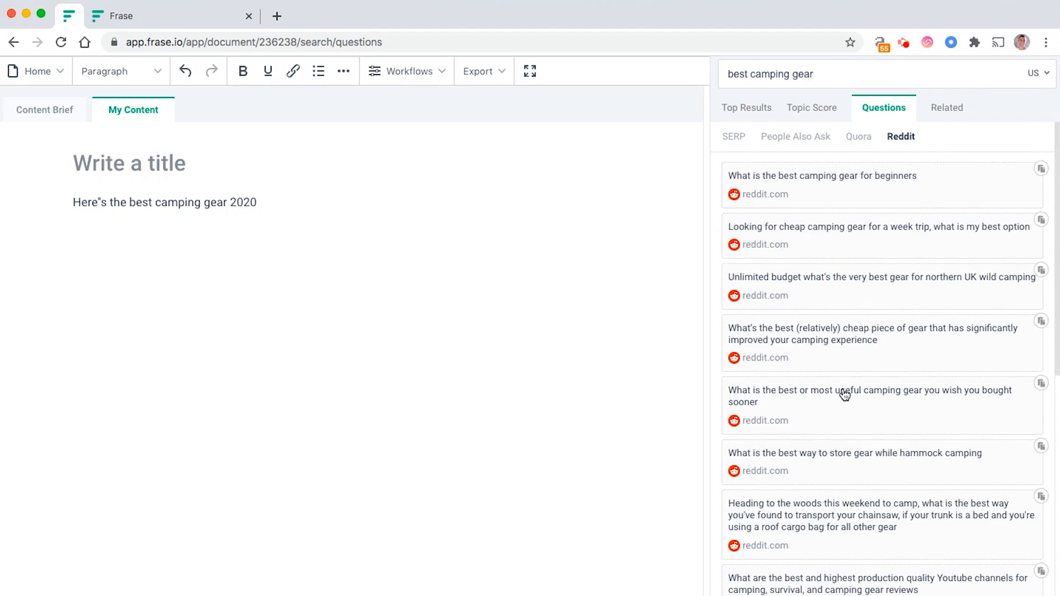
mouse_move(810, 279)
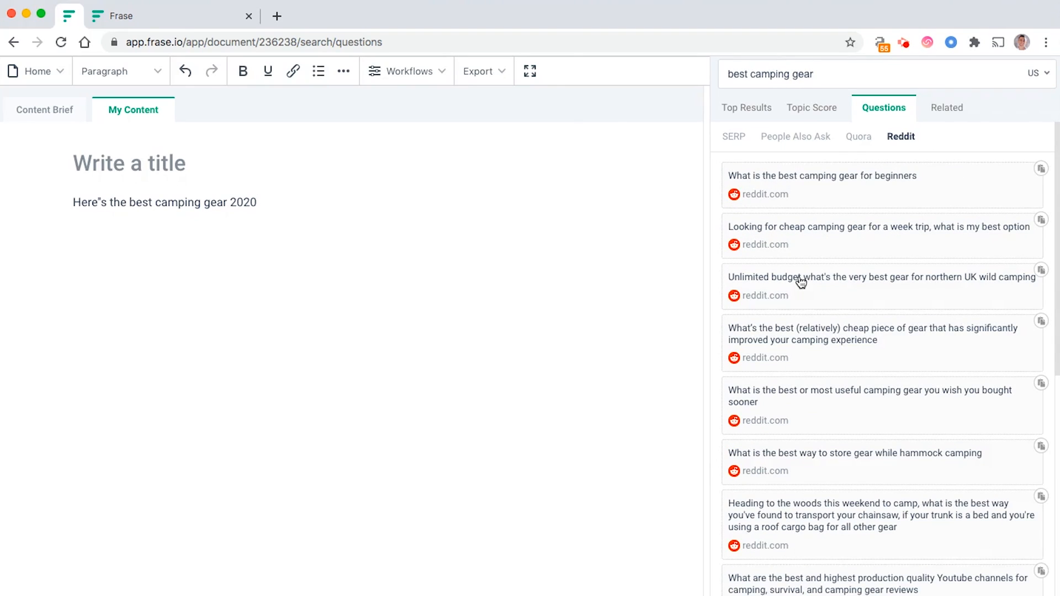
click(946, 108)
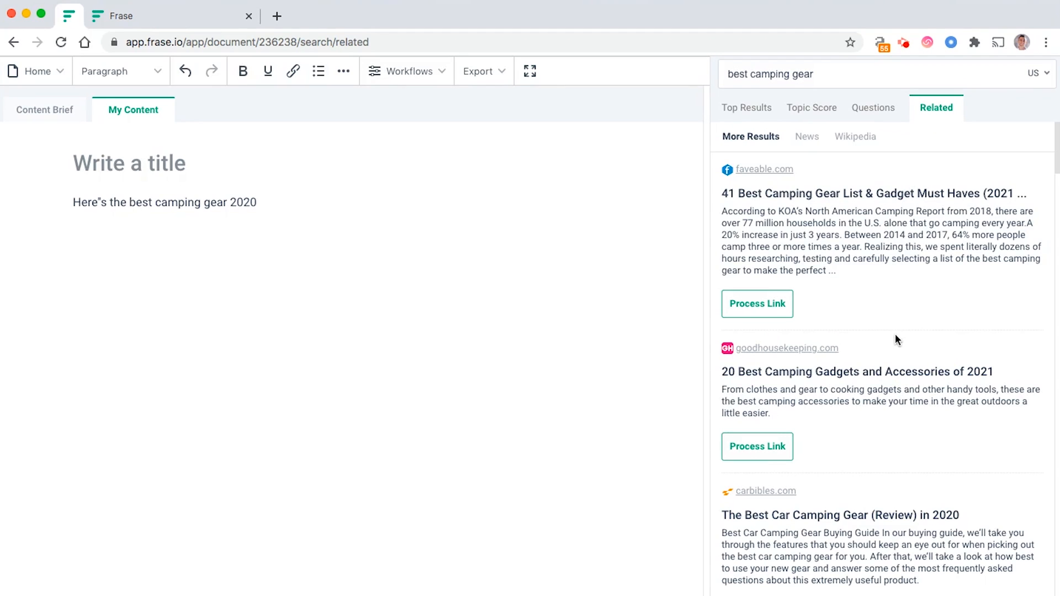
mouse_move(779, 390)
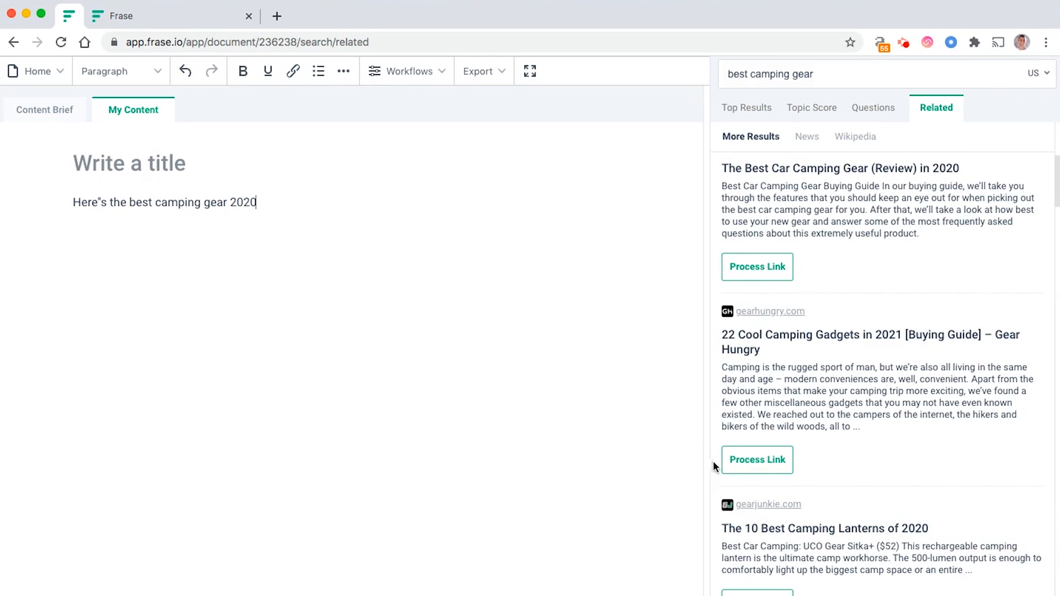
- Scroll the related results and open the best backpacking gear article
scroll(down, 3)
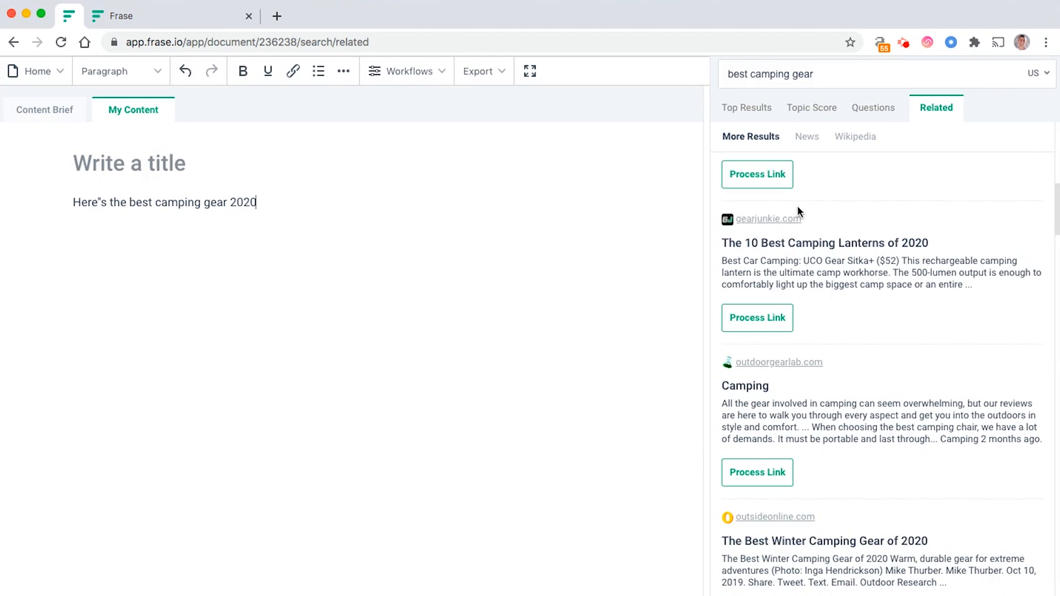
mouse_move(840, 416)
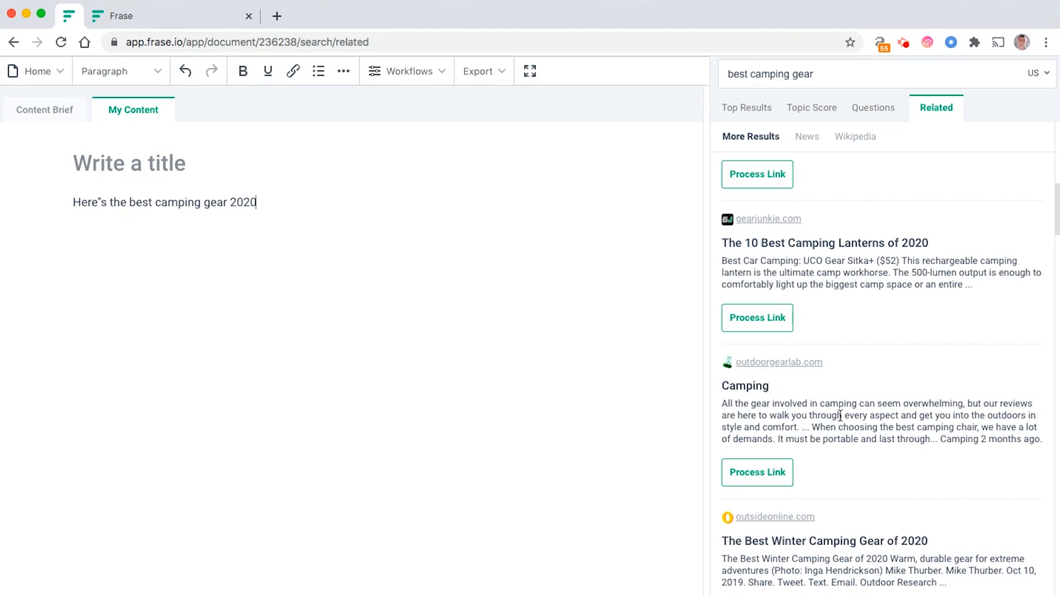
scroll(down, 3)
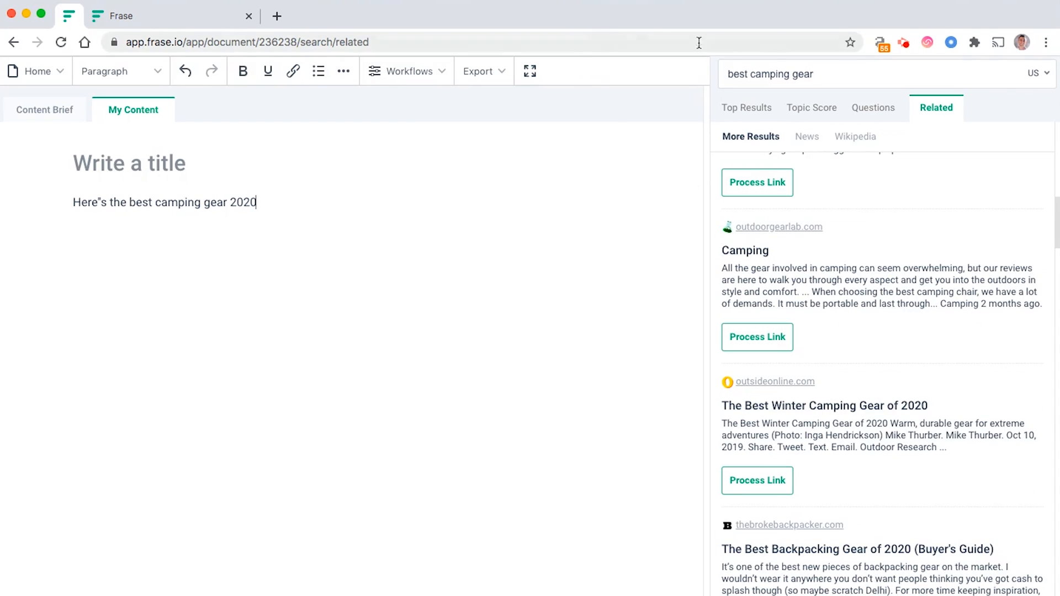
scroll(down, 3)
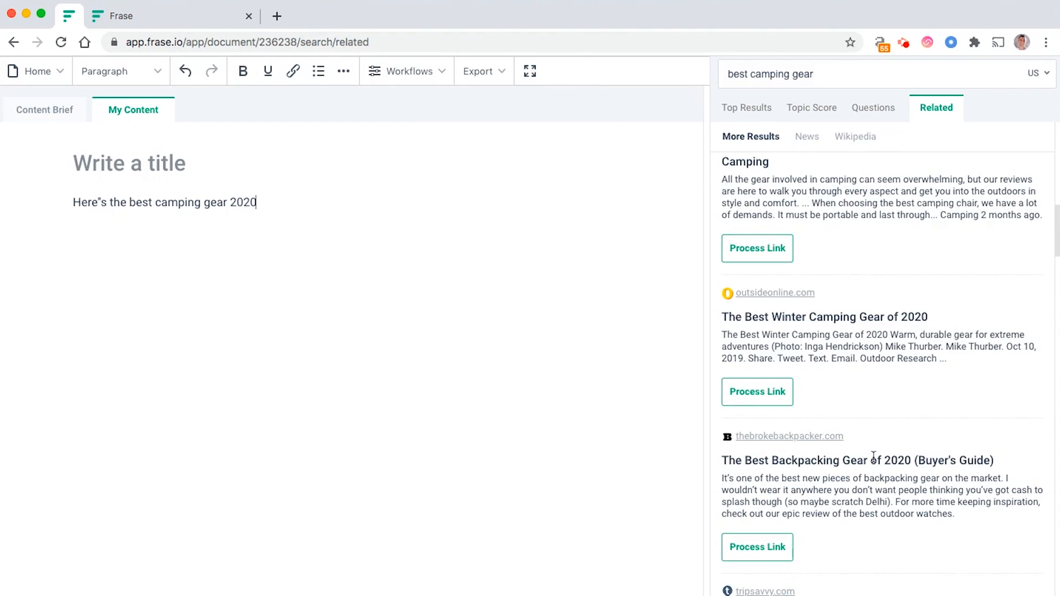
mouse_move(765, 443)
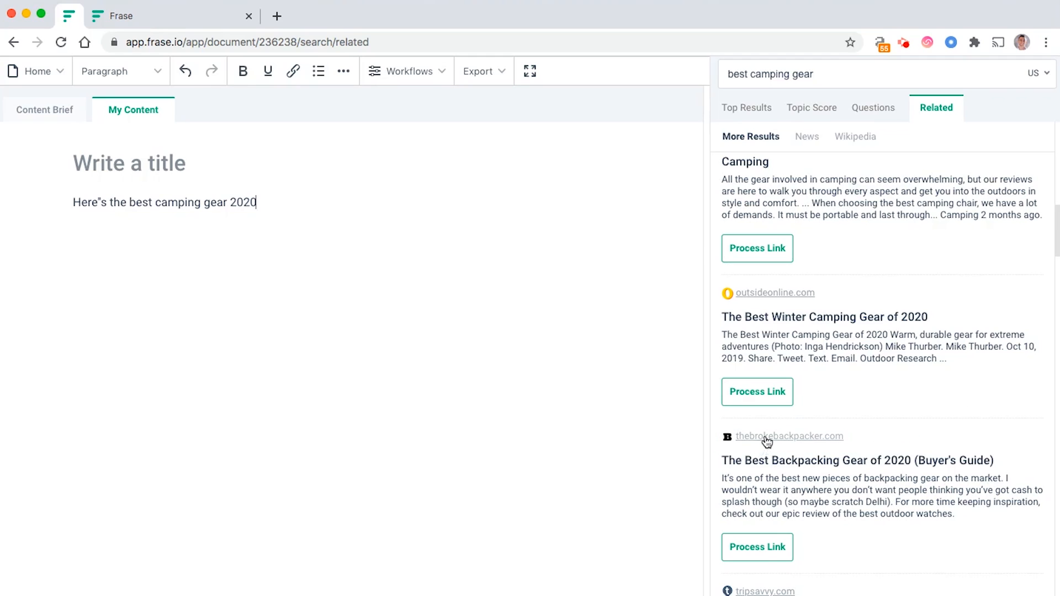
click(789, 436)
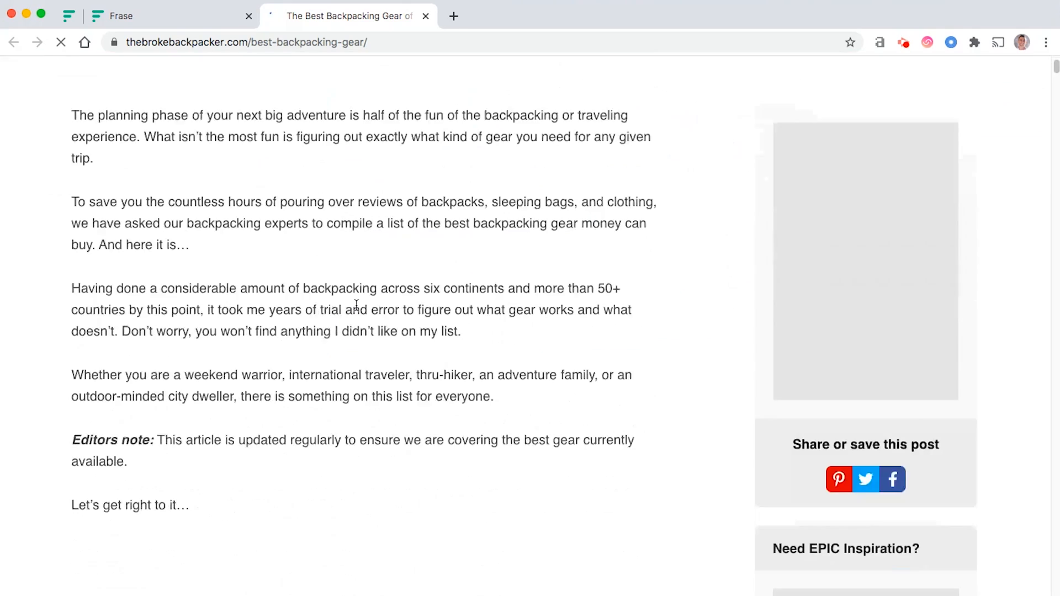
- Review the brief's top topics, then show related news for best camping gear
scroll(down, 3)
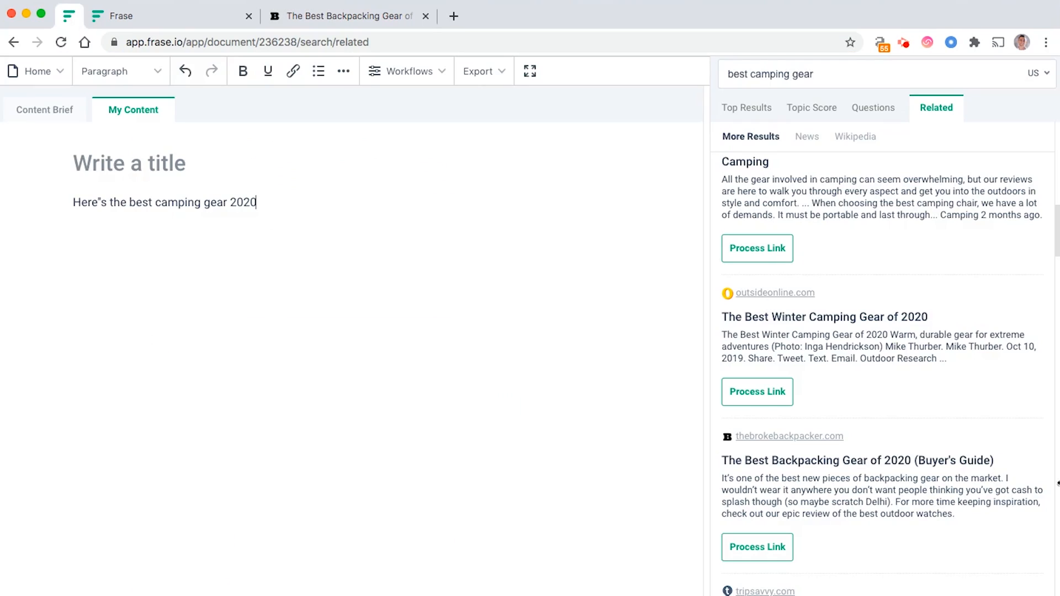
click(44, 110)
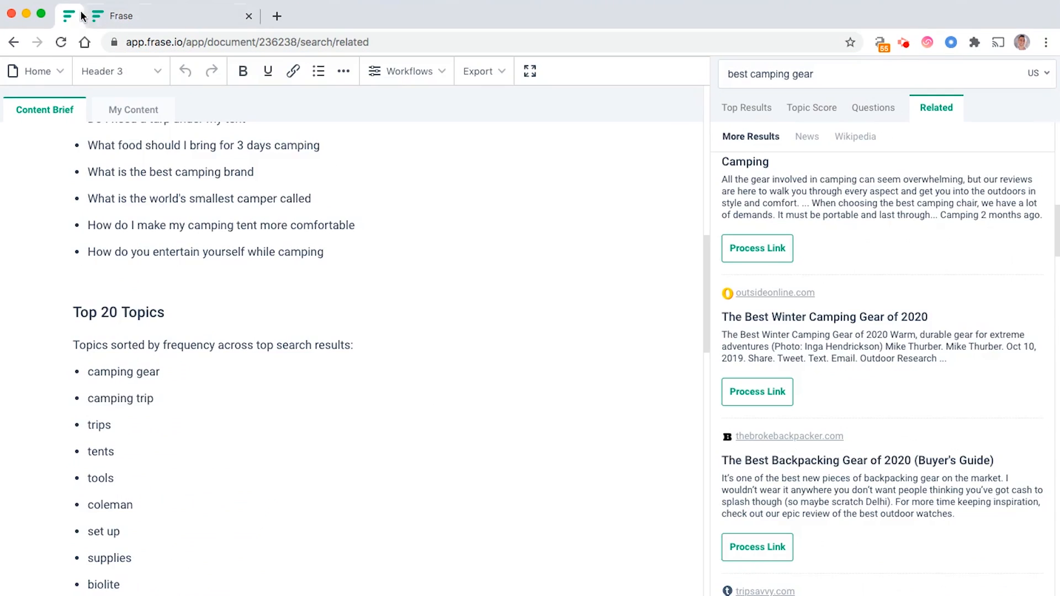
scroll(down, 3)
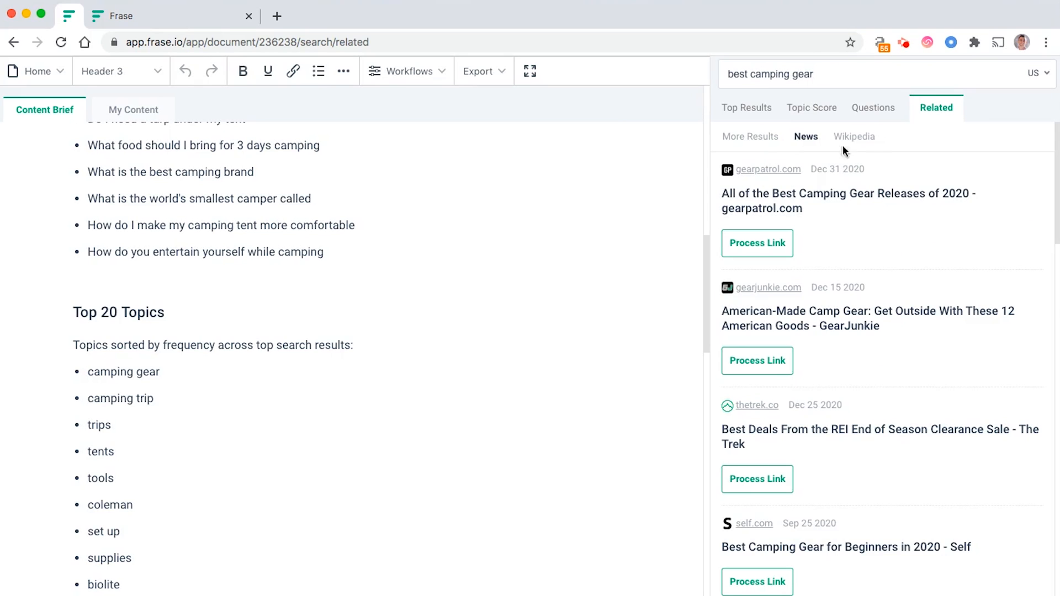
click(133, 109)
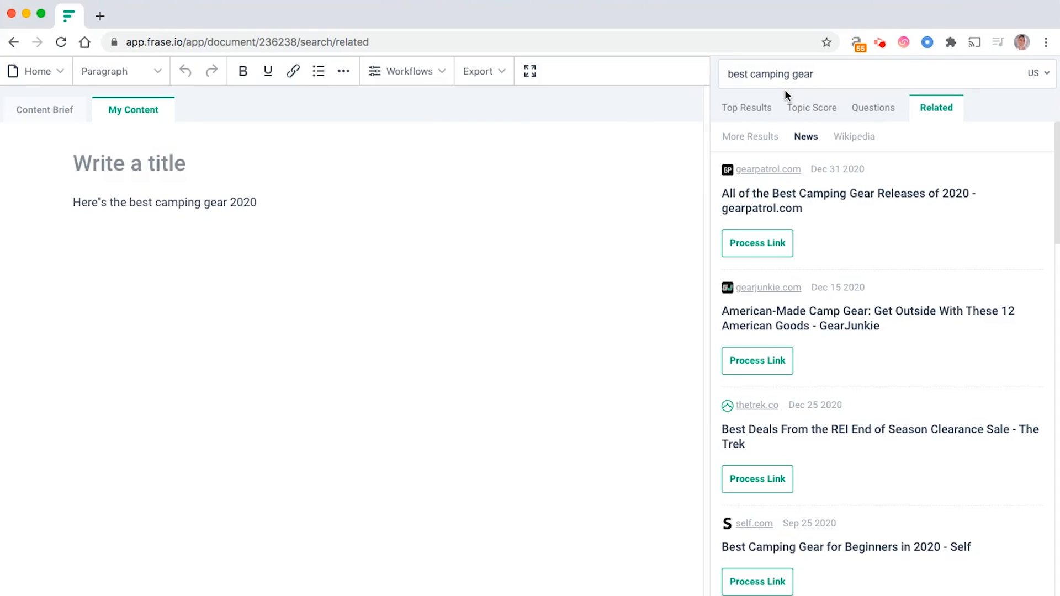
- Choose New Document from the Home dropdown
click(35, 71)
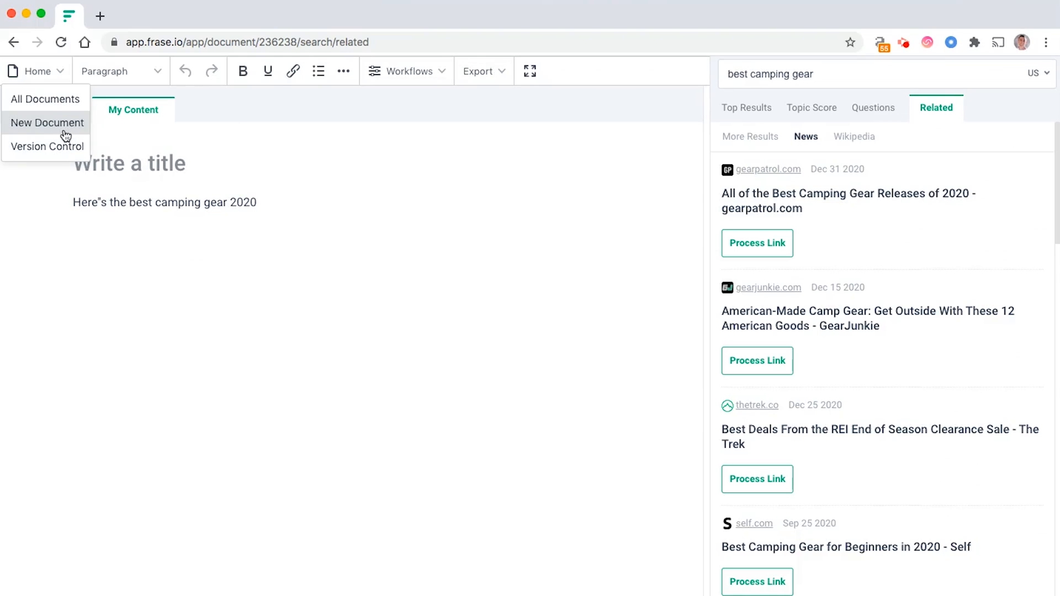
click(48, 123)
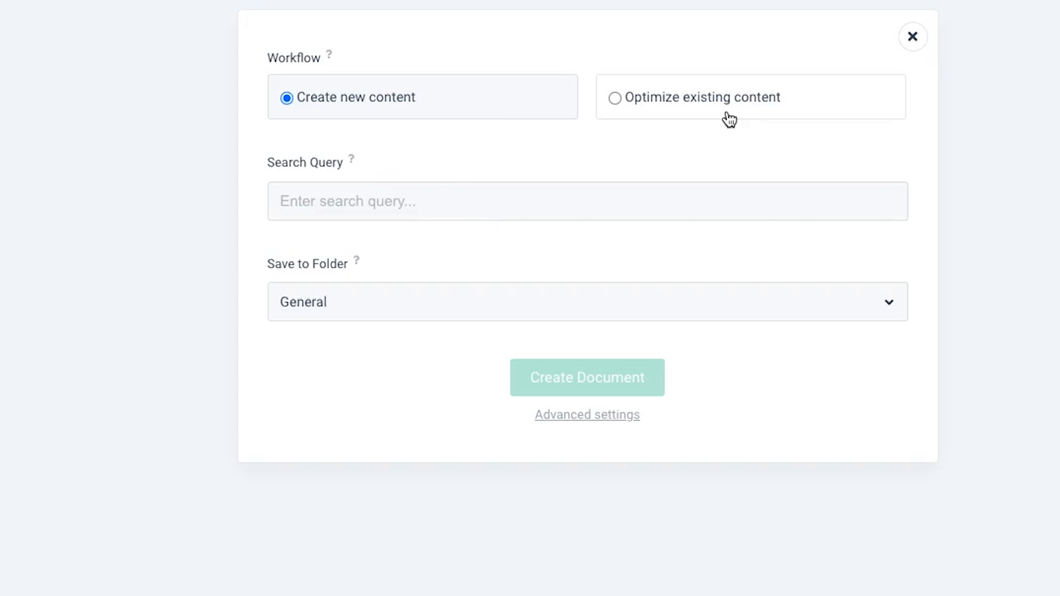
click(614, 96)
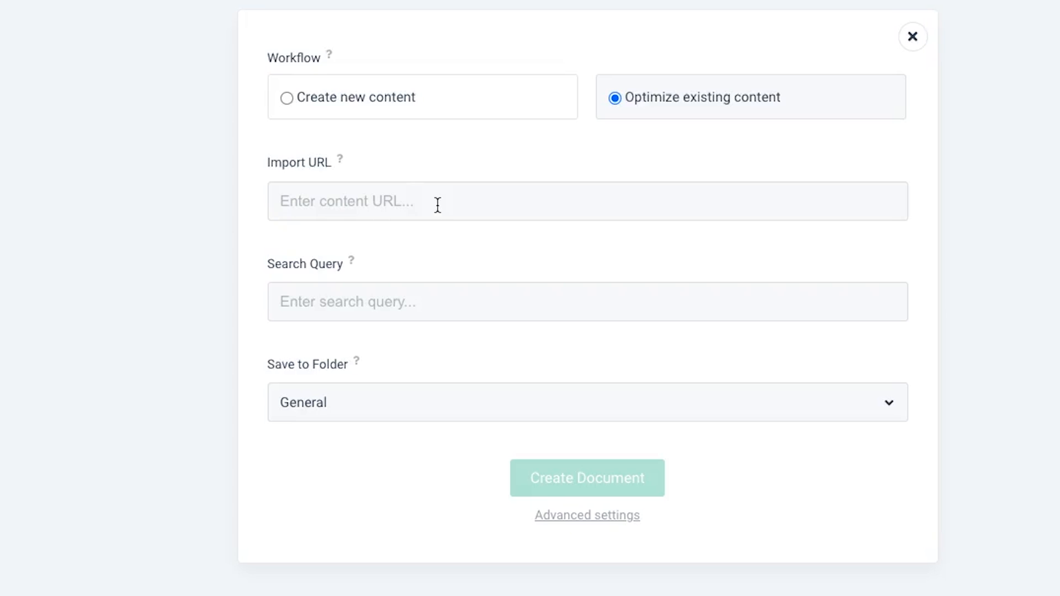
text(https://chipperbirds.com/beautiful-birds/)
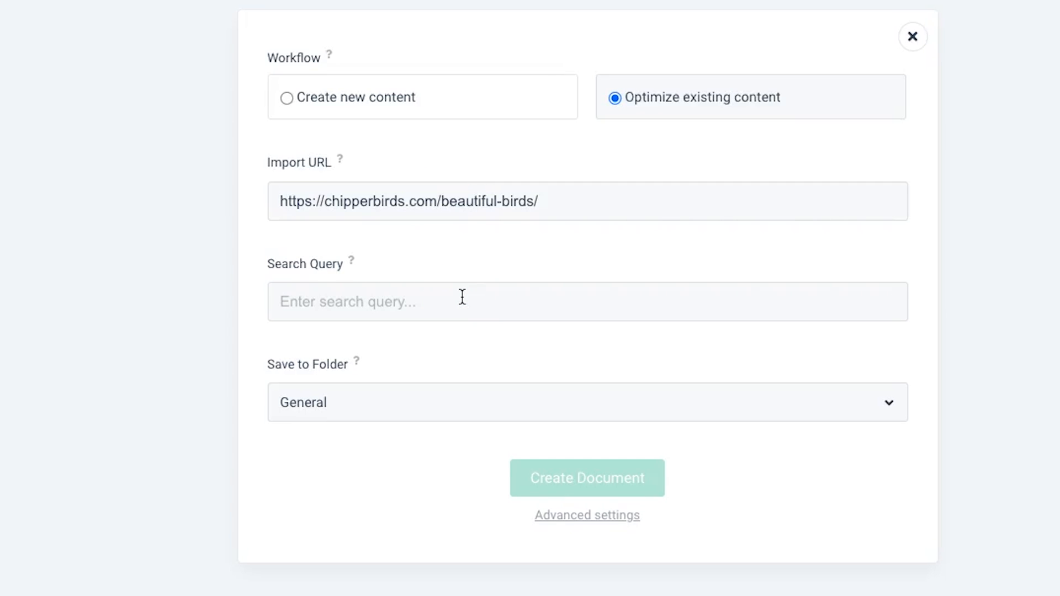
text(beautiful)
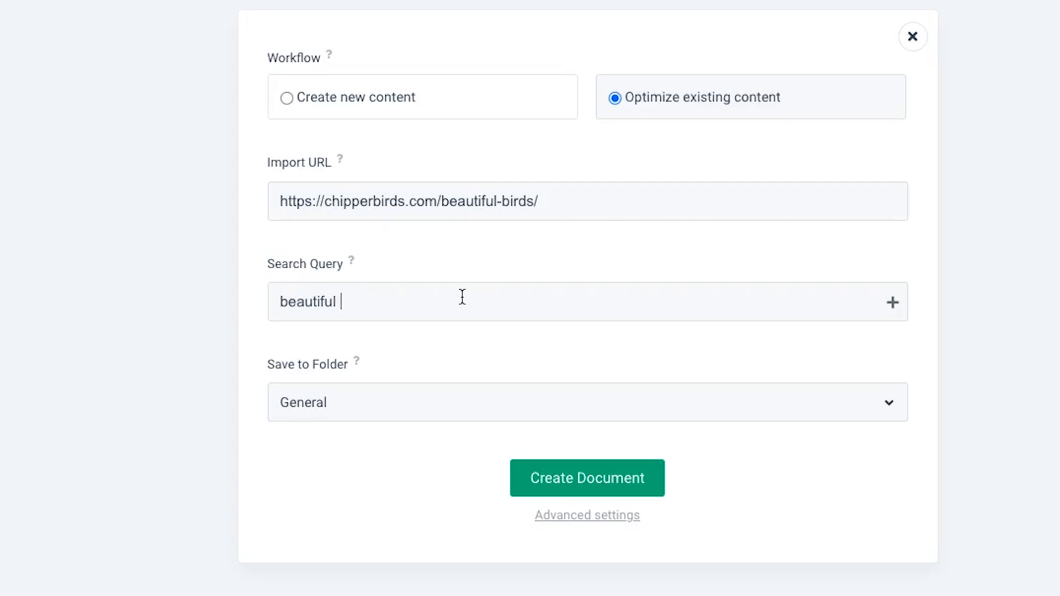
click(587, 478)
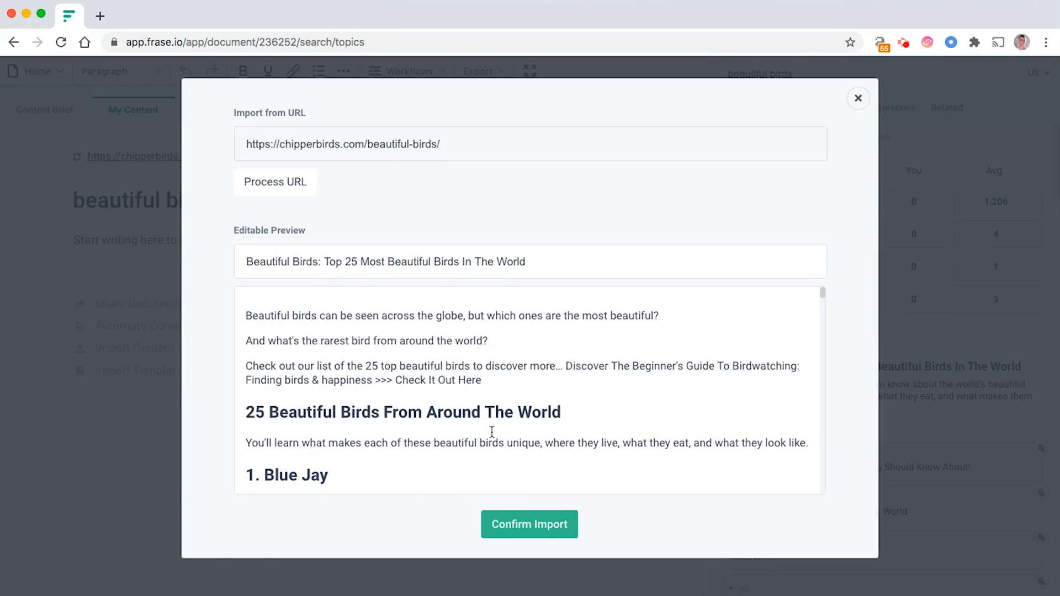
click(529, 523)
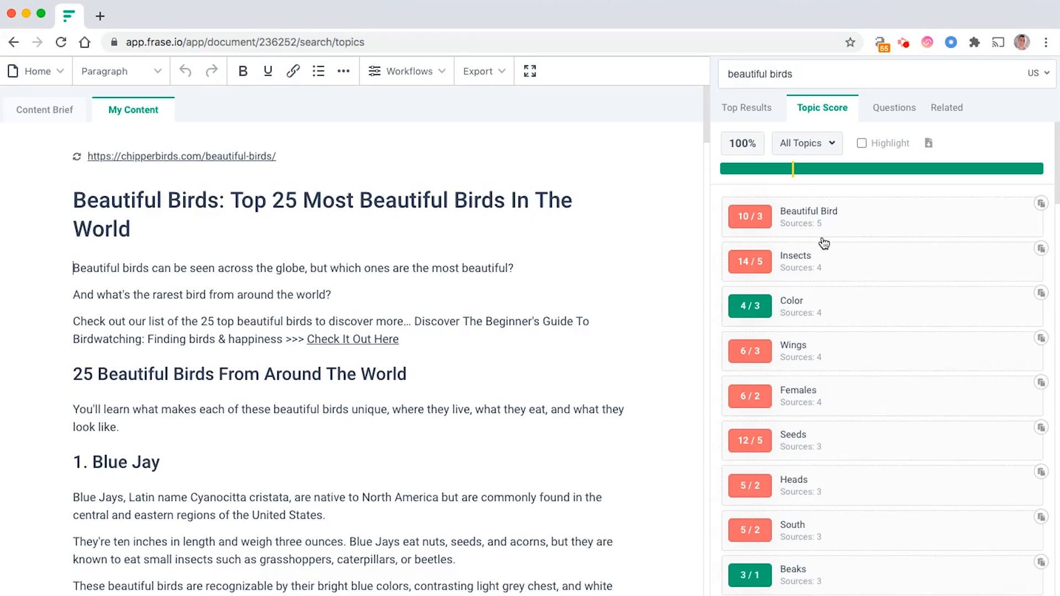
scroll(down, 3)
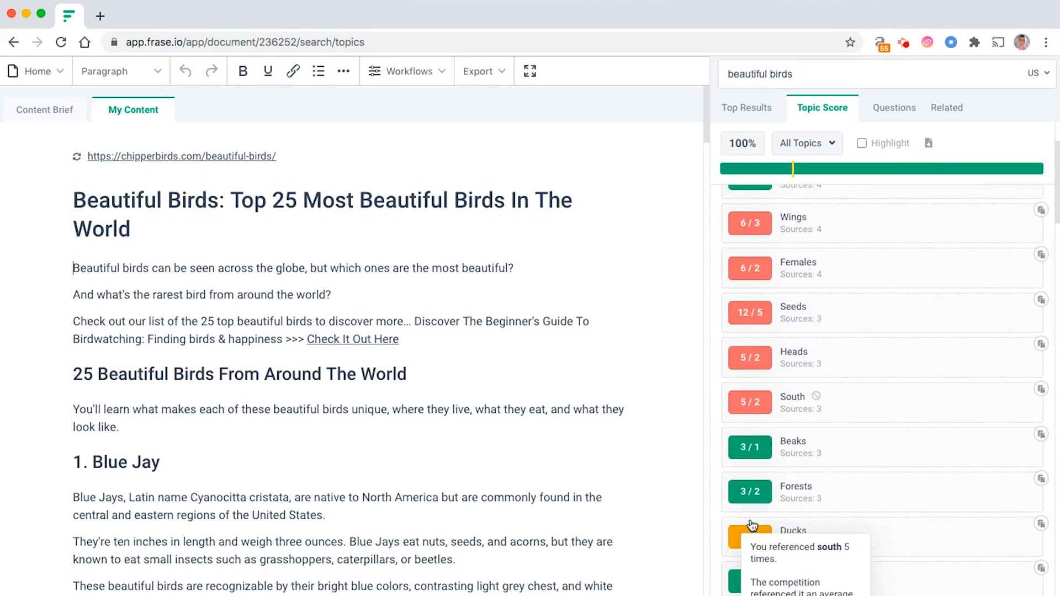
scroll(down, 3)
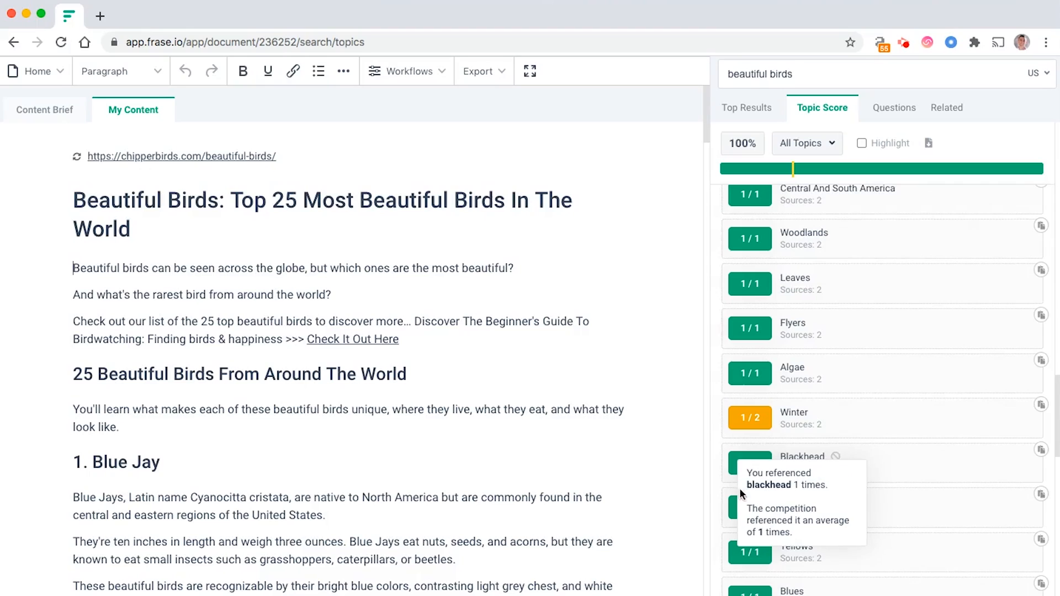
scroll(down, 3)
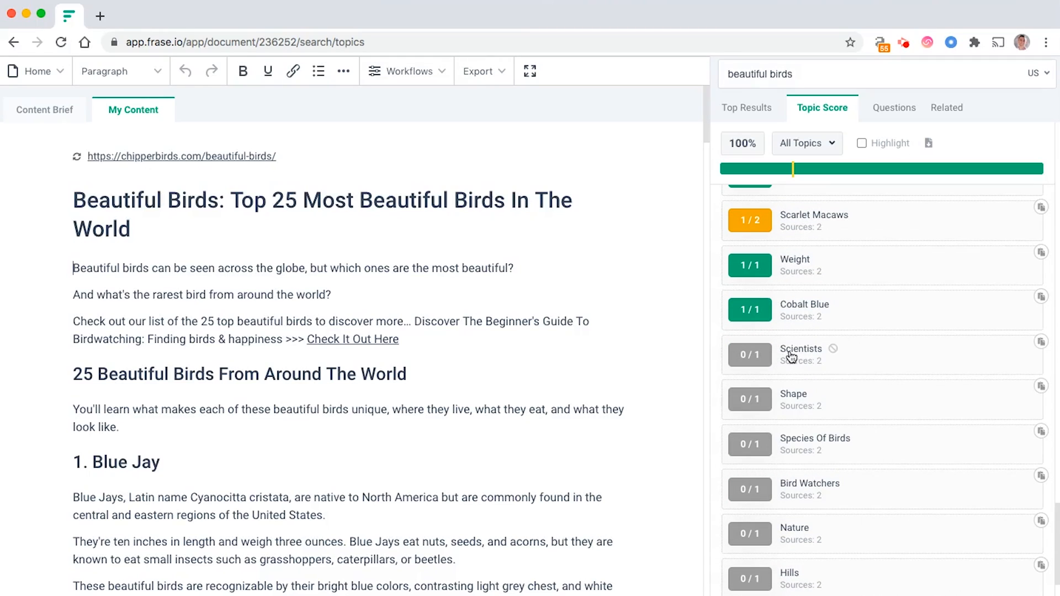
click(814, 355)
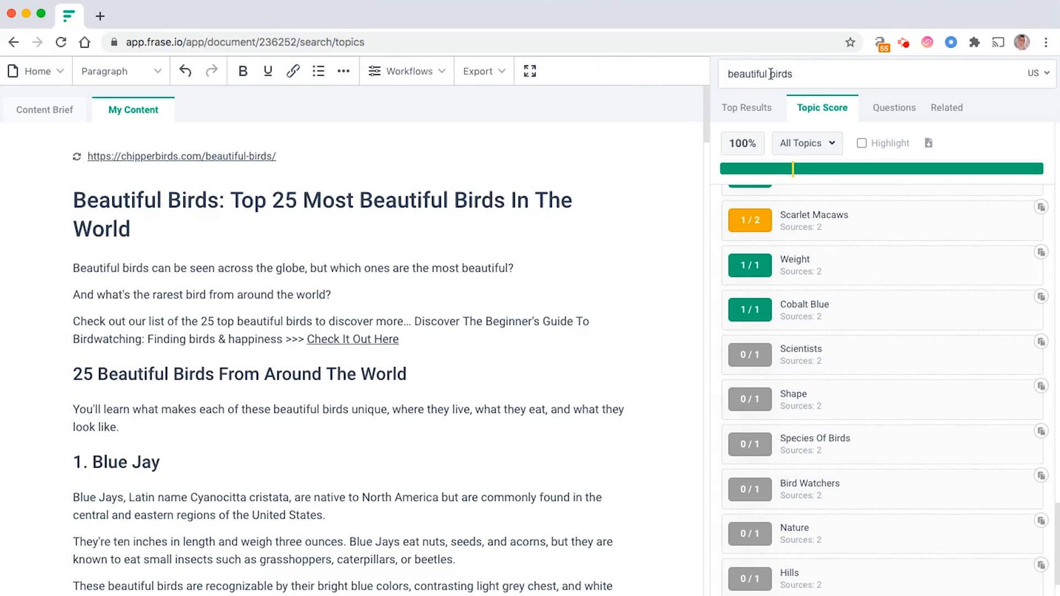
double_click(352, 338)
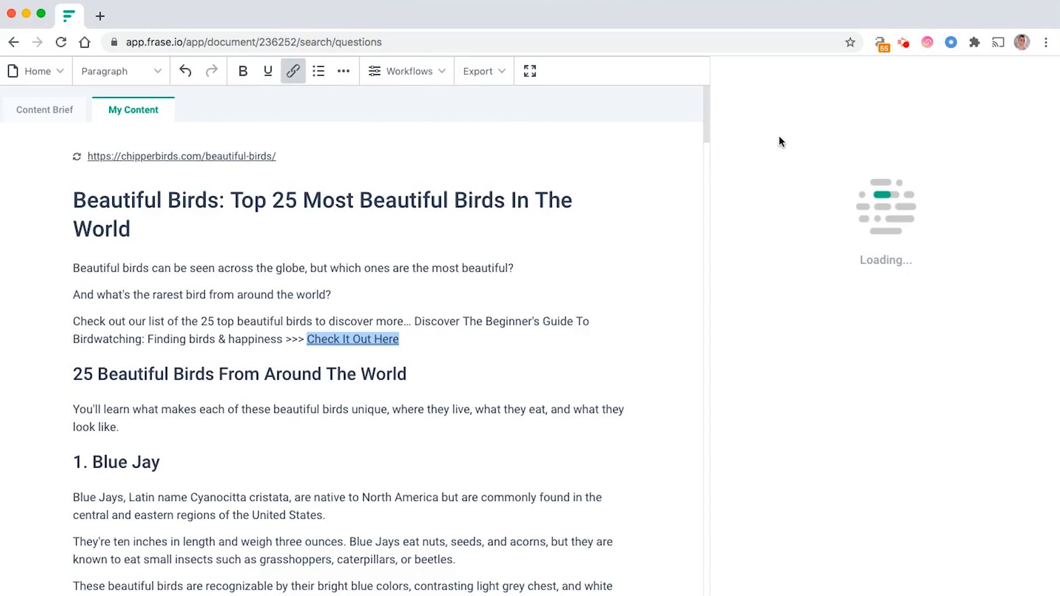
mouse_move(605, 112)
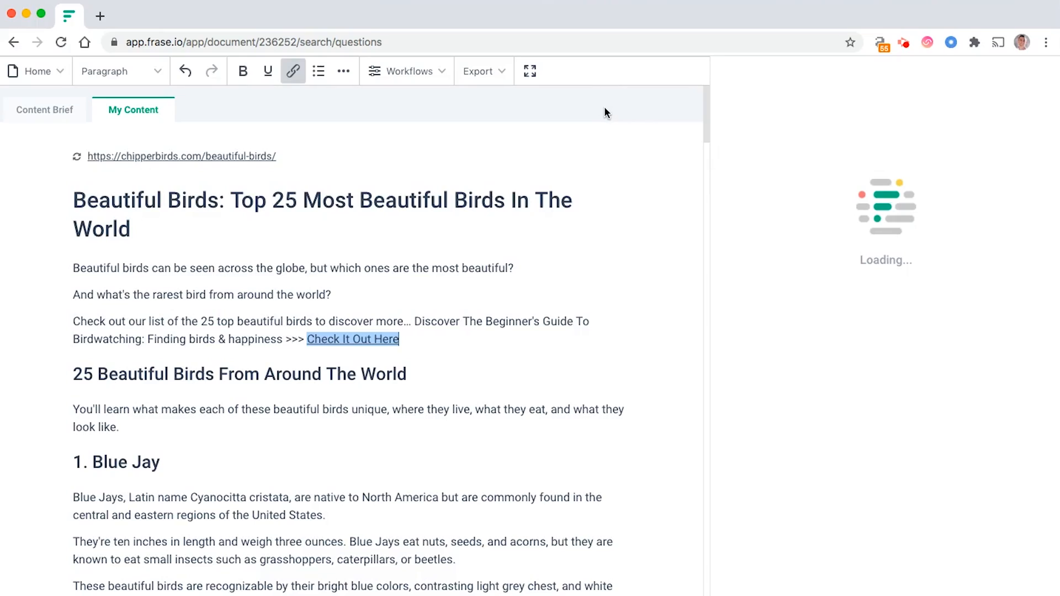
scroll(down, 3)
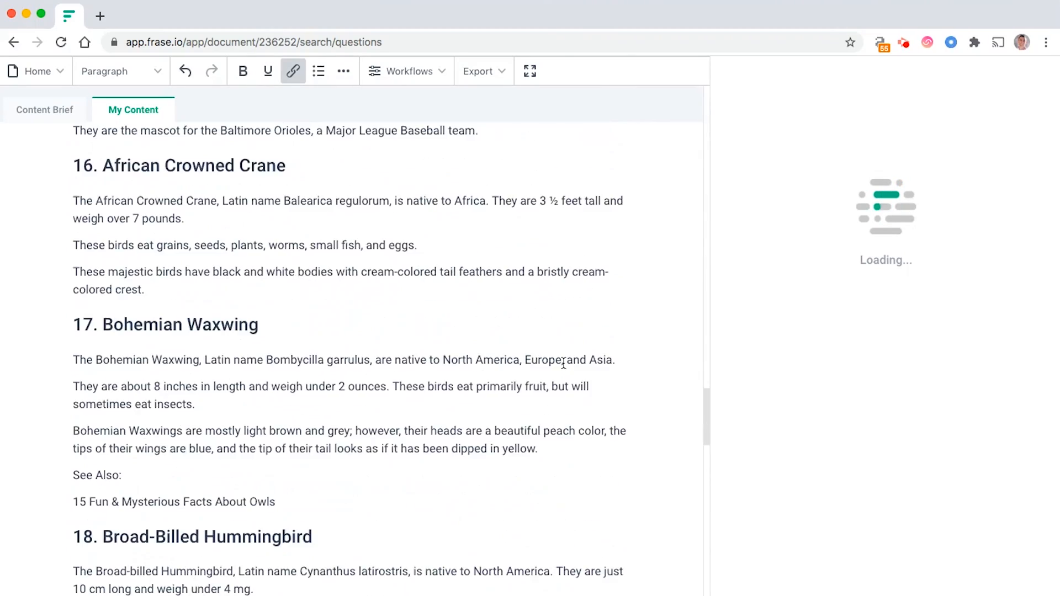
scroll(down, 3)
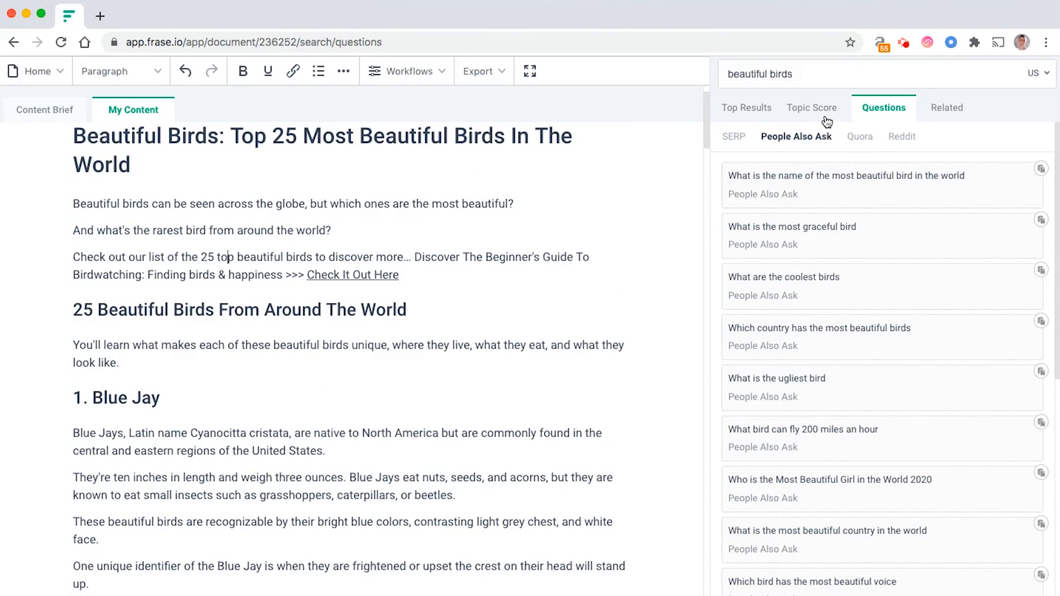
click(811, 108)
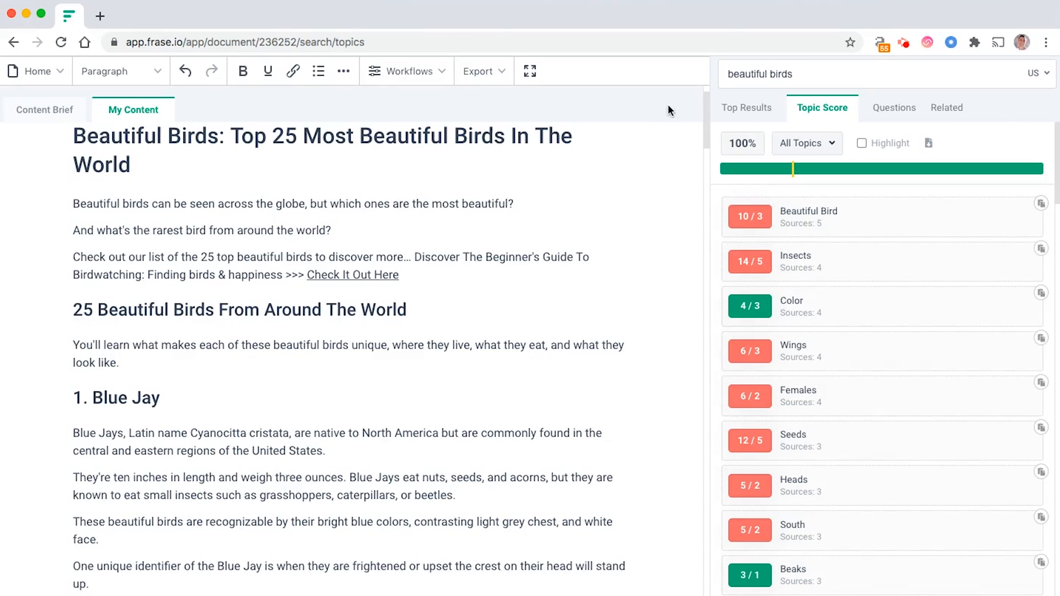
click(746, 108)
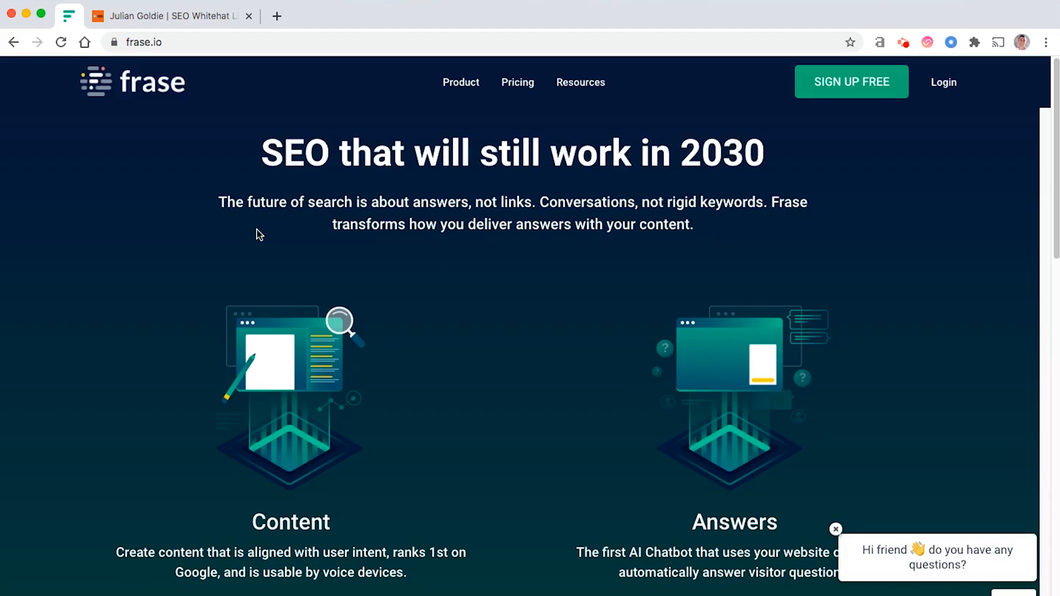
mouse_move(166, 100)
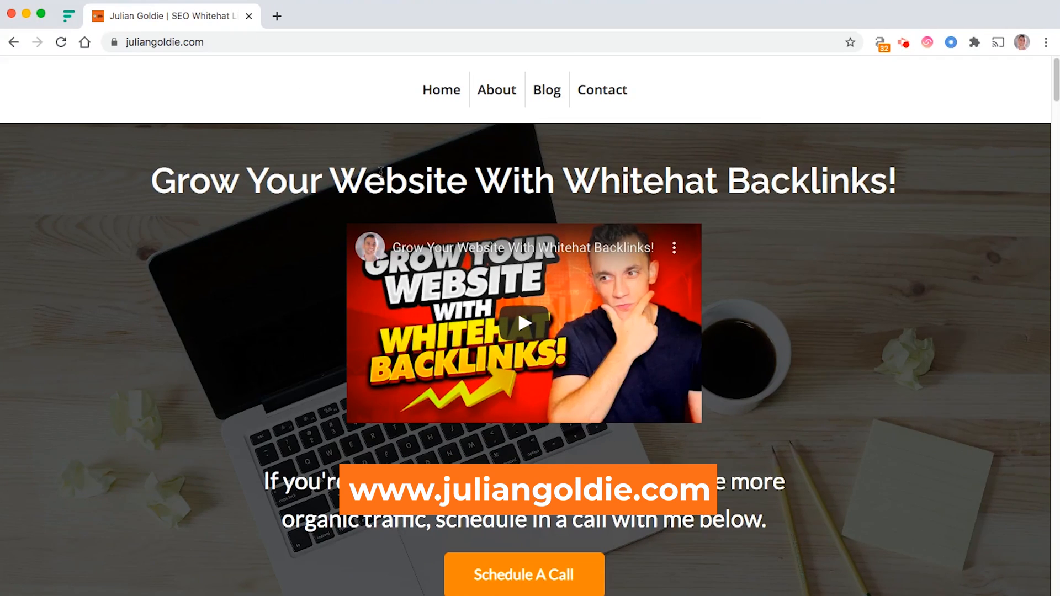
mouse_move(378, 130)
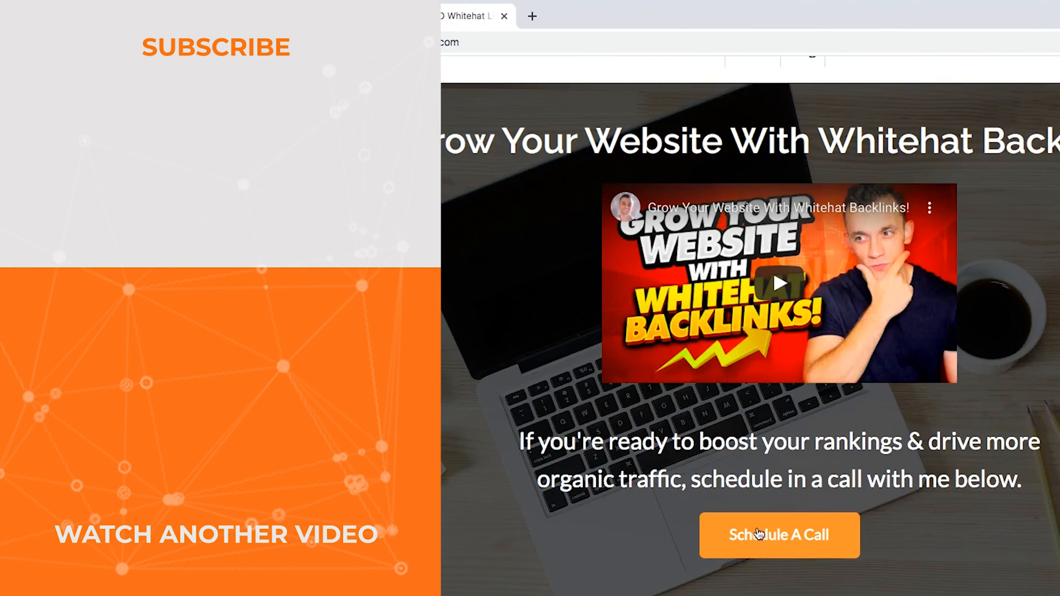
- Scroll down the juliangoldie.com homepage through its backlink services sections
scroll(down, 3)
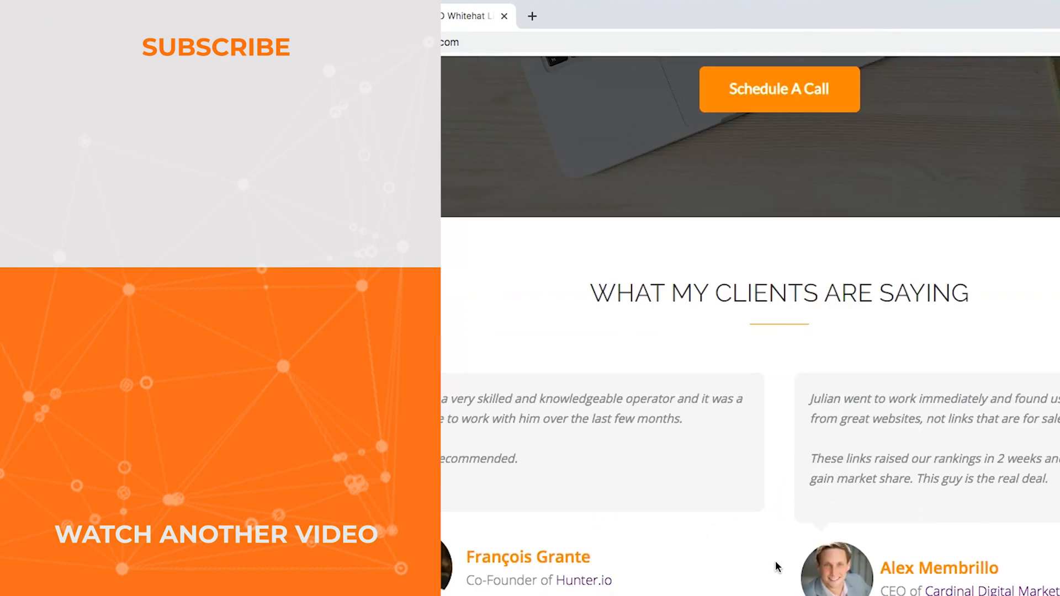
scroll(down, 3)
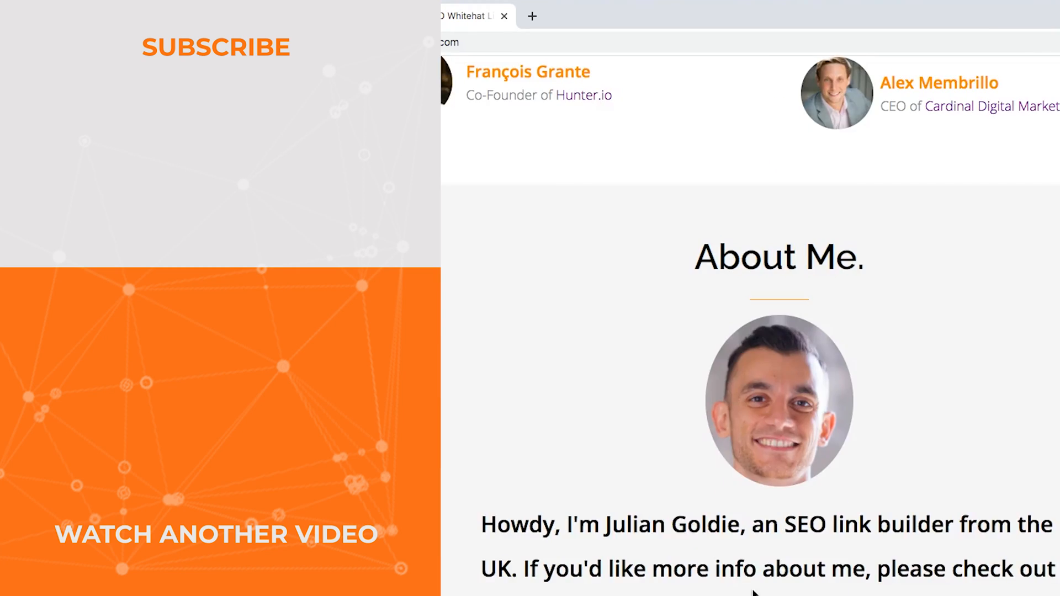
scroll(down, 3)
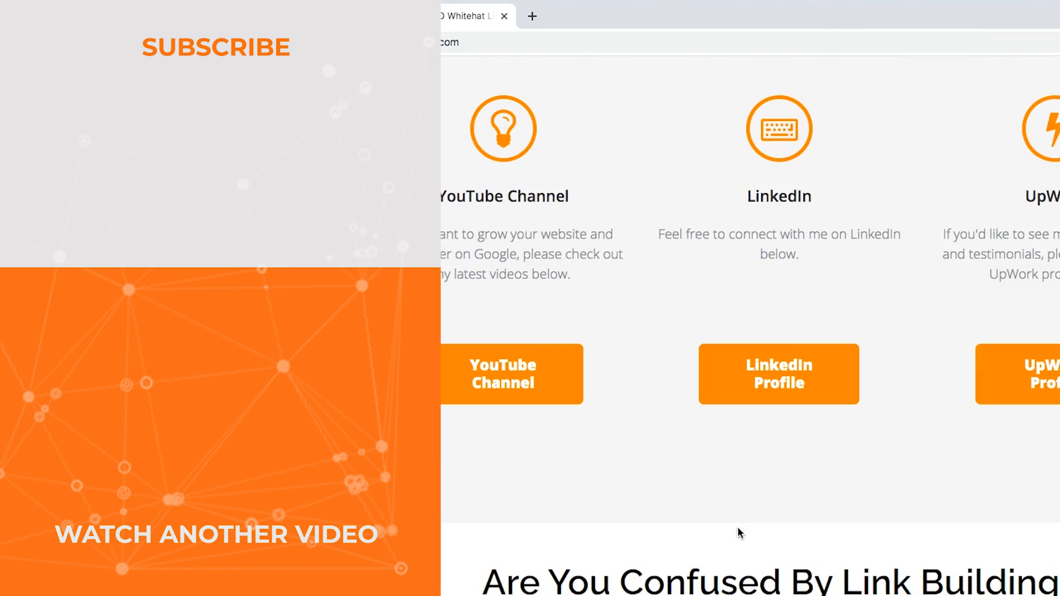
scroll(down, 3)
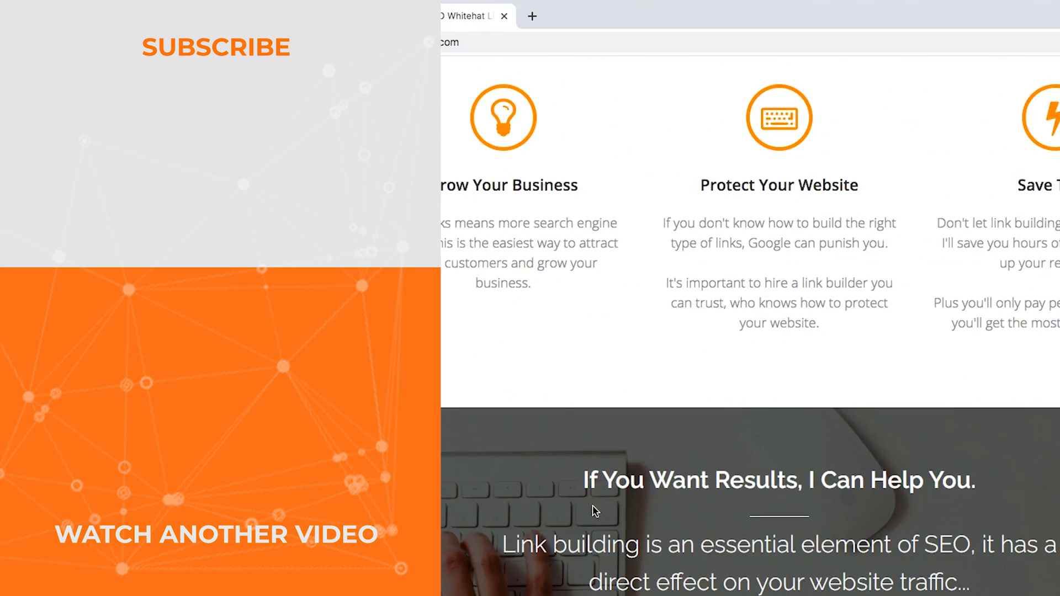